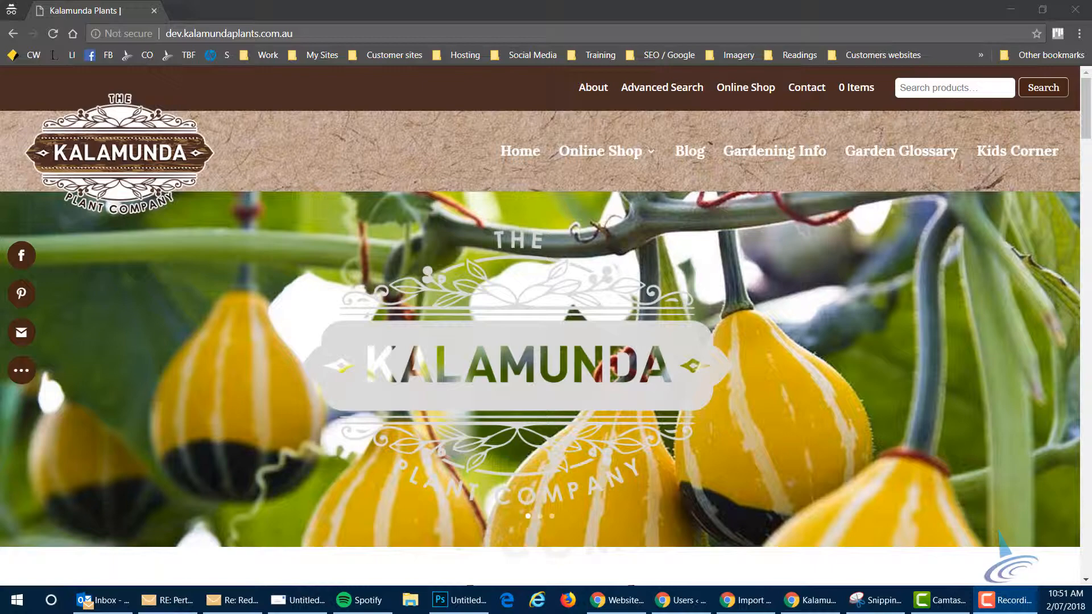
mouse_move(835, 324)
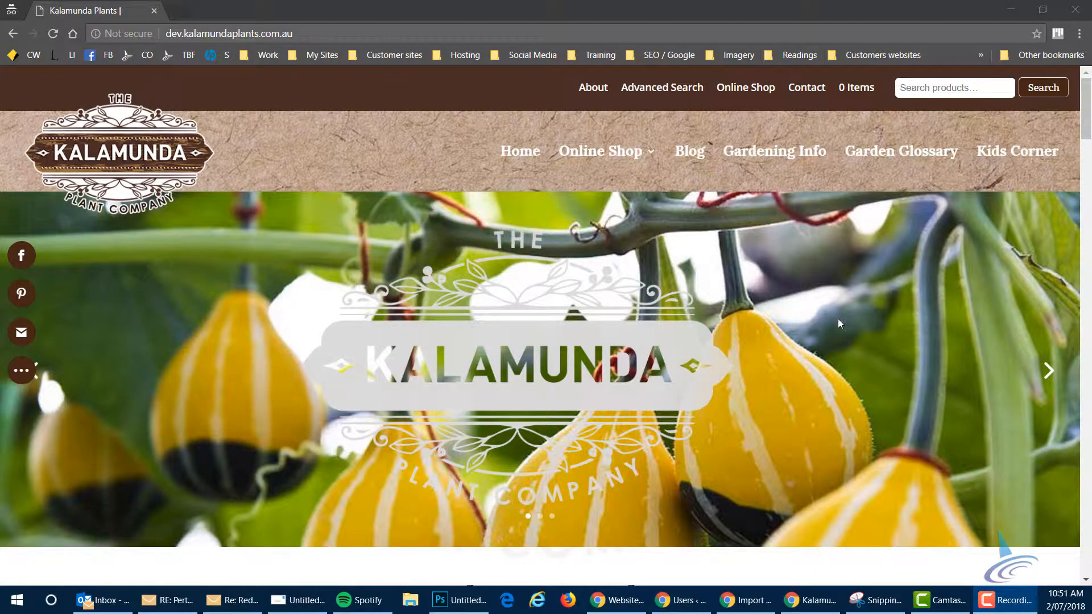
Go from the home page to the Online Shop page.
scroll(down, 3)
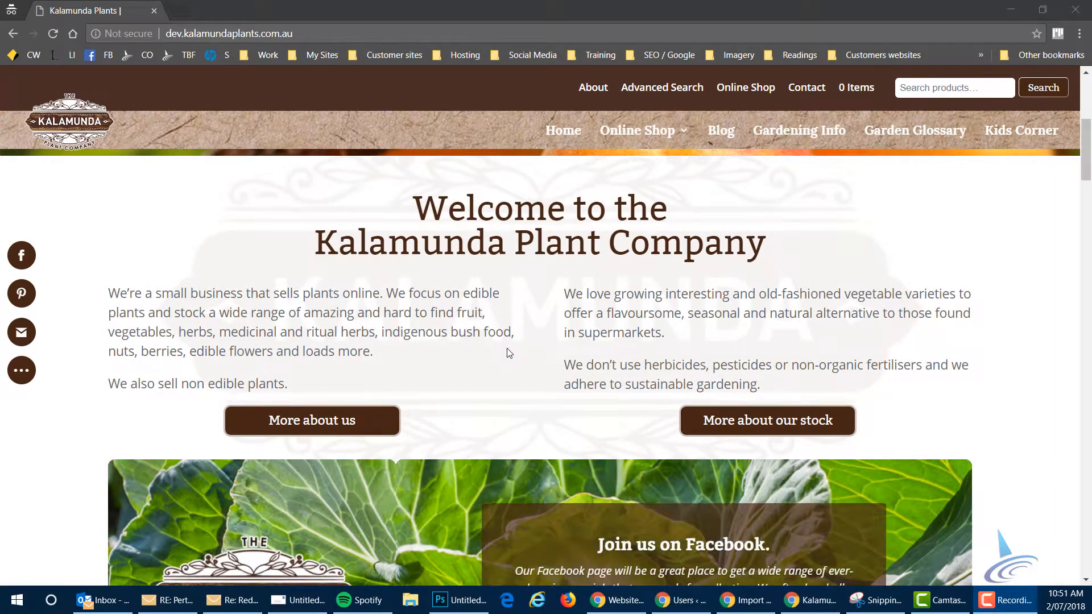
scroll(down, 3)
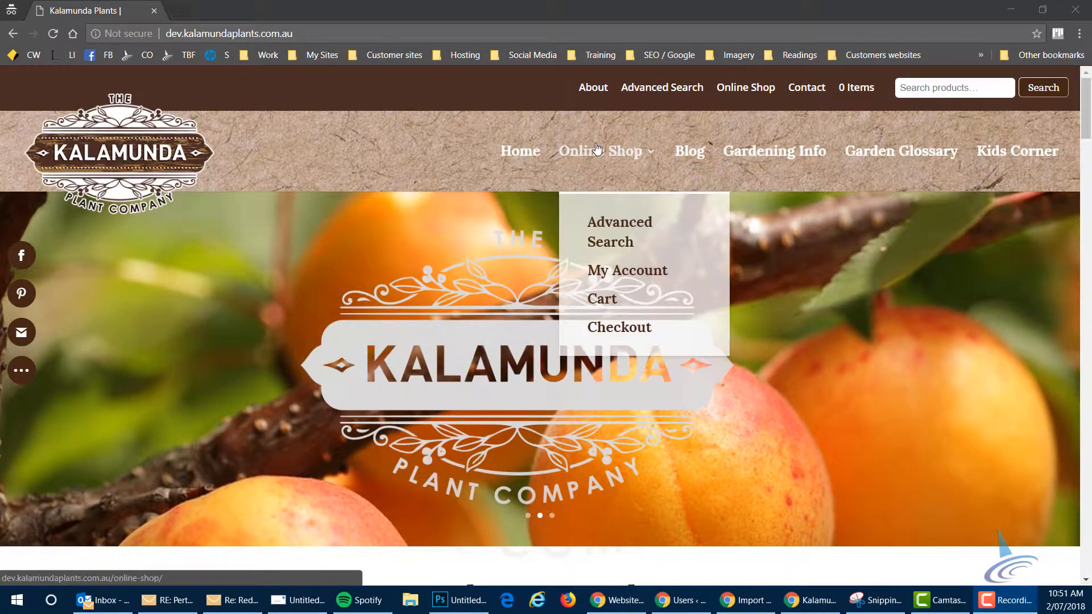
click(601, 150)
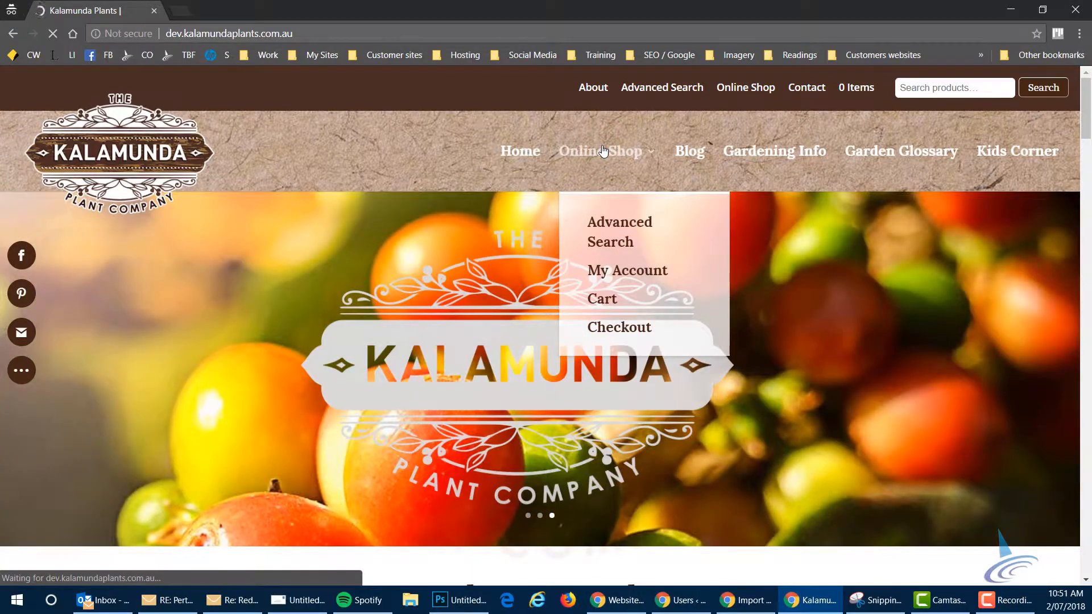
click(600, 151)
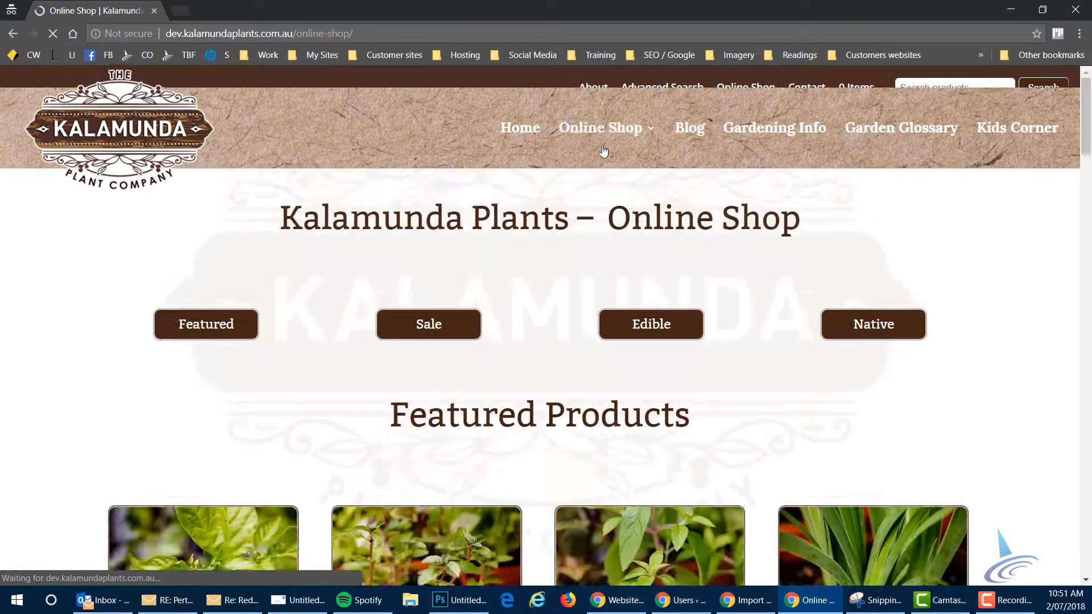
Add Mint 'Berries and Cream' 2.8L and Mint Thai 2.8L to the cart.
scroll(down, 3)
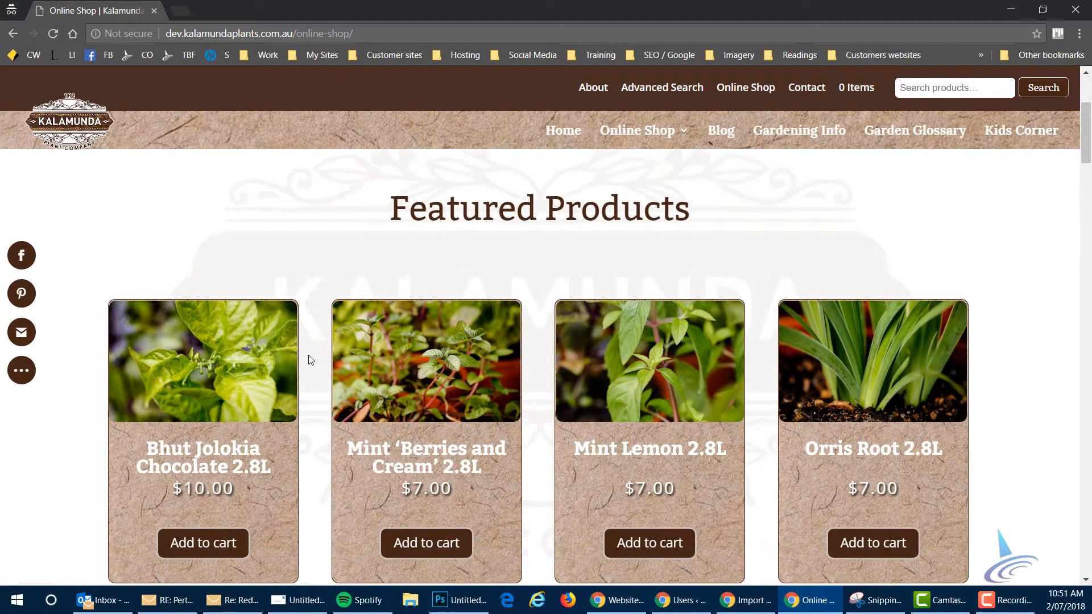
scroll(down, 3)
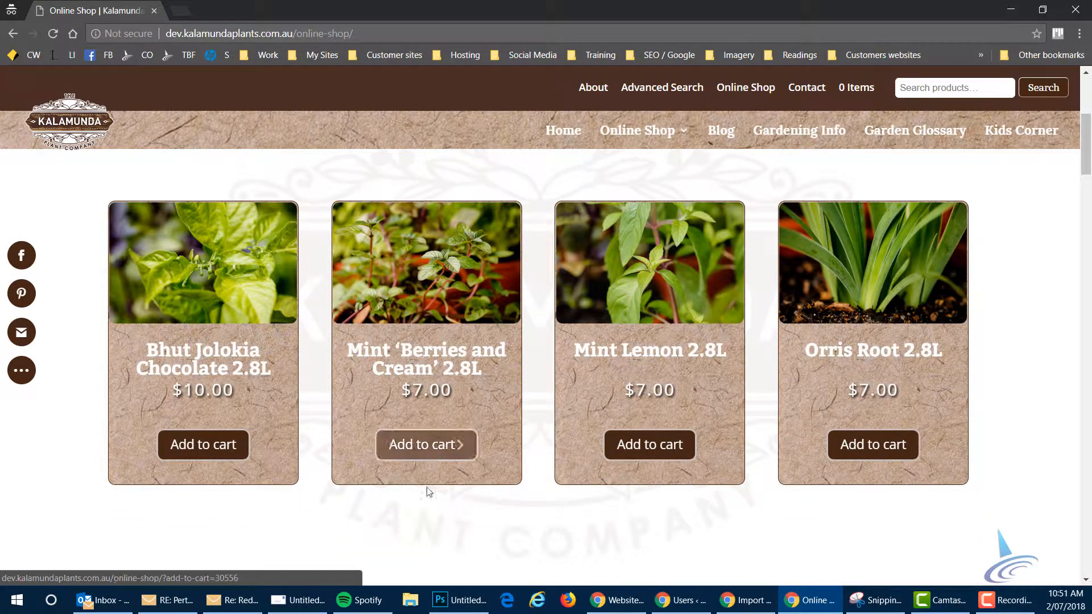
click(426, 445)
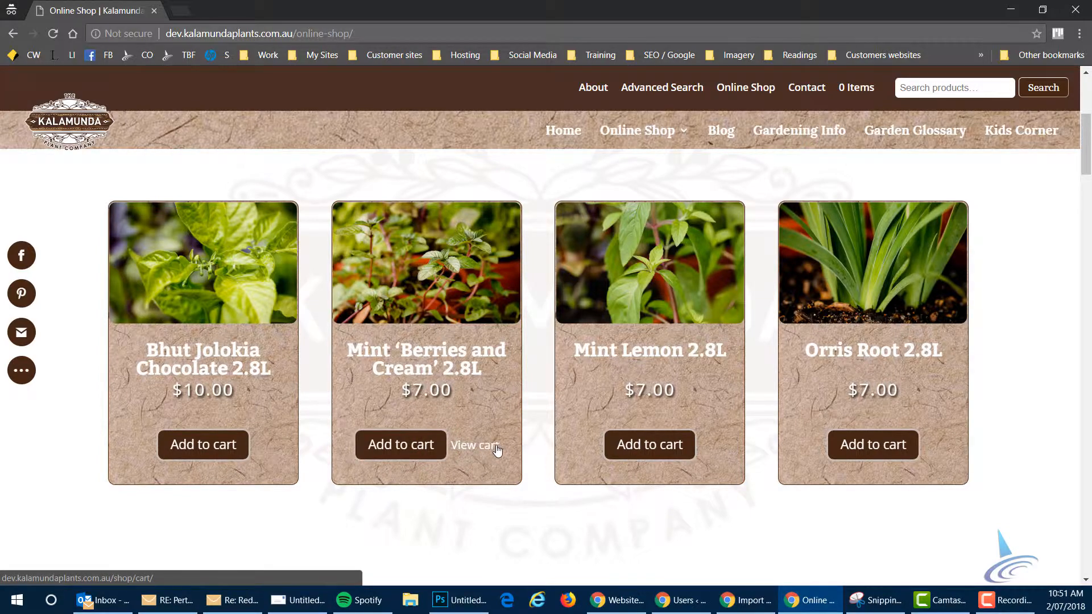
scroll(down, 3)
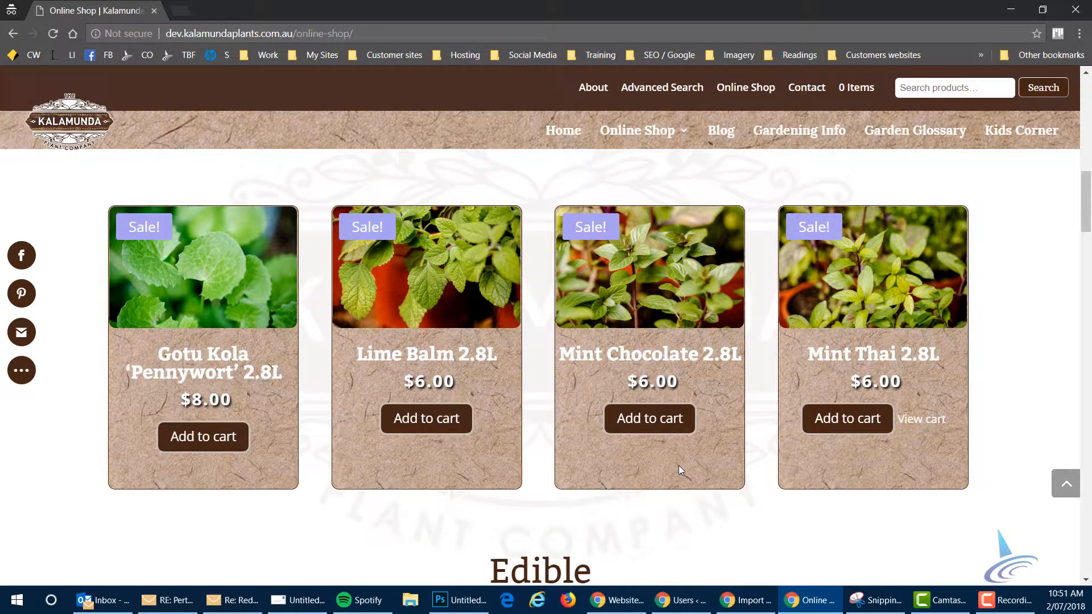
scroll(down, 3)
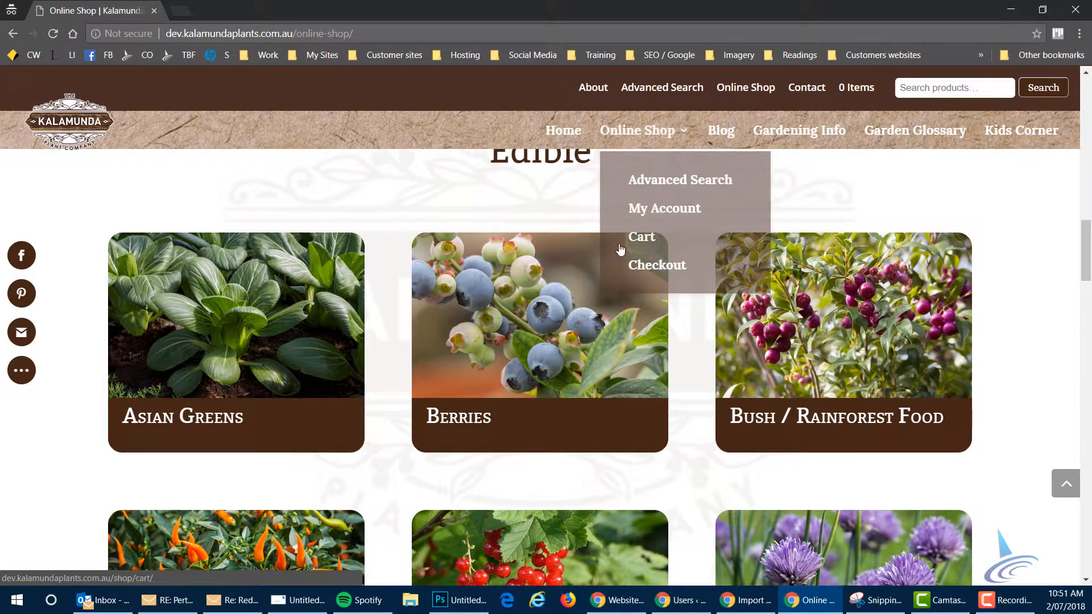
mouse_move(652, 242)
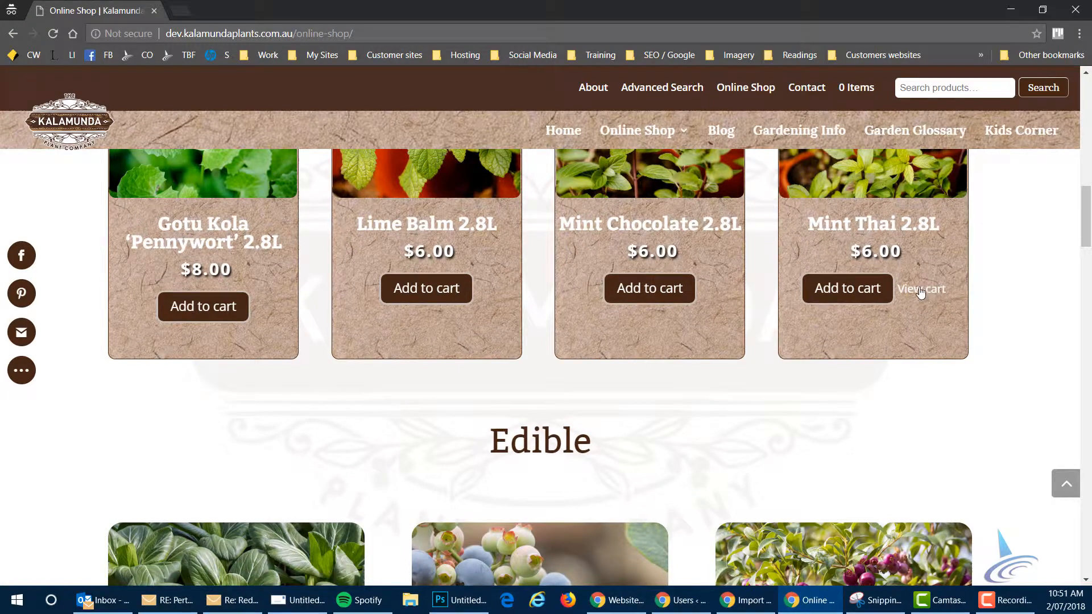
Set Mint 'Berries and Cream' quantity to 2 ($14.00), remove Mint Thai, and proceed to checkout.
click(929, 289)
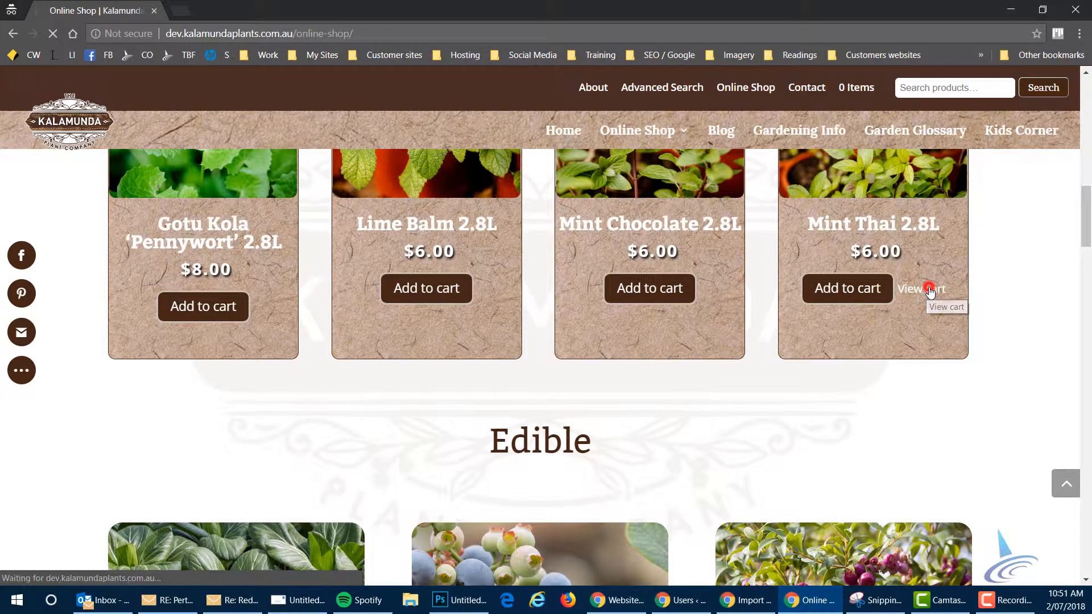
click(930, 289)
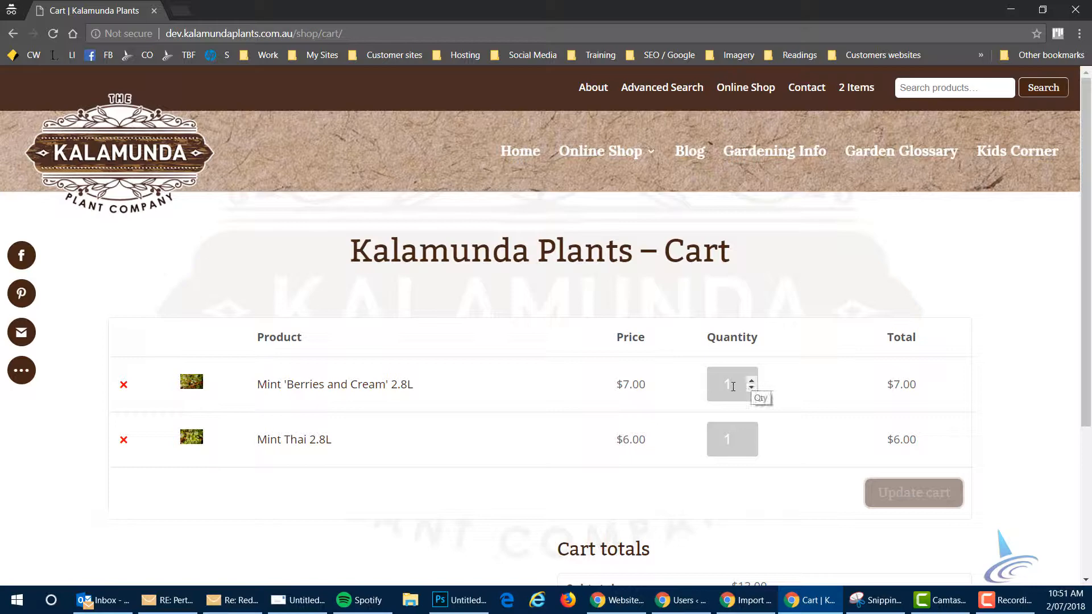
click(751, 380)
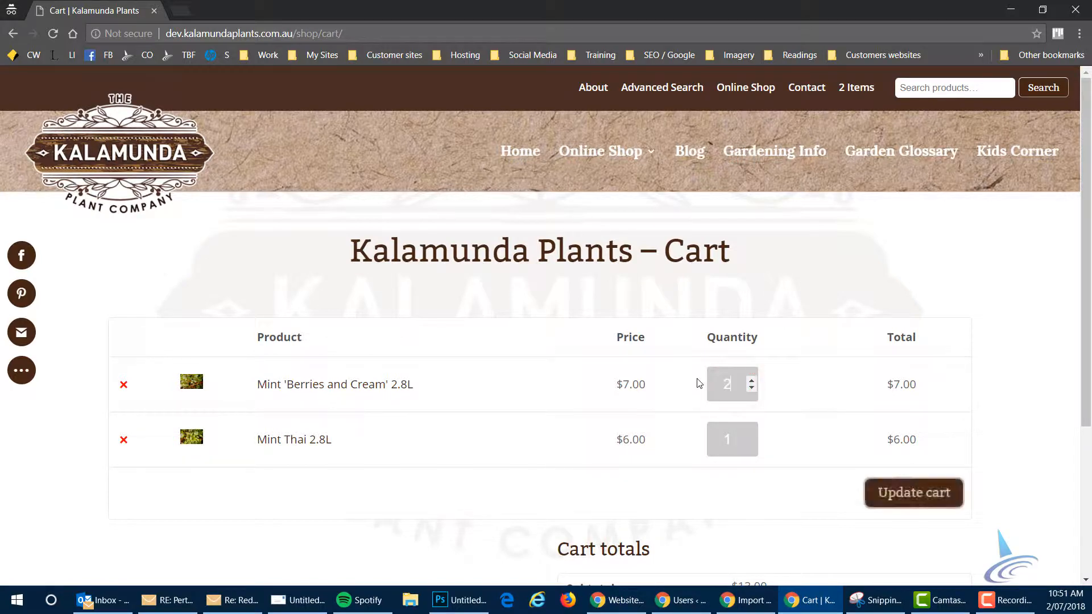
click(914, 493)
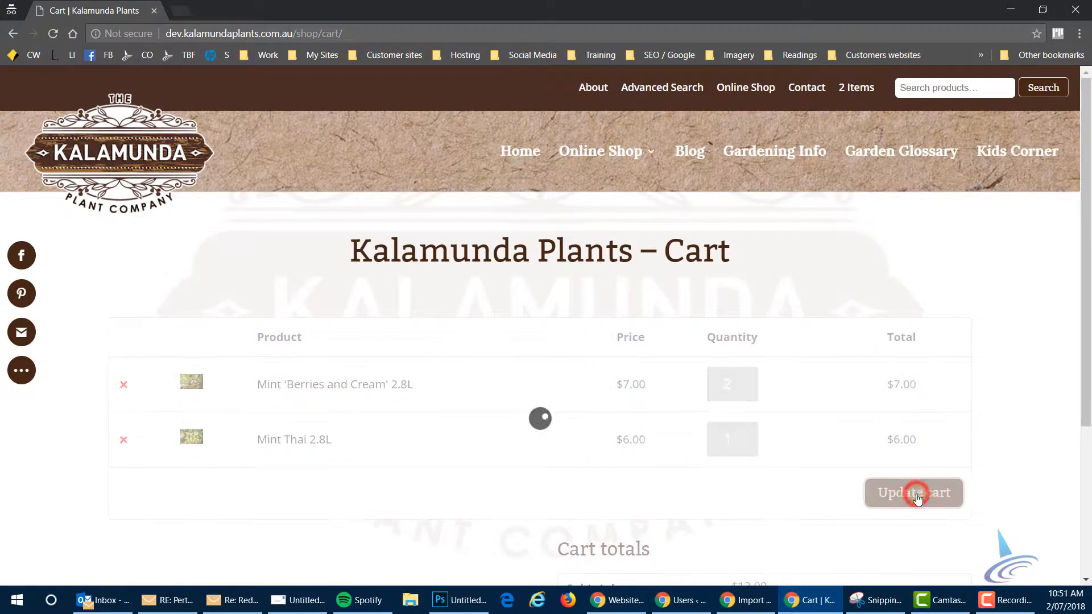
click(914, 493)
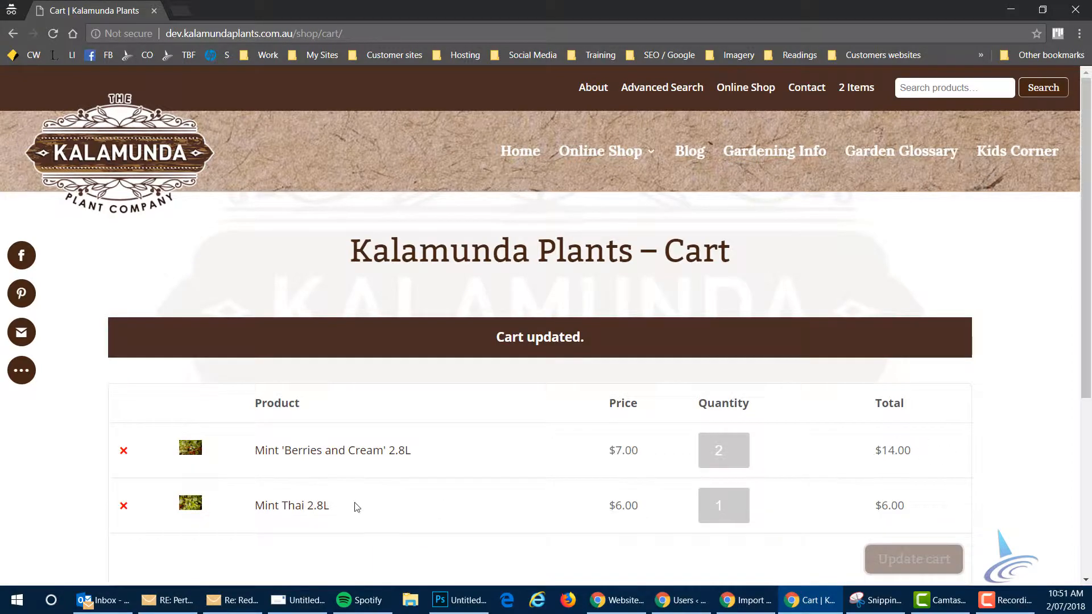
mouse_move(124, 505)
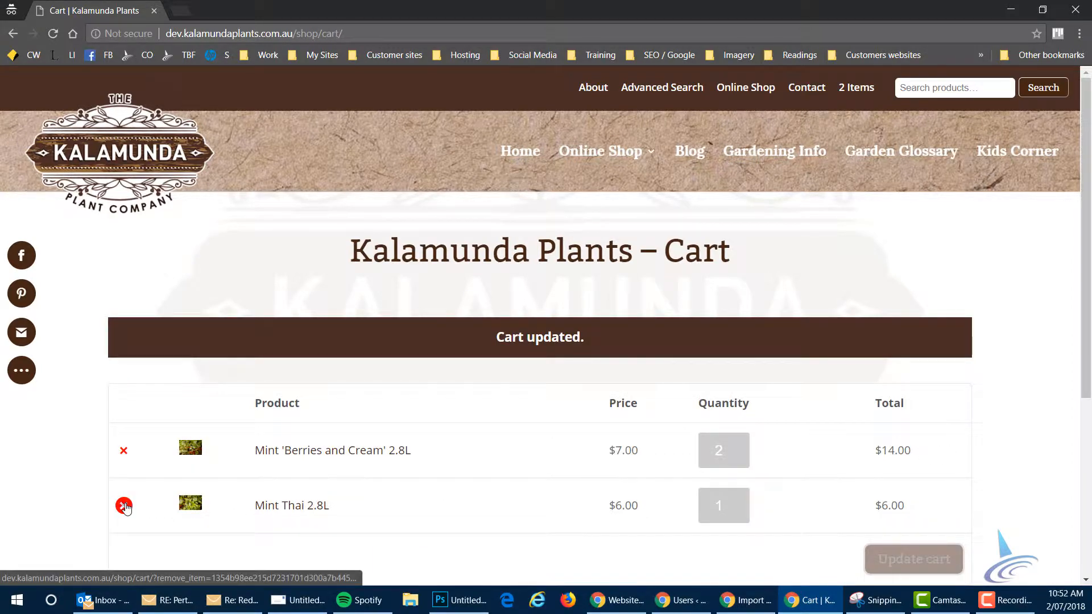
click(123, 505)
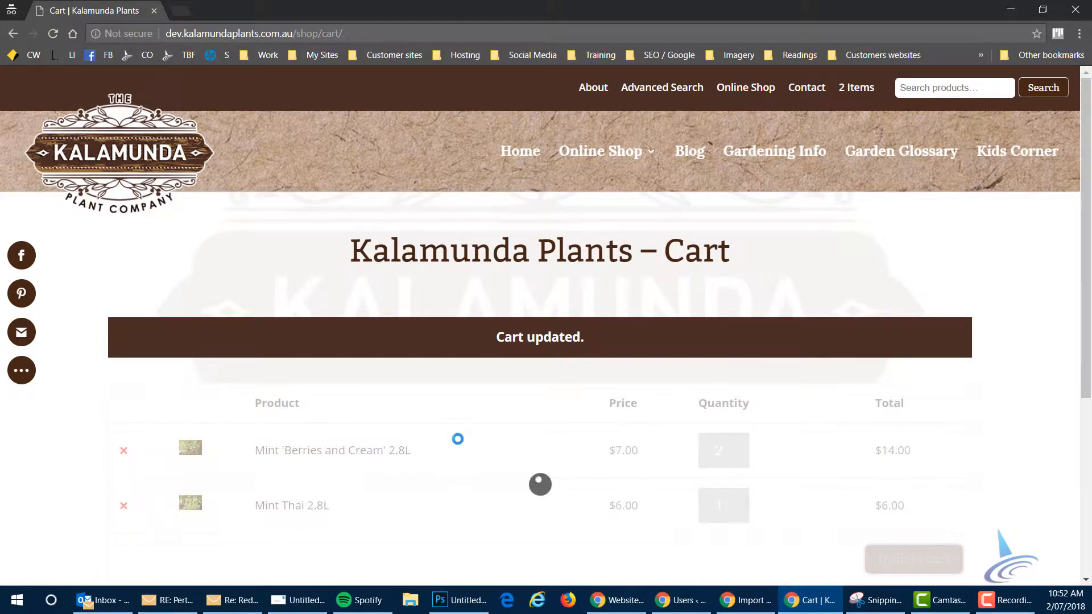
click(123, 505)
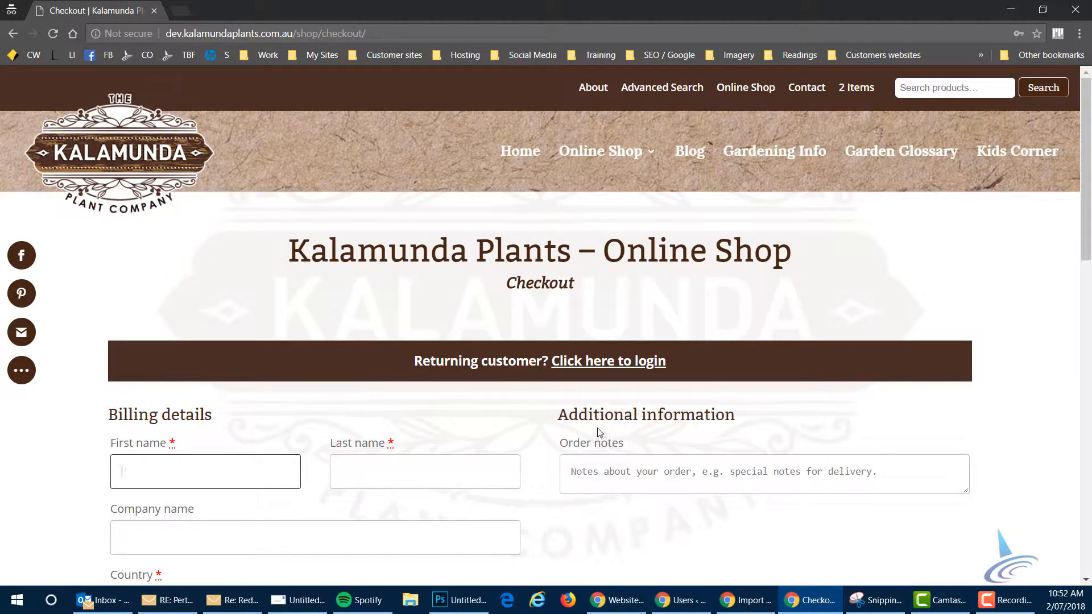
mouse_move(621, 369)
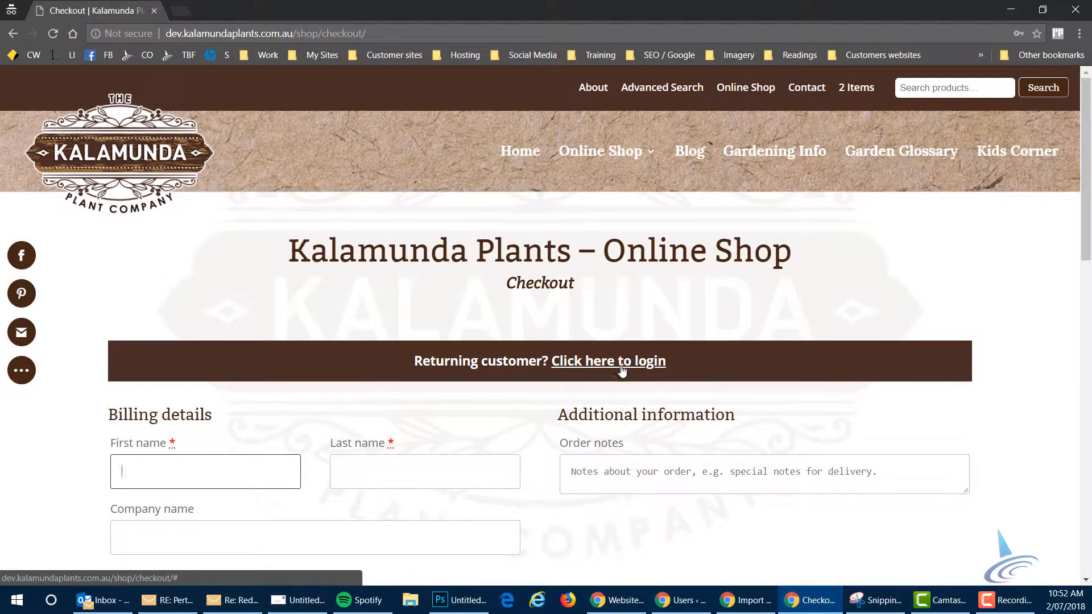
Enter 'A Comp[any' as the billing company name.
scroll(down, 3)
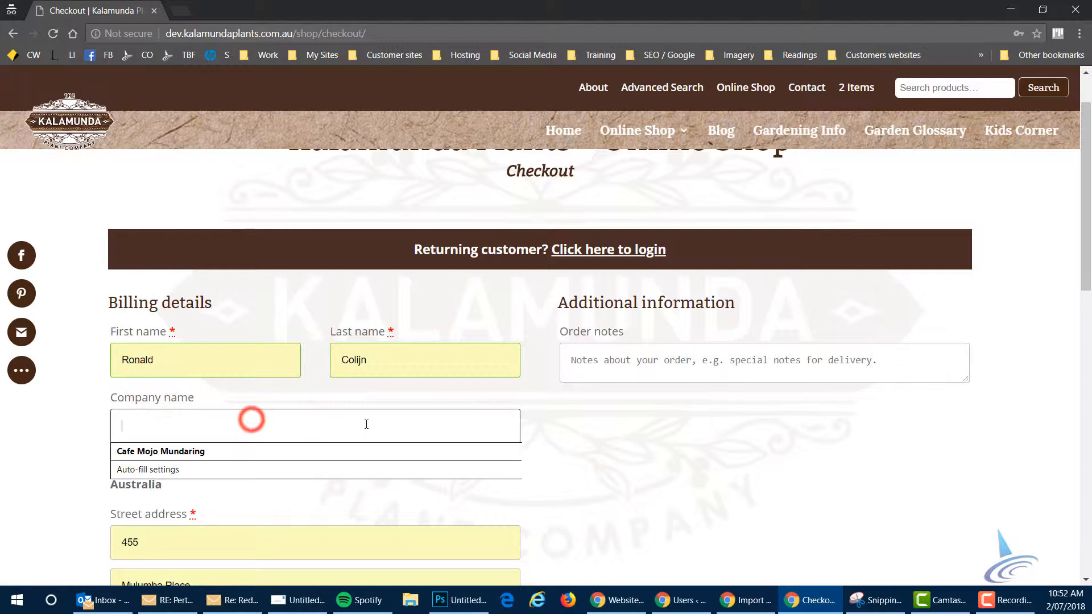
text(A Comp[any name)
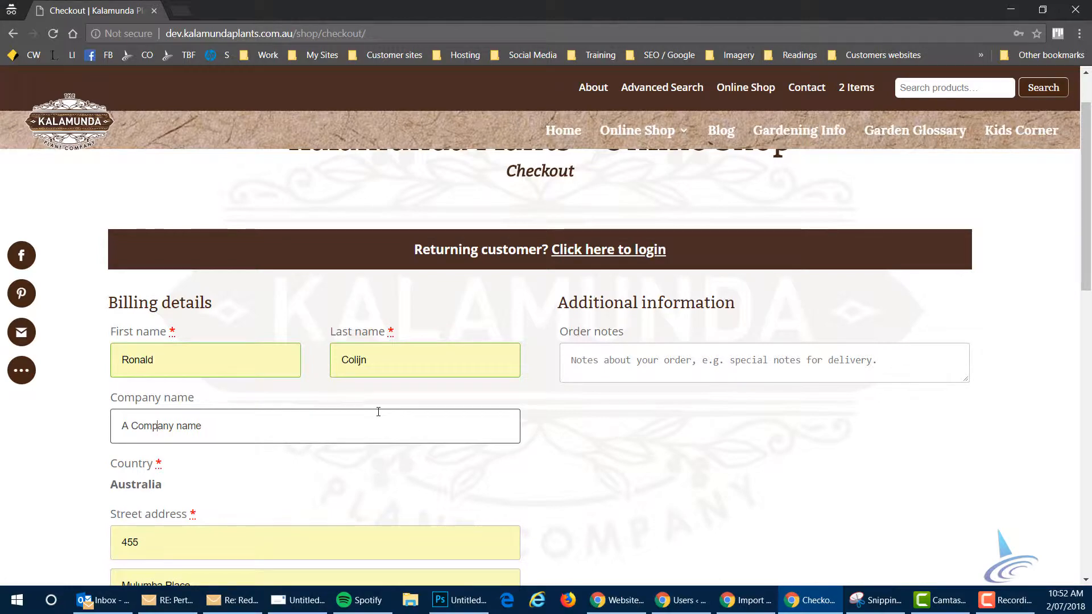
scroll(down, 3)
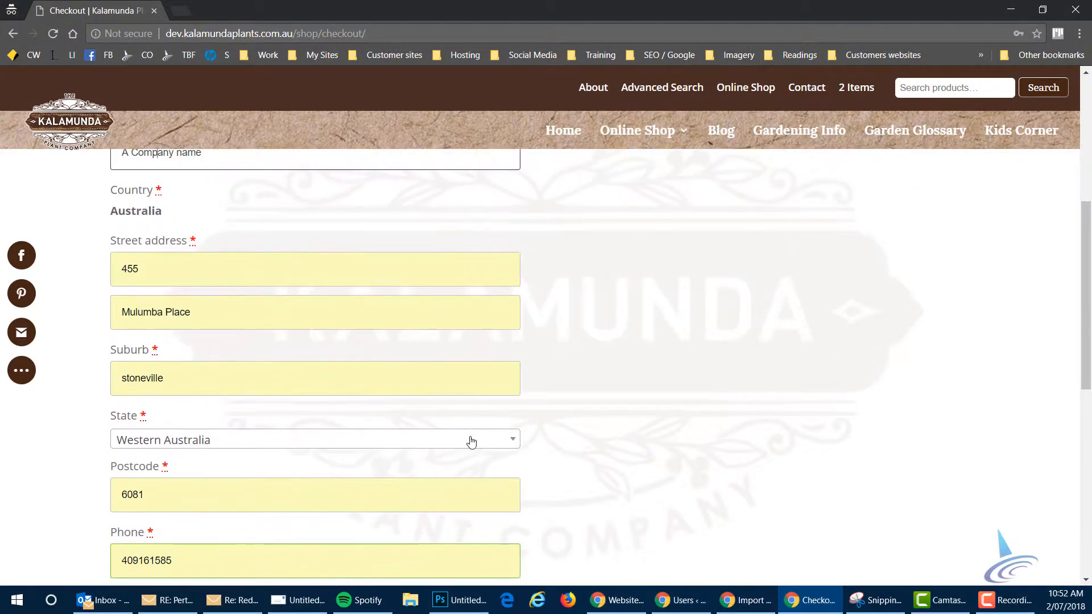
scroll(down, 3)
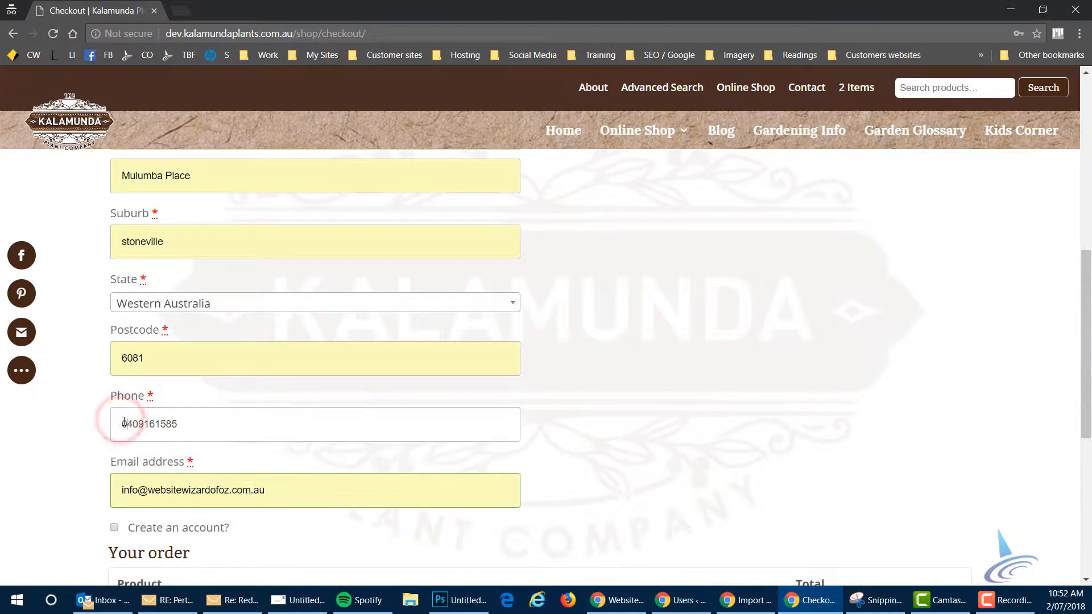
Change the billing email address to one starting 'ronald@'.
click(303, 491)
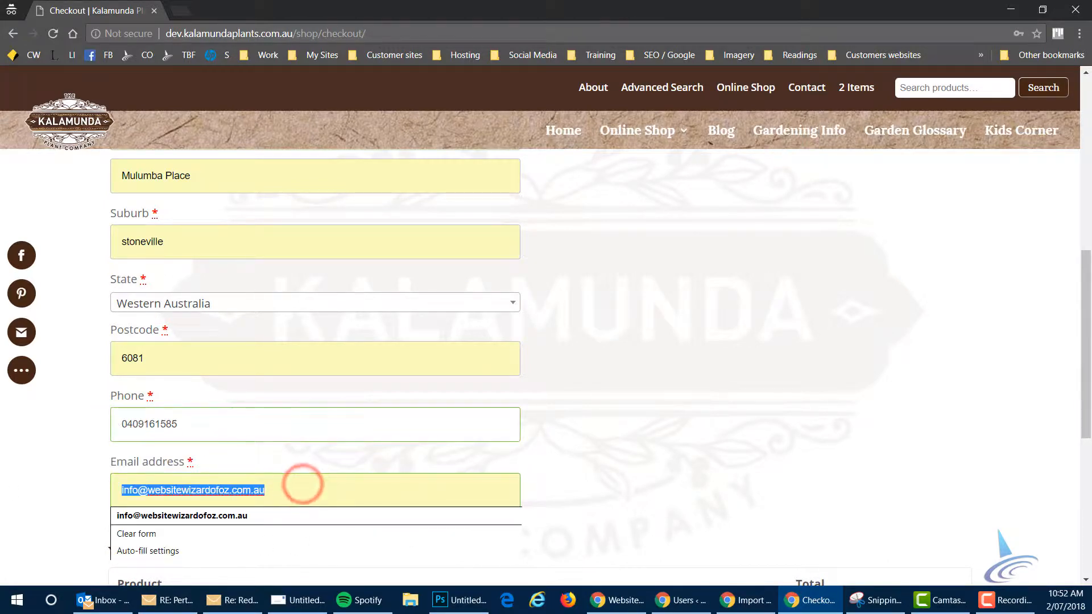
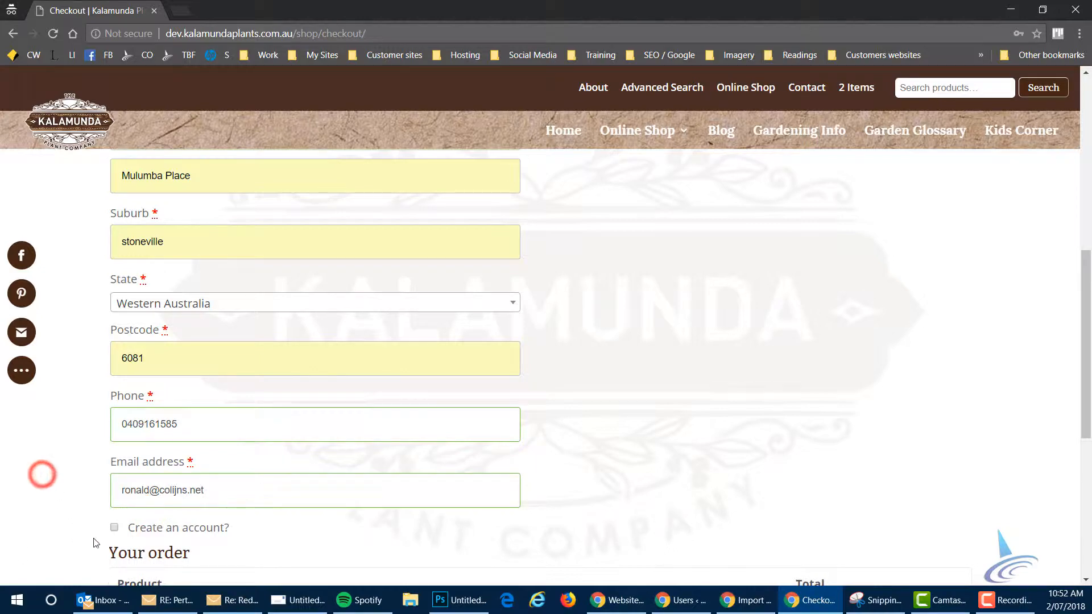
scroll(down, 3)
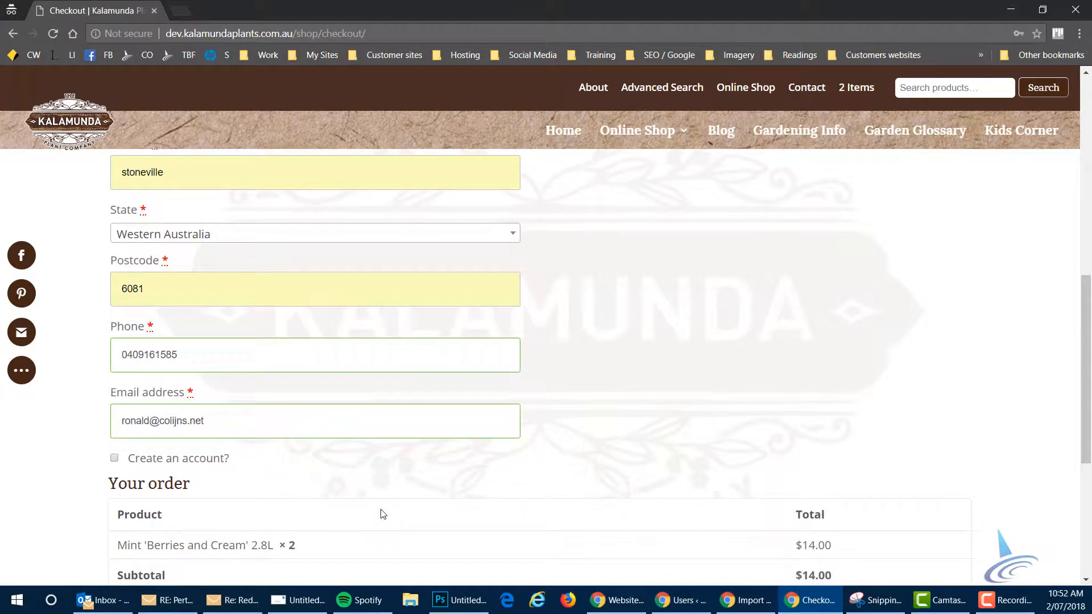
scroll(down, 3)
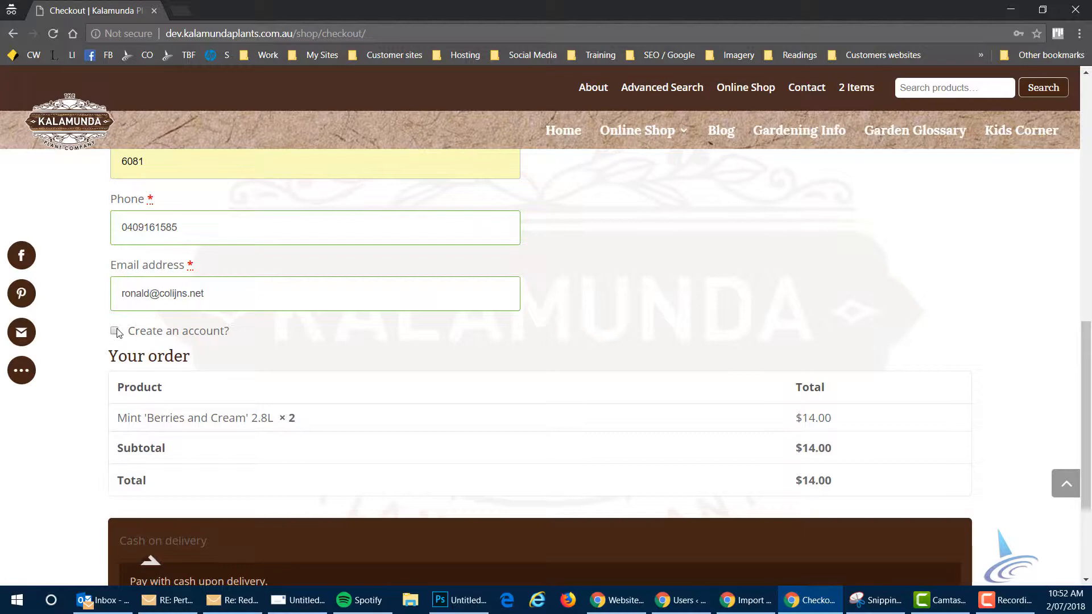
click(113, 330)
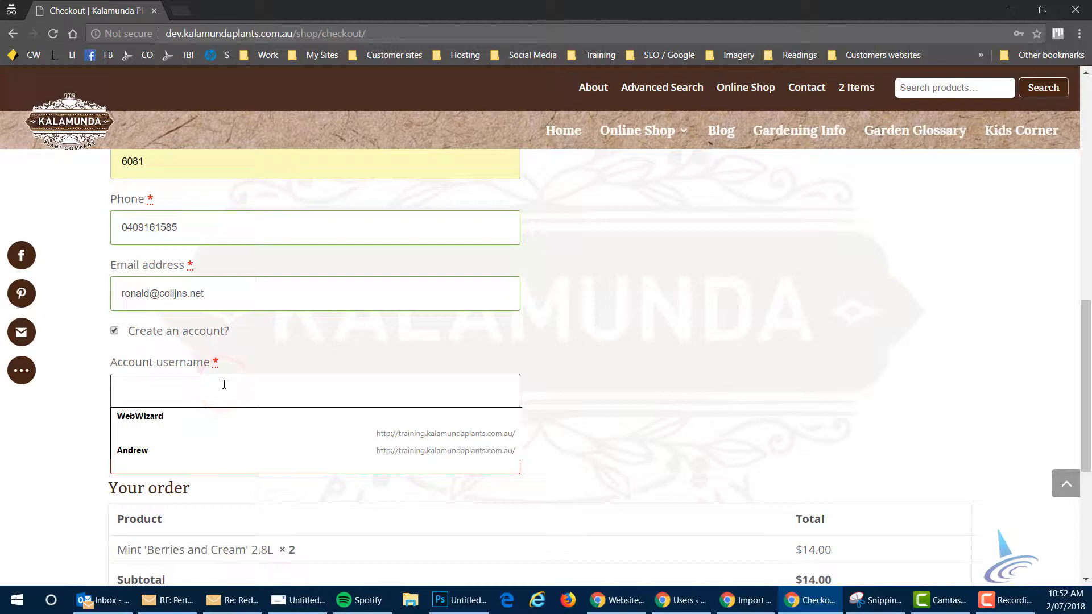
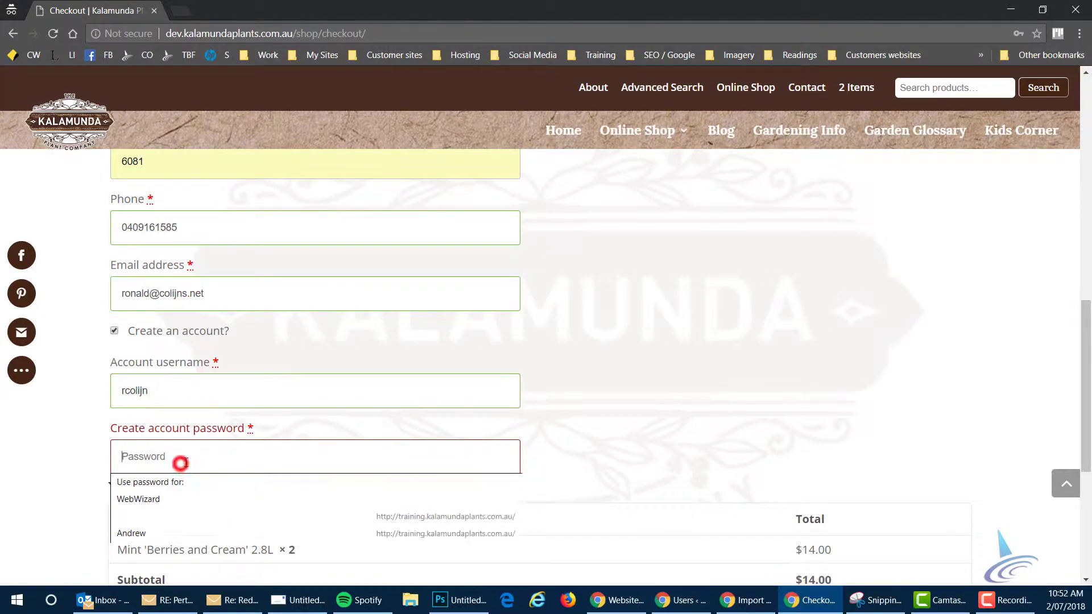
text(••••)
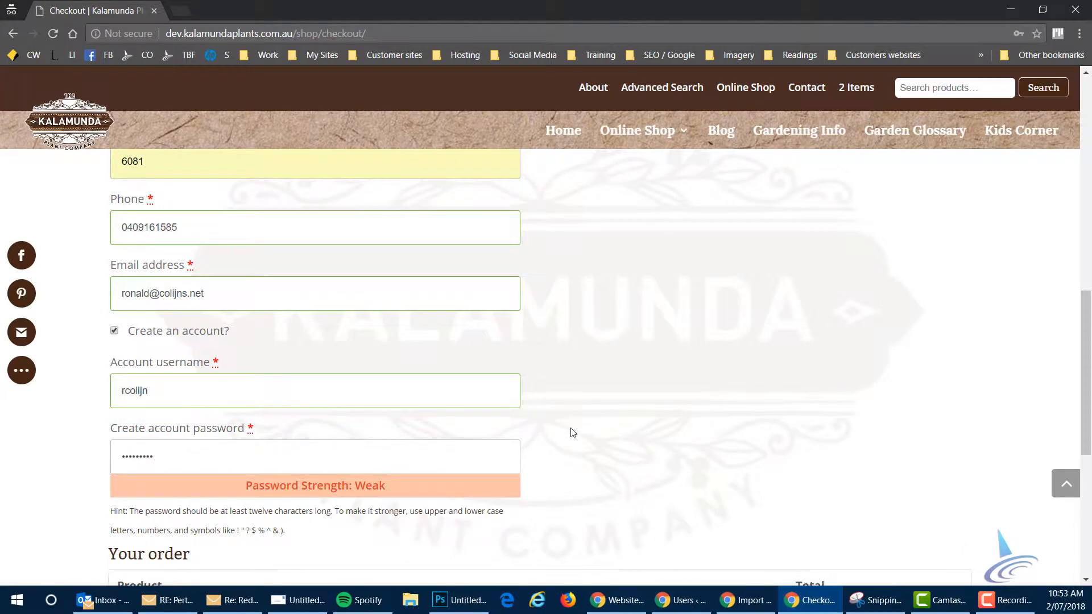
Place the $14.00 cash-on-delivery order for the two mint plants.
scroll(down, 3)
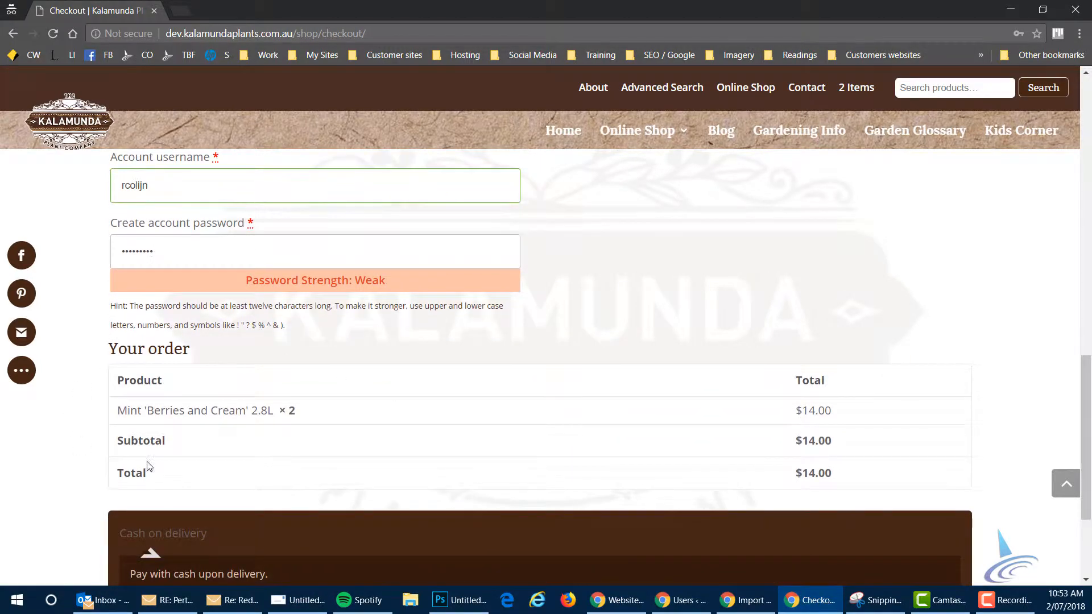
scroll(down, 3)
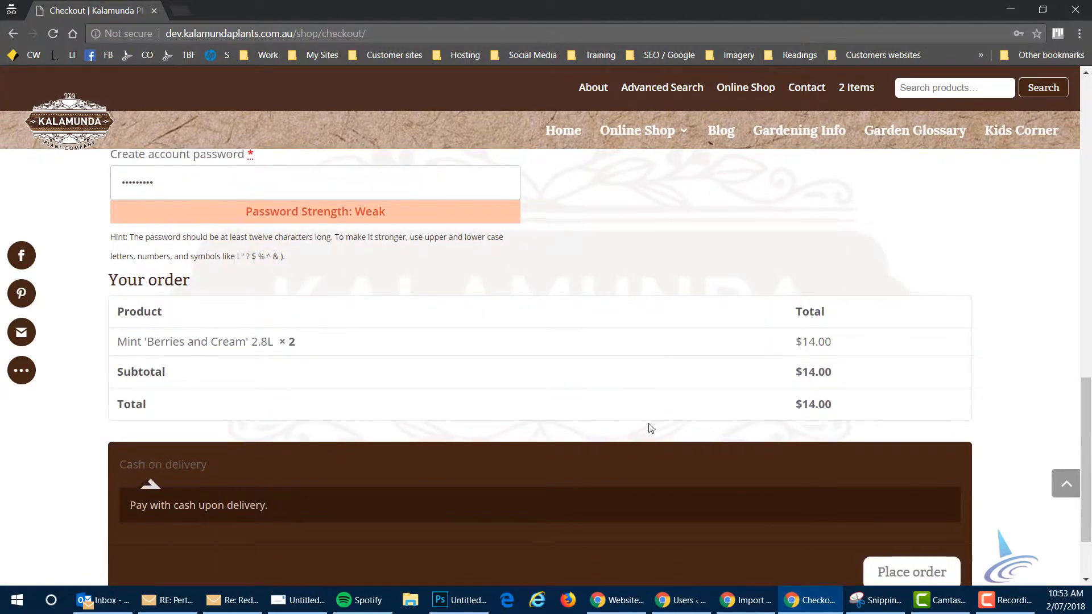
click(897, 504)
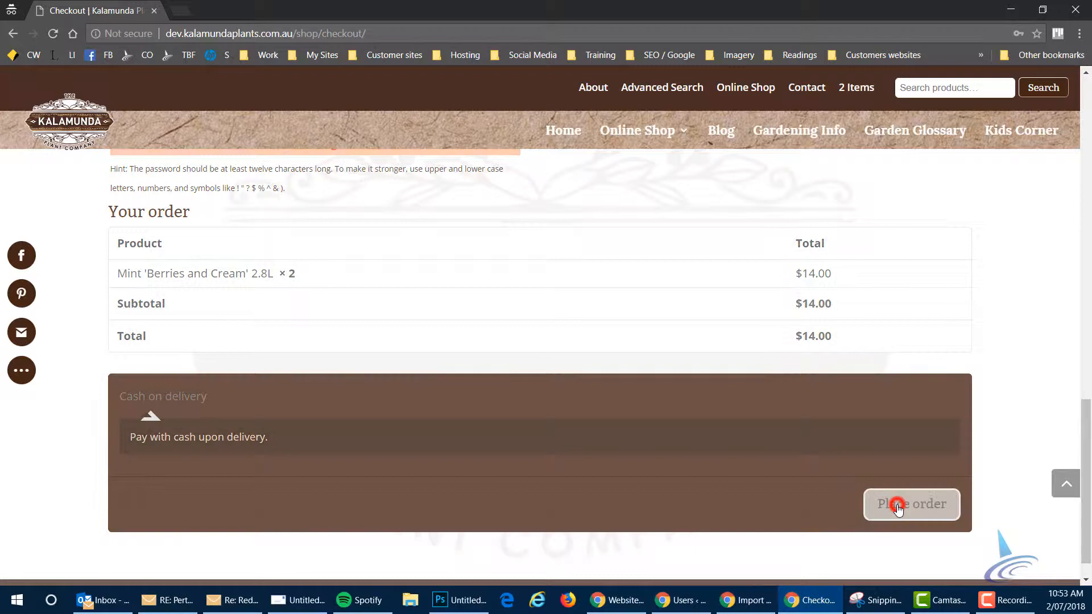
click(898, 504)
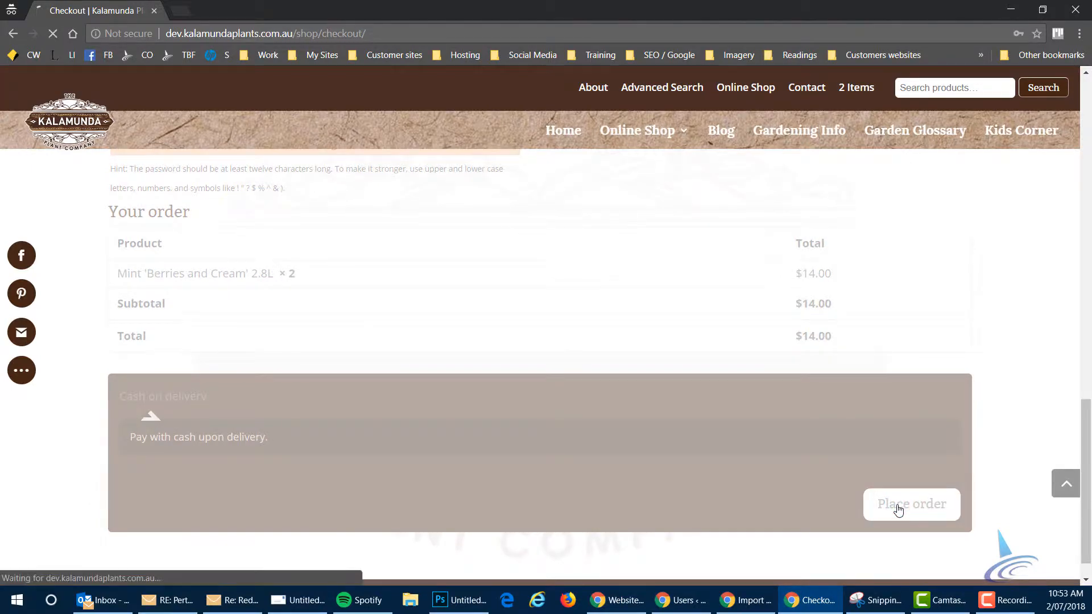
click(919, 505)
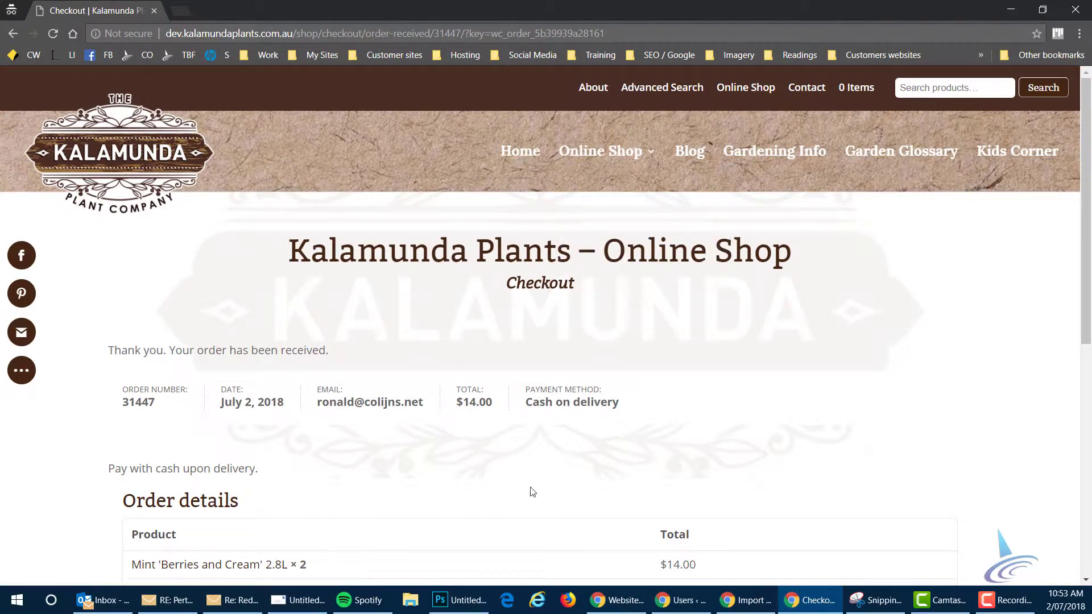
scroll(down, 3)
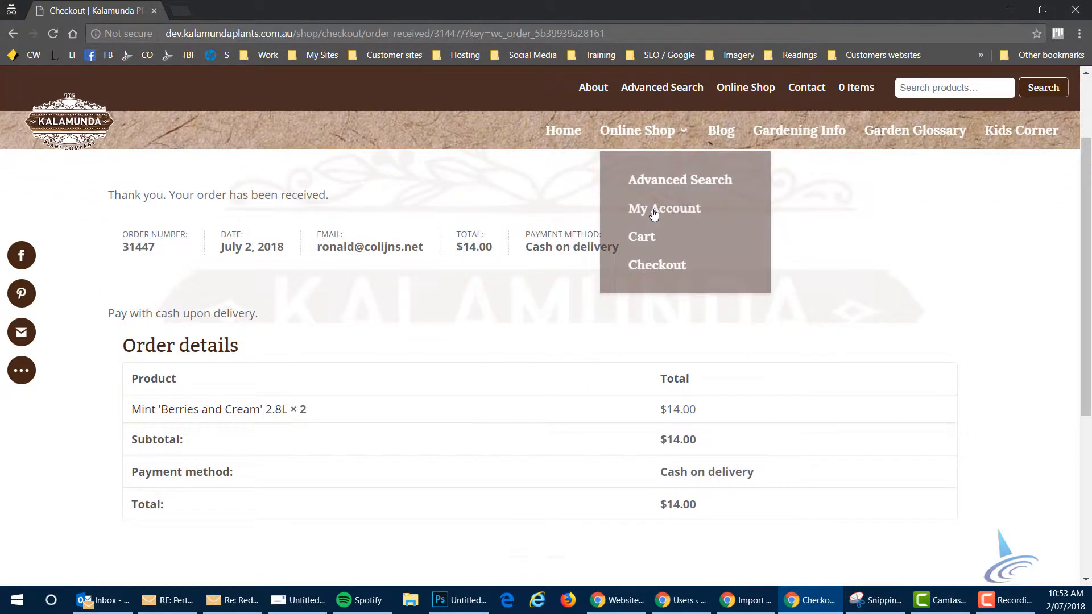
mouse_move(504, 413)
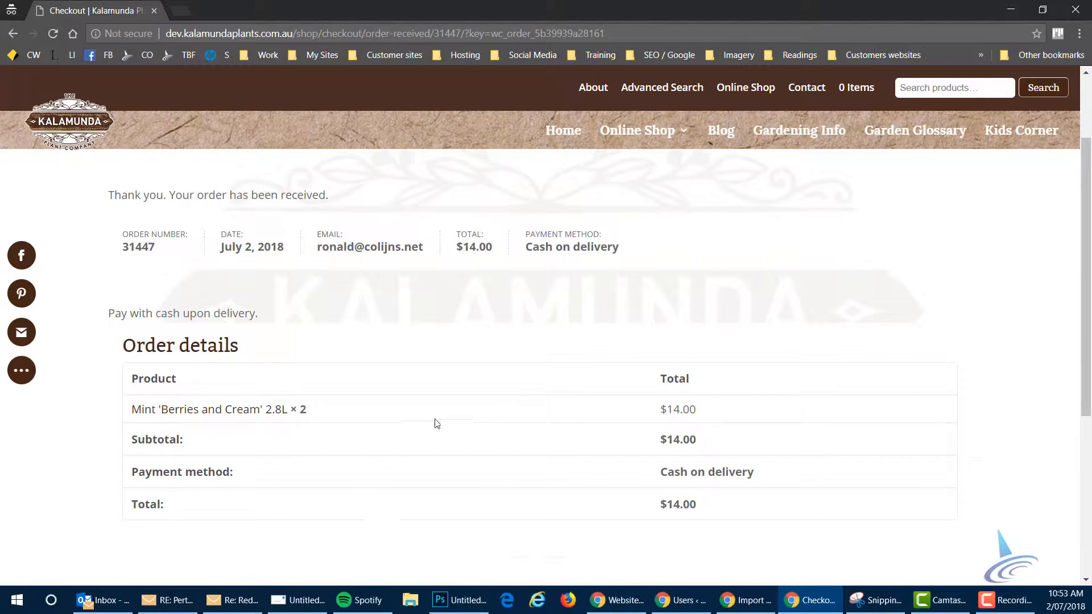
scroll(down, 3)
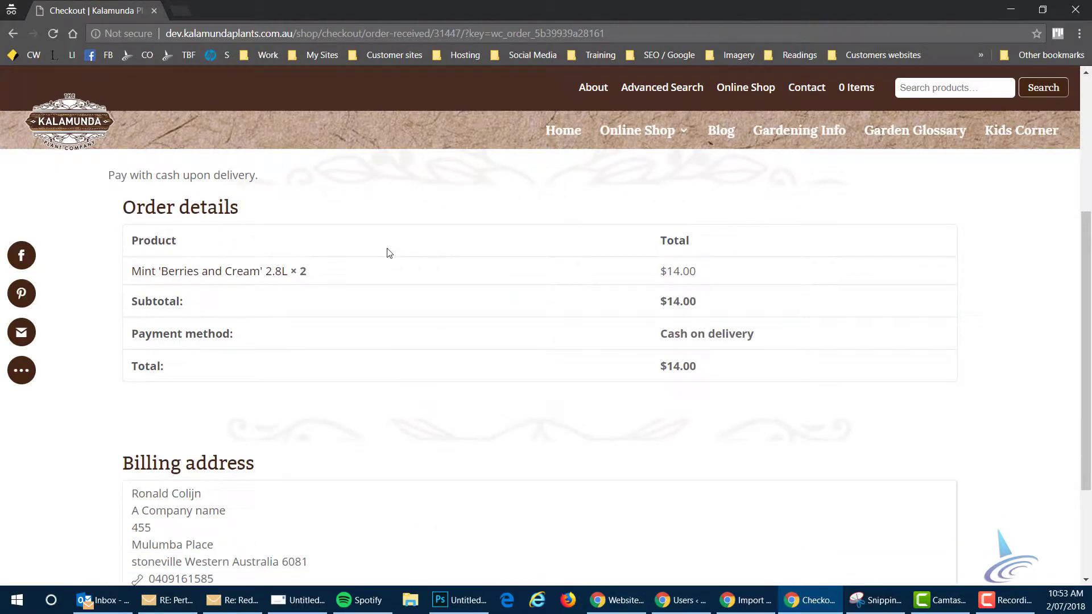
mouse_move(255, 363)
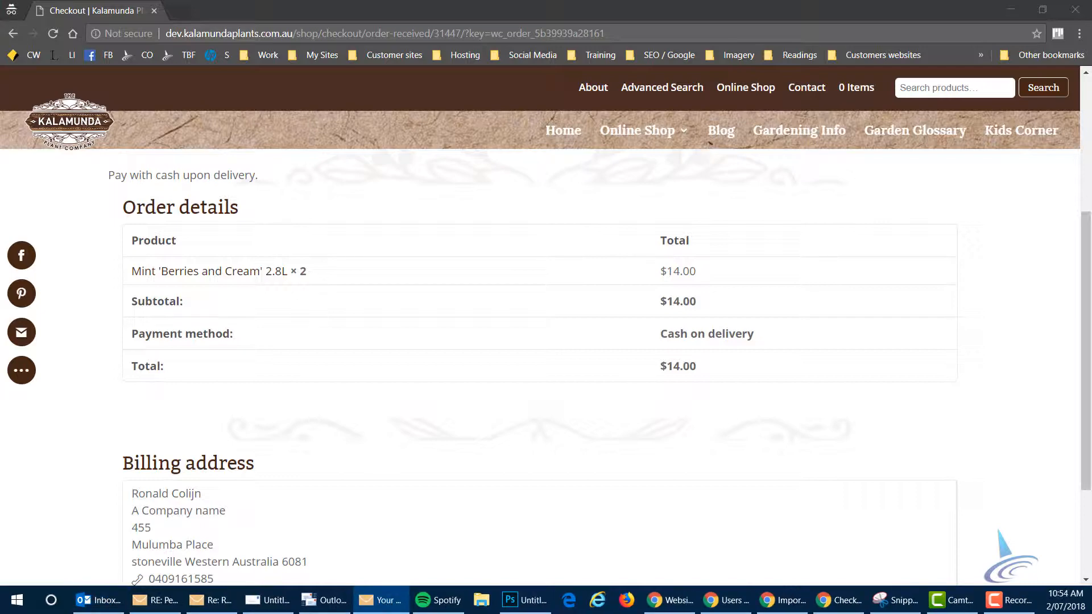
Open the order #31443 complete email, download its pictures, and read to the billing address.
click(380, 601)
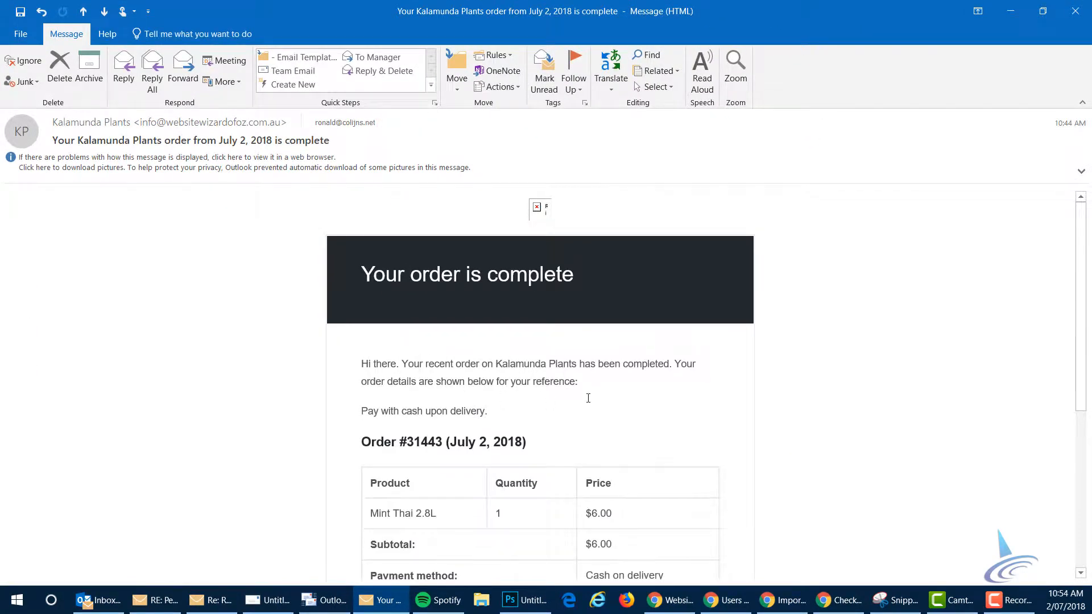
right_click(541, 209)
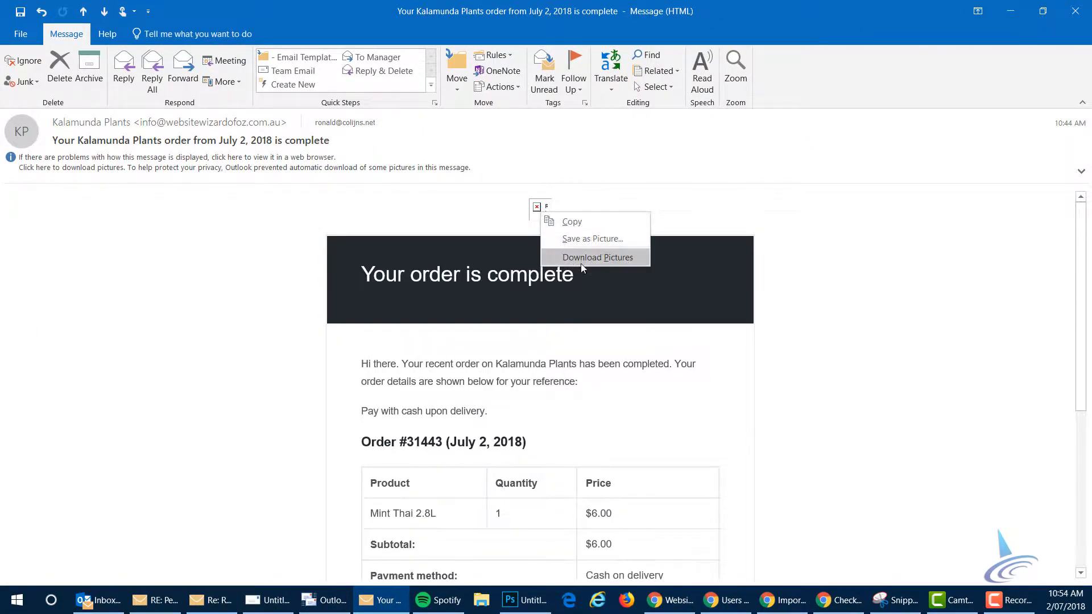
click(598, 257)
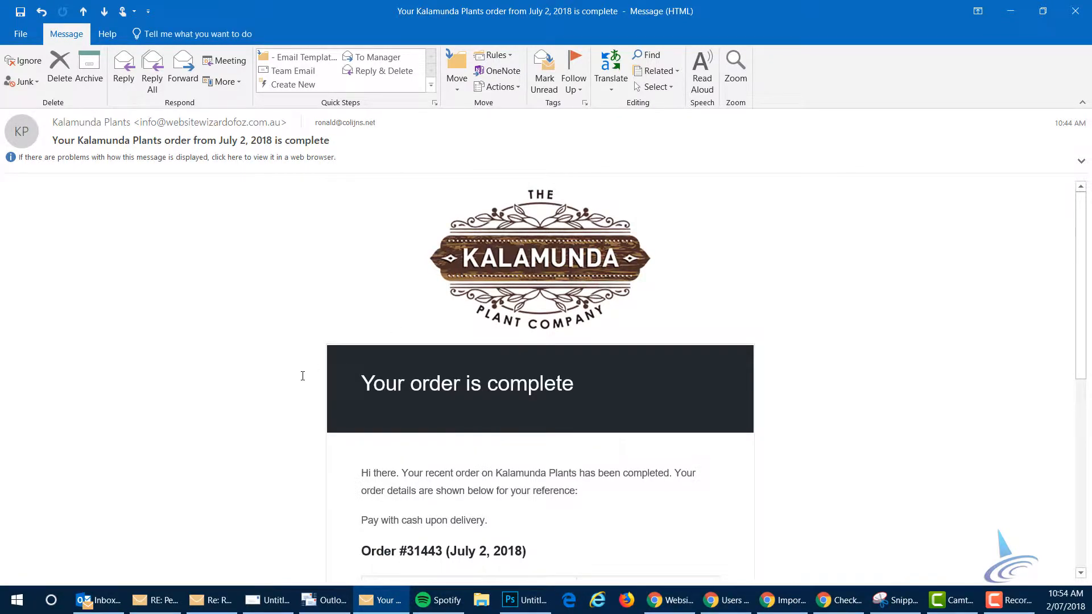
scroll(down, 3)
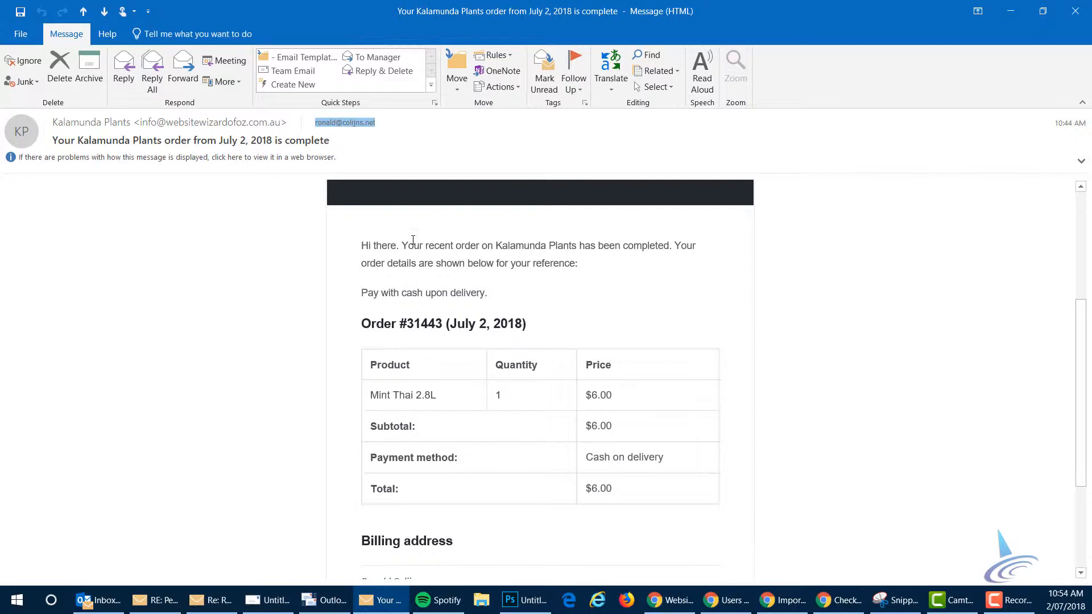
mouse_move(494, 432)
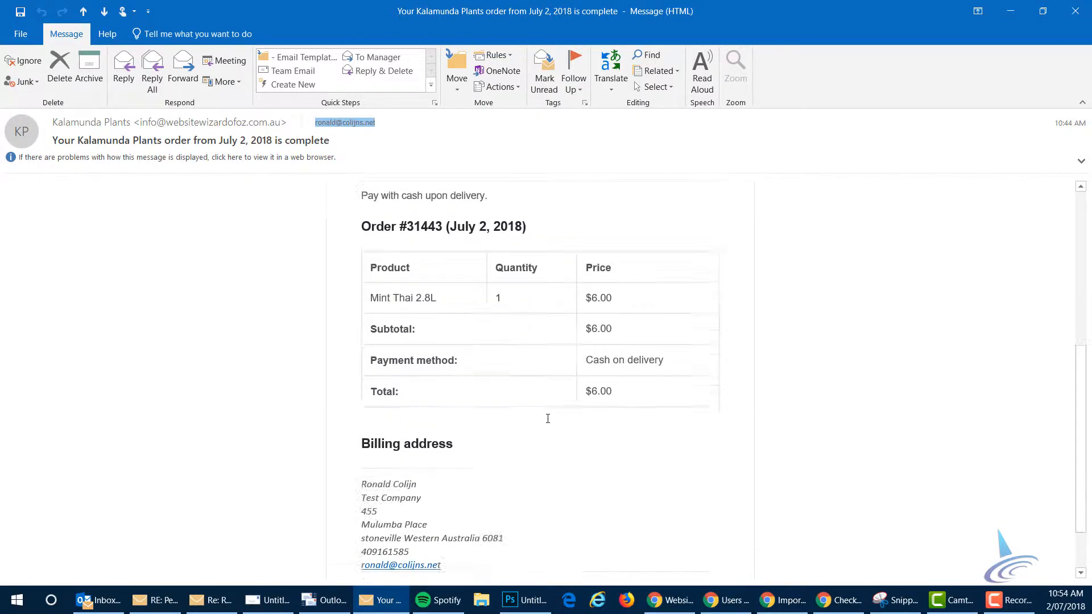
scroll(down, 3)
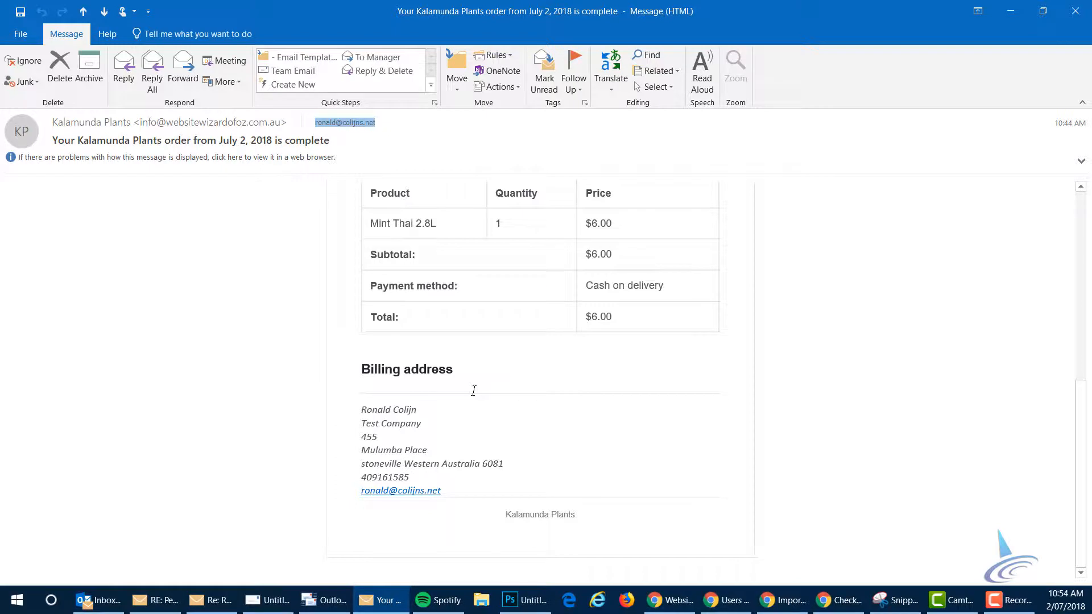
mouse_move(512, 400)
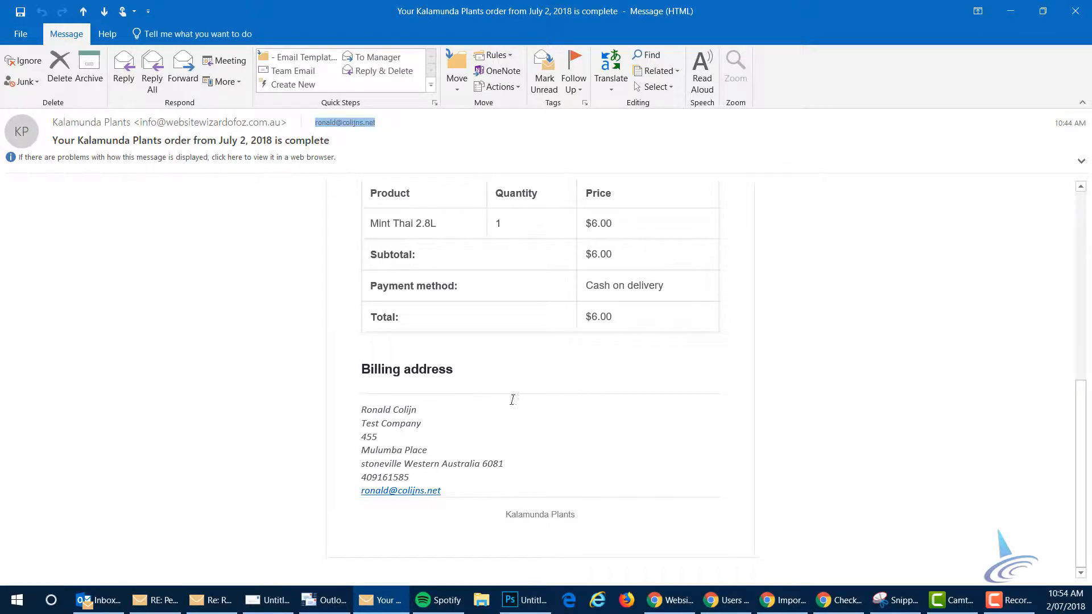
mouse_move(606, 353)
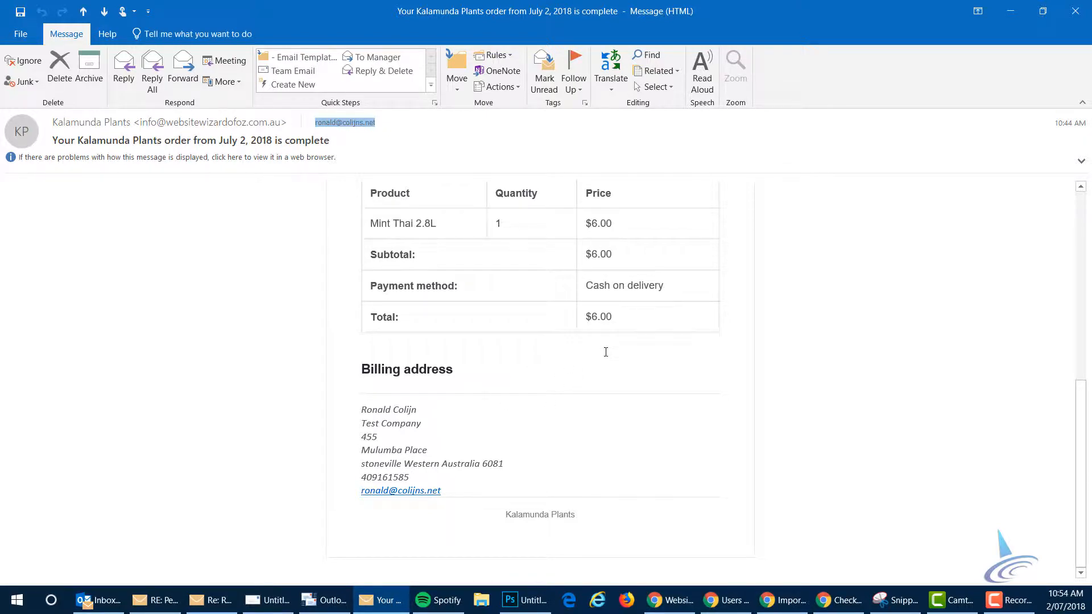
mouse_move(610, 341)
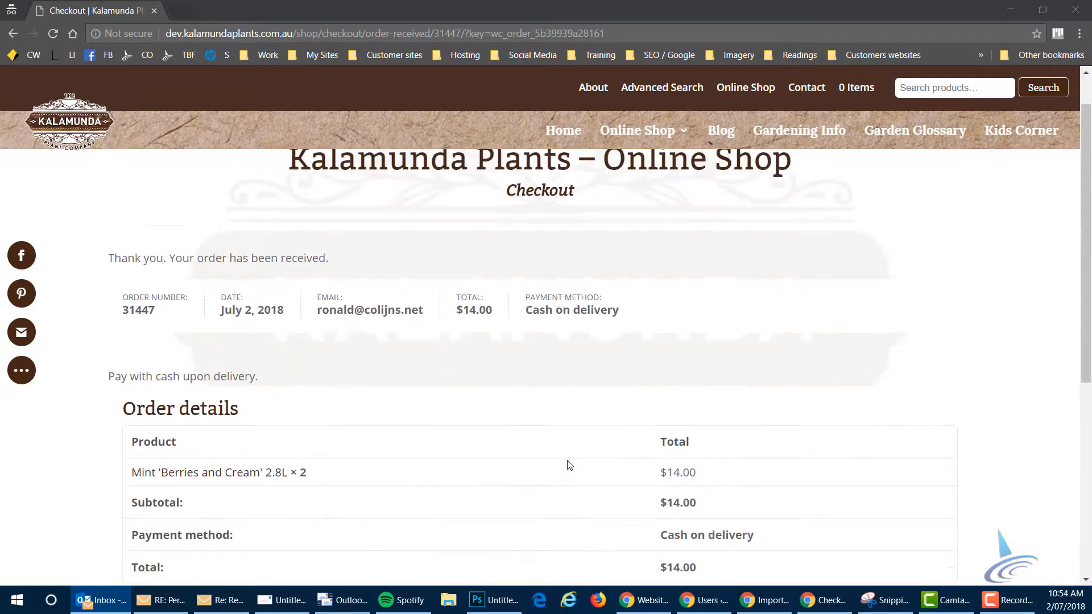
Scroll back up to the order 31447 summary.
scroll(up, 3)
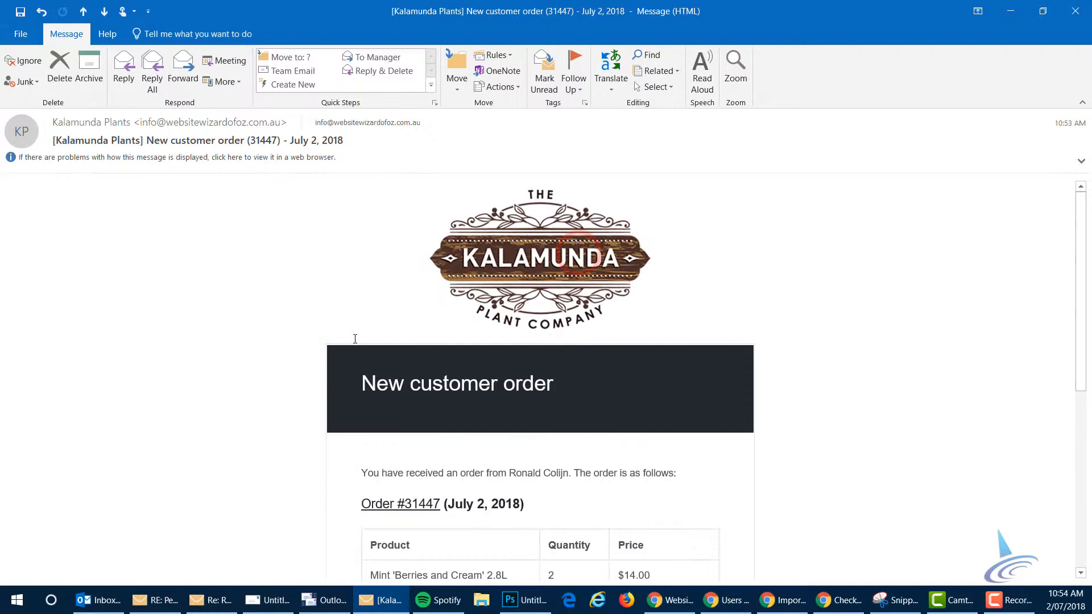
mouse_move(584, 384)
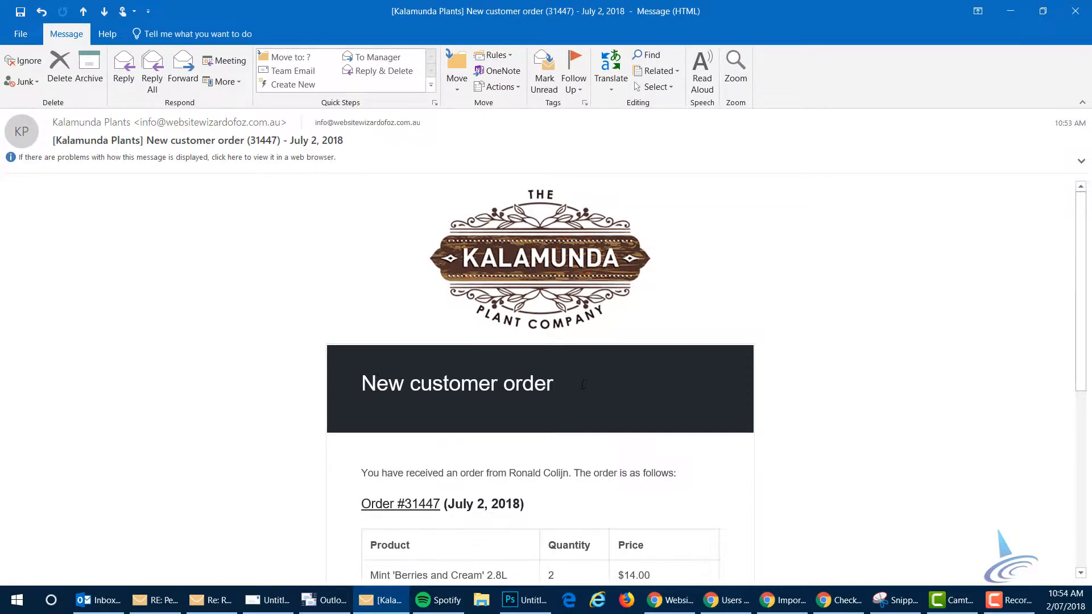
Follow the Order #31447 link in the New customer order email into WooCommerce admin.
scroll(down, 3)
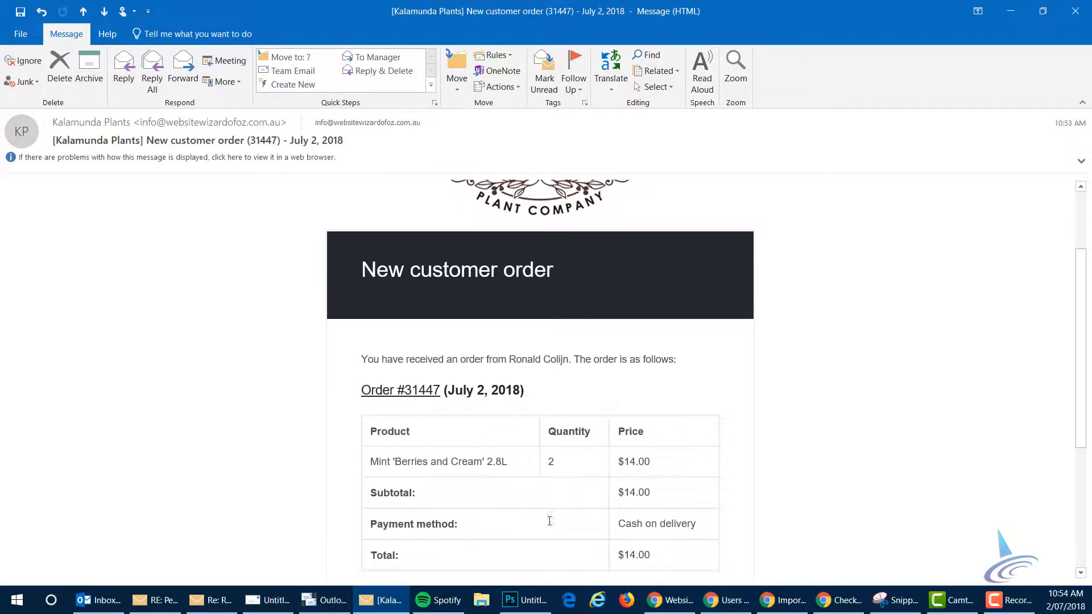
scroll(down, 3)
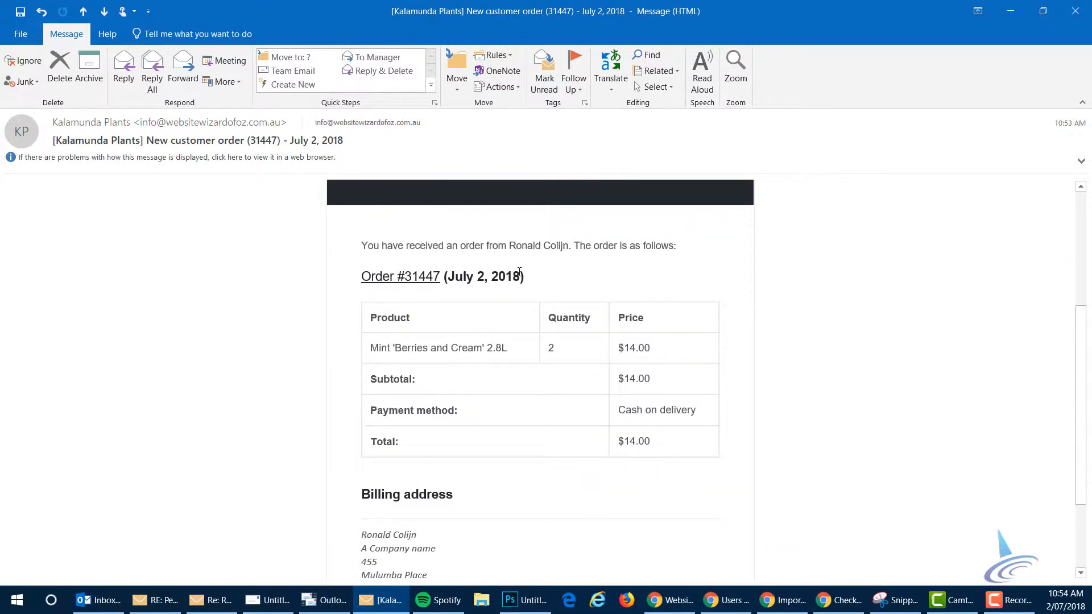
scroll(down, 3)
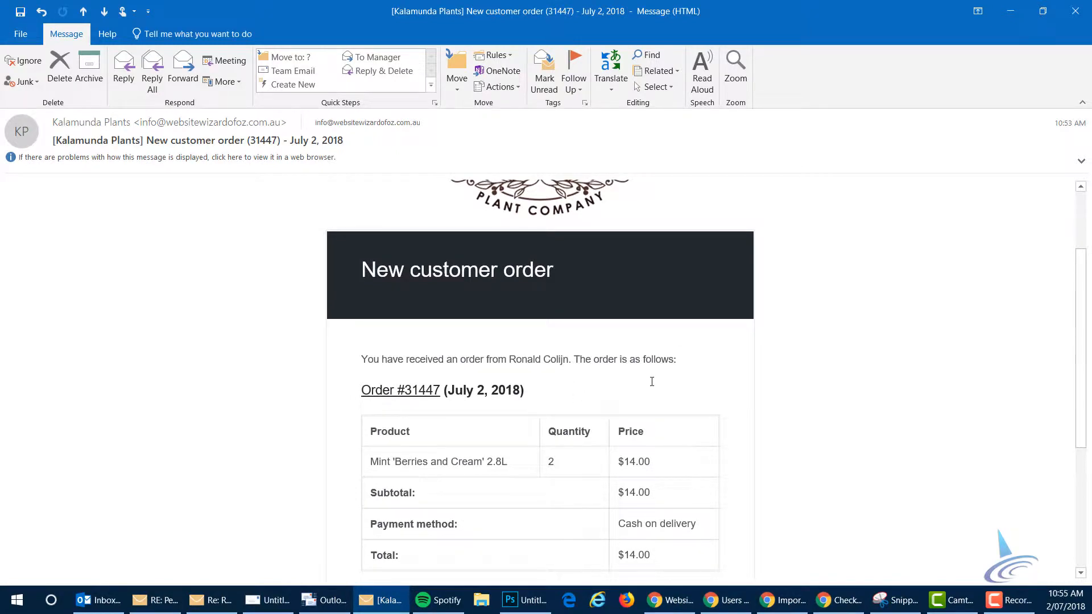
mouse_move(424, 394)
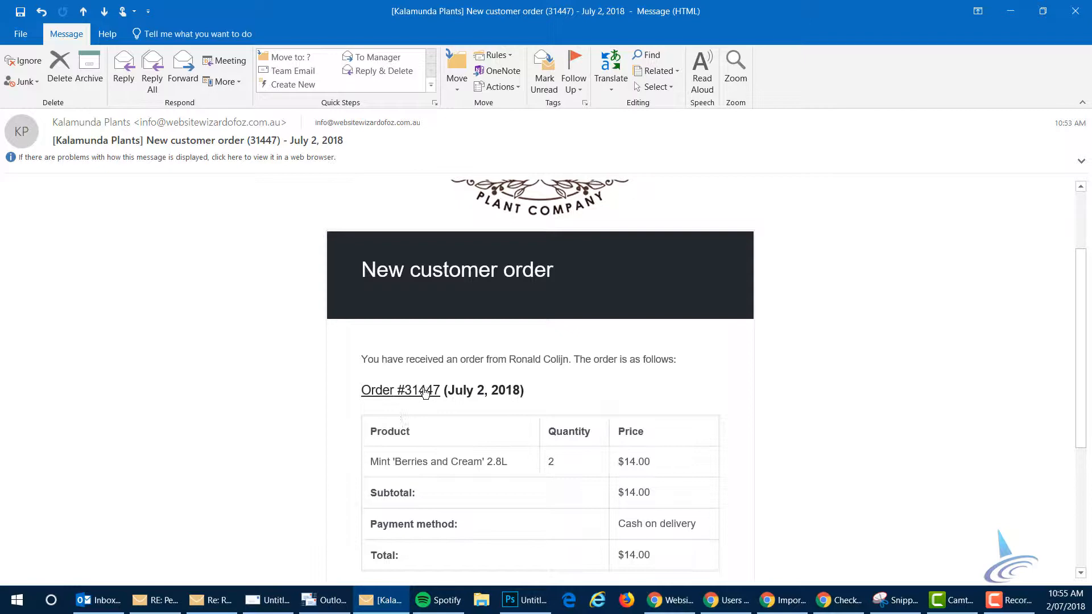
click(423, 390)
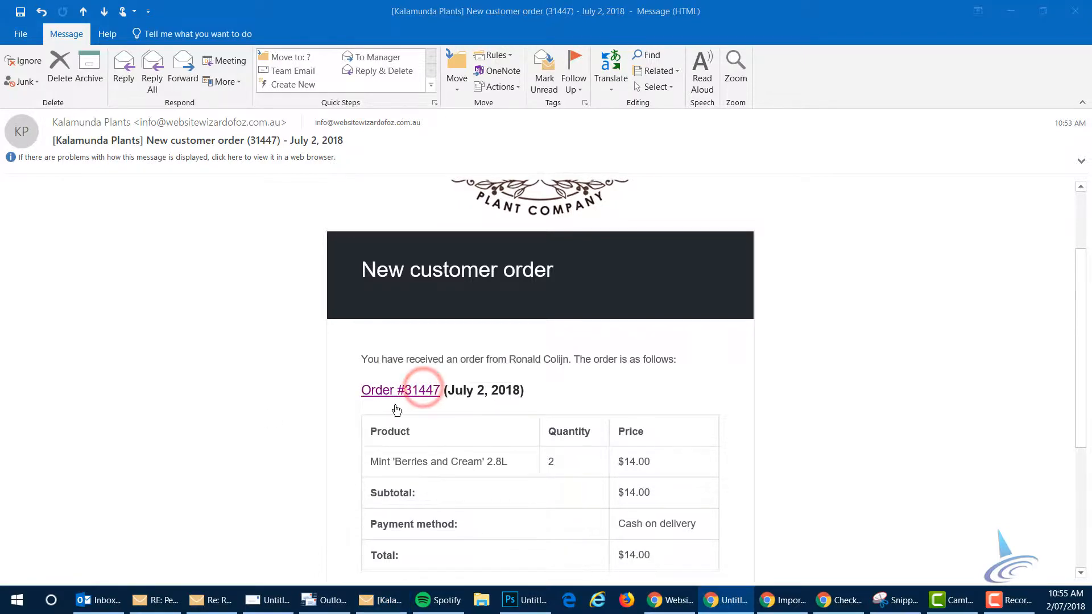
click(401, 390)
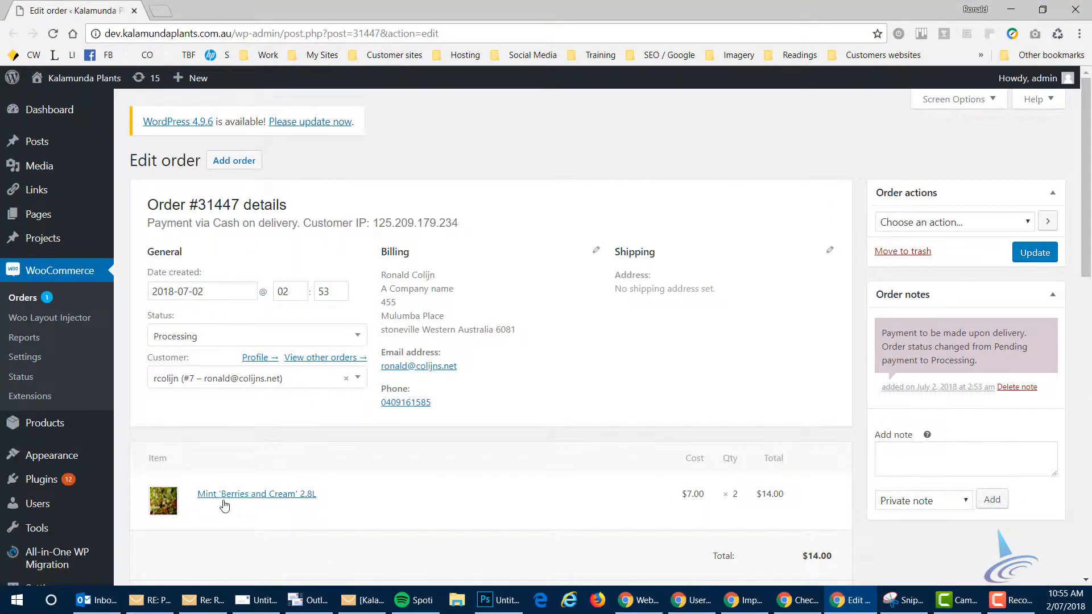
mouse_move(309, 476)
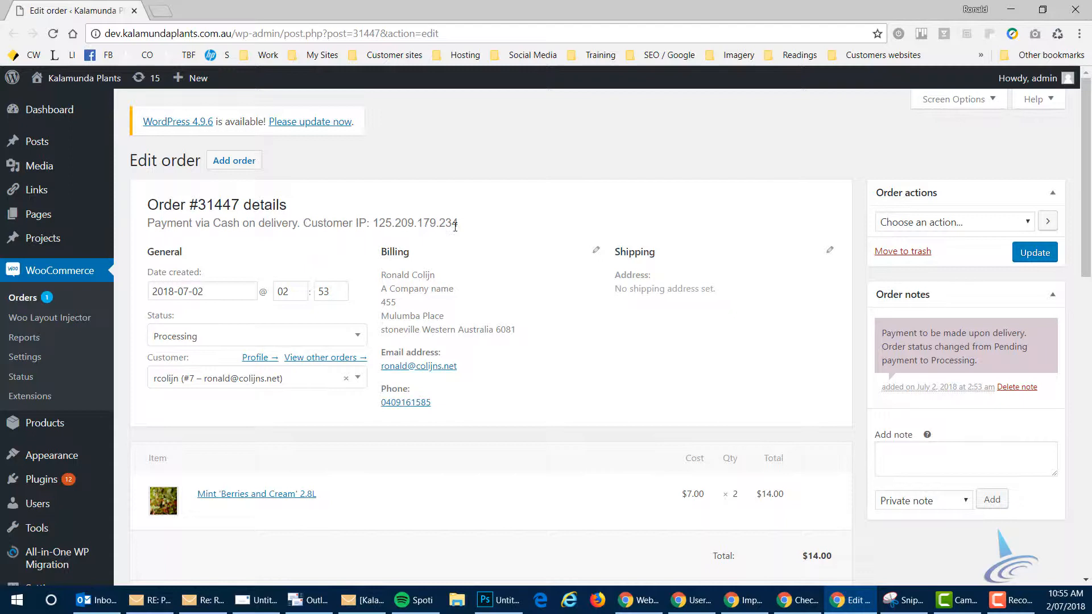
mouse_move(835, 264)
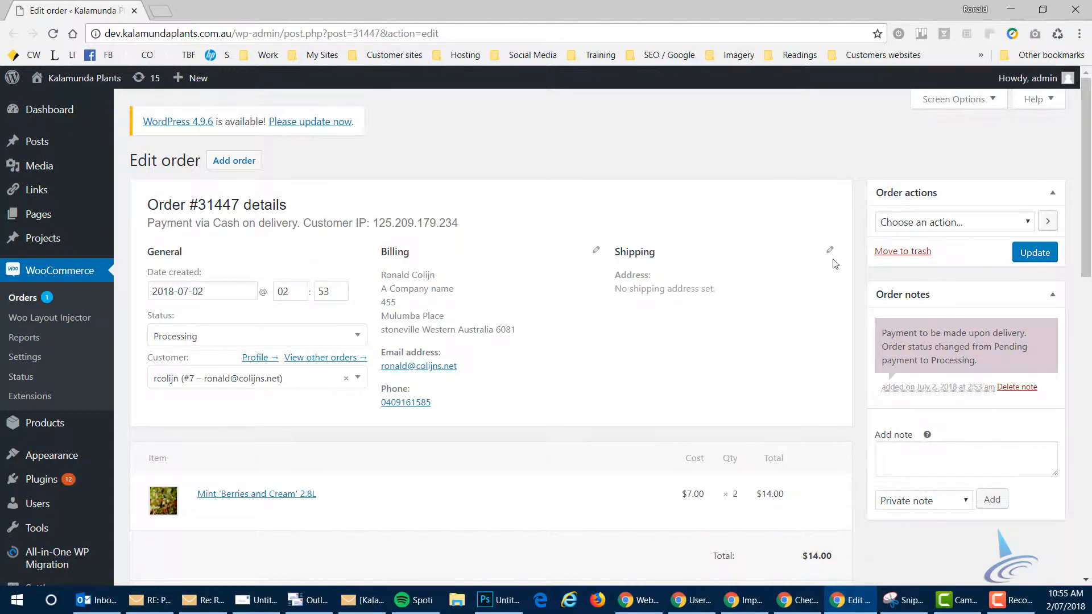
mouse_move(749, 349)
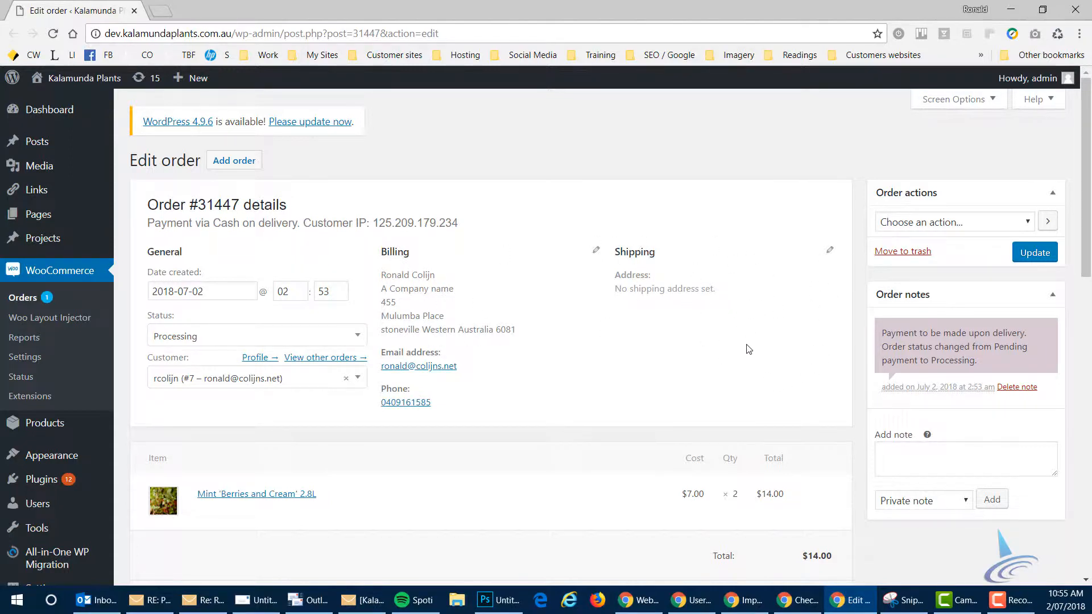
mouse_move(493, 344)
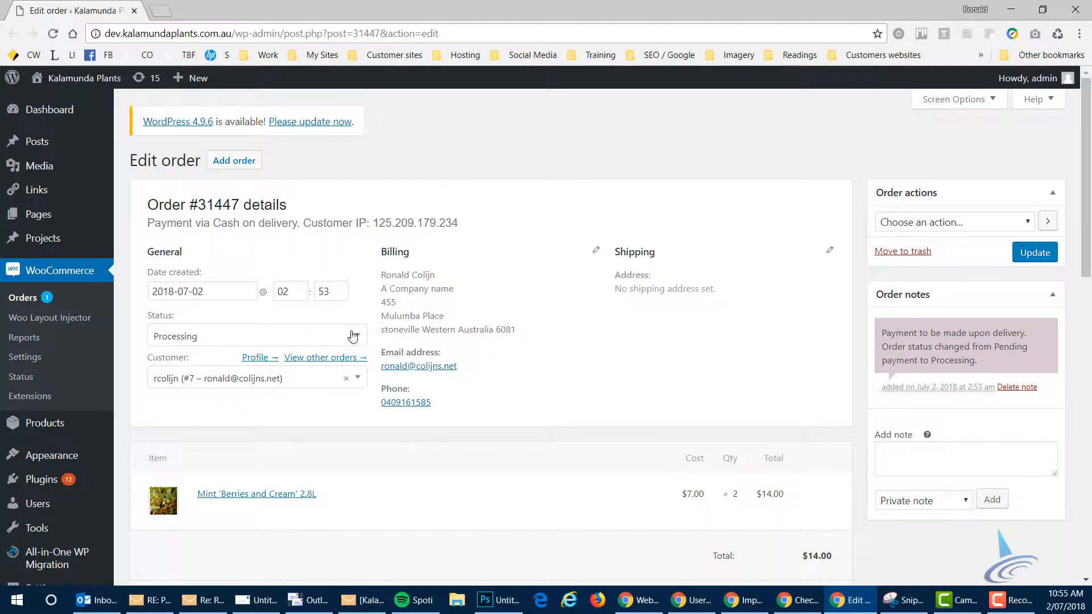
Set order #31447's status to Completed and save the order.
click(256, 336)
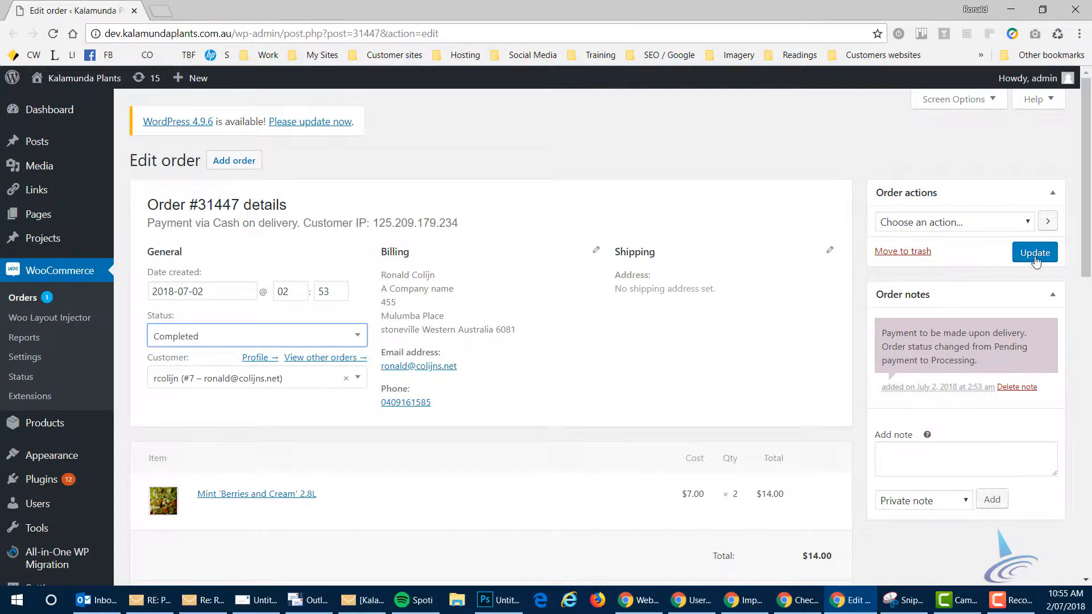
click(1035, 253)
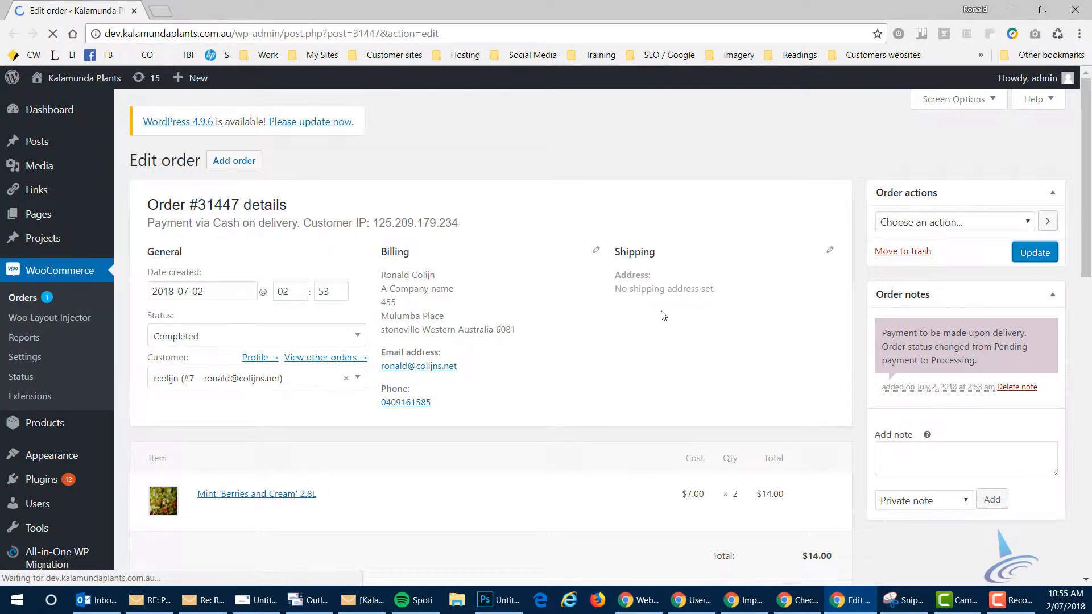
click(1035, 252)
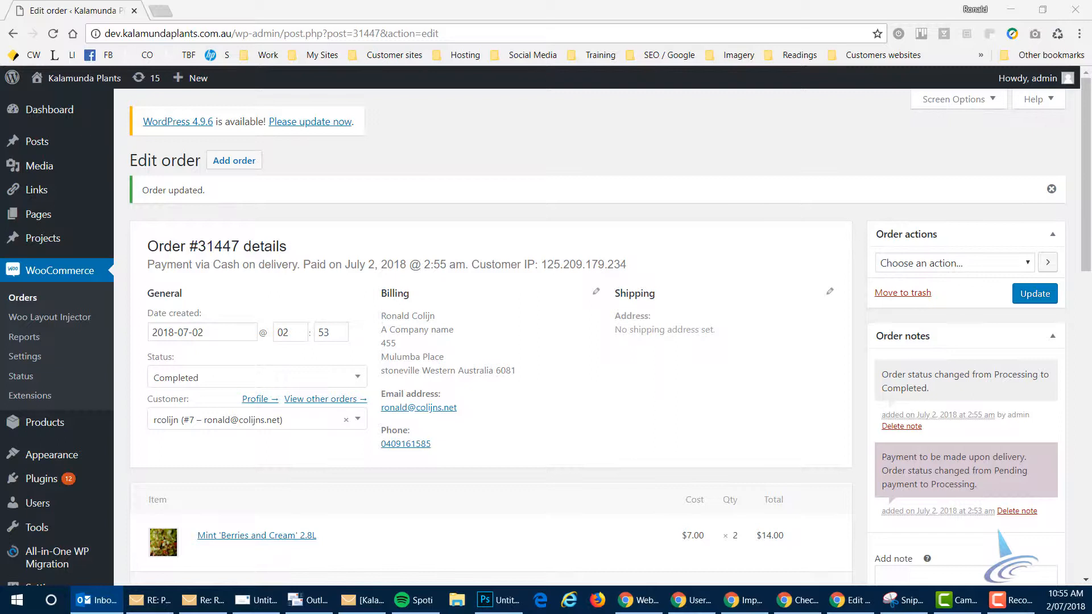
mouse_move(542, 462)
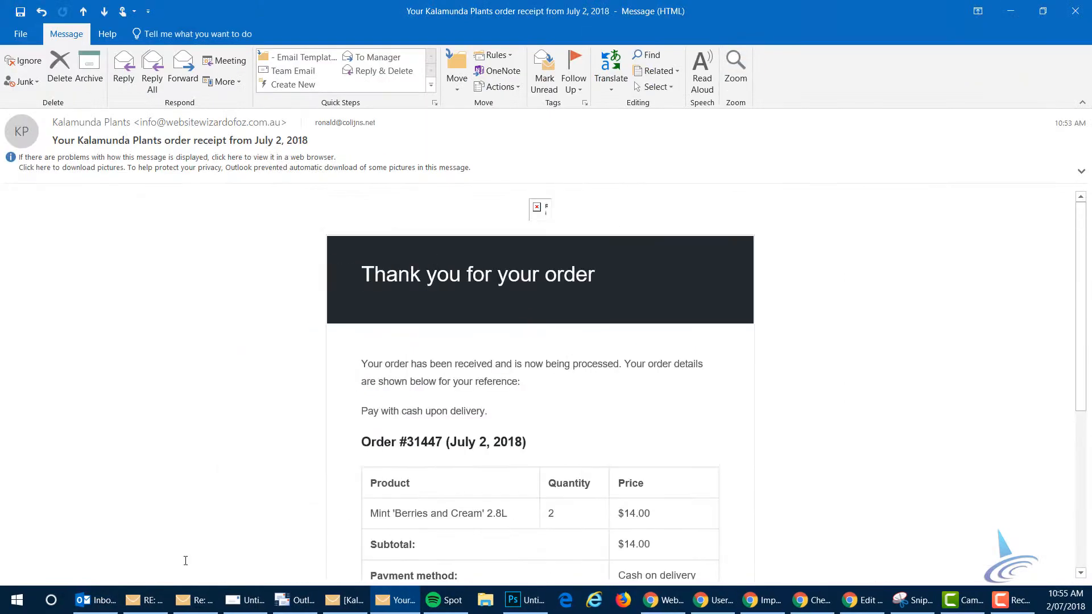
mouse_move(524, 233)
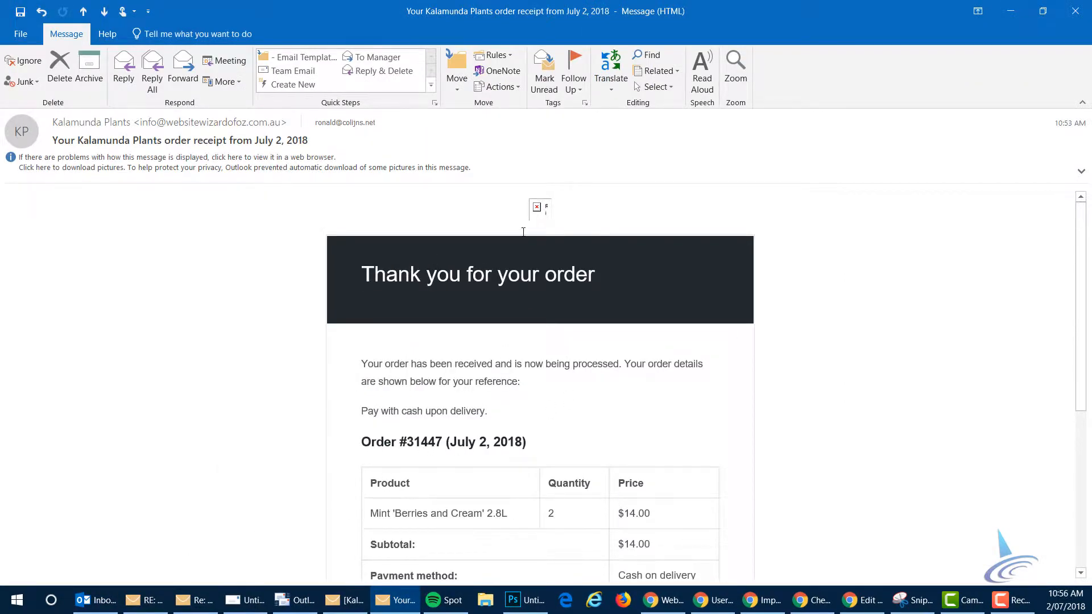
mouse_move(396, 370)
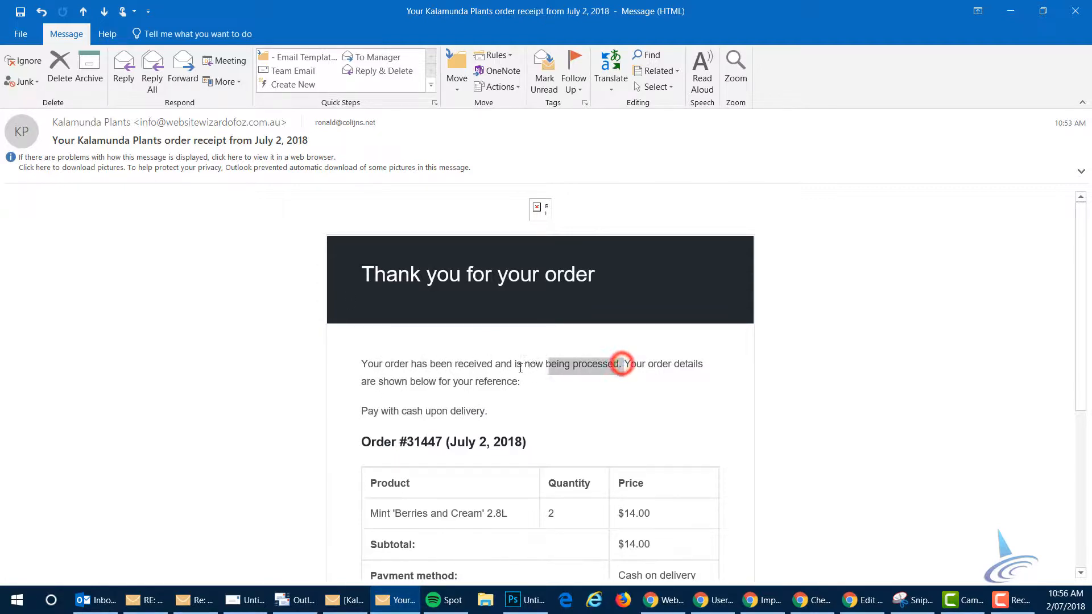
Highlight the order-processing notice and show the blocked images in the receipt email.
drag(620, 363, 494, 364)
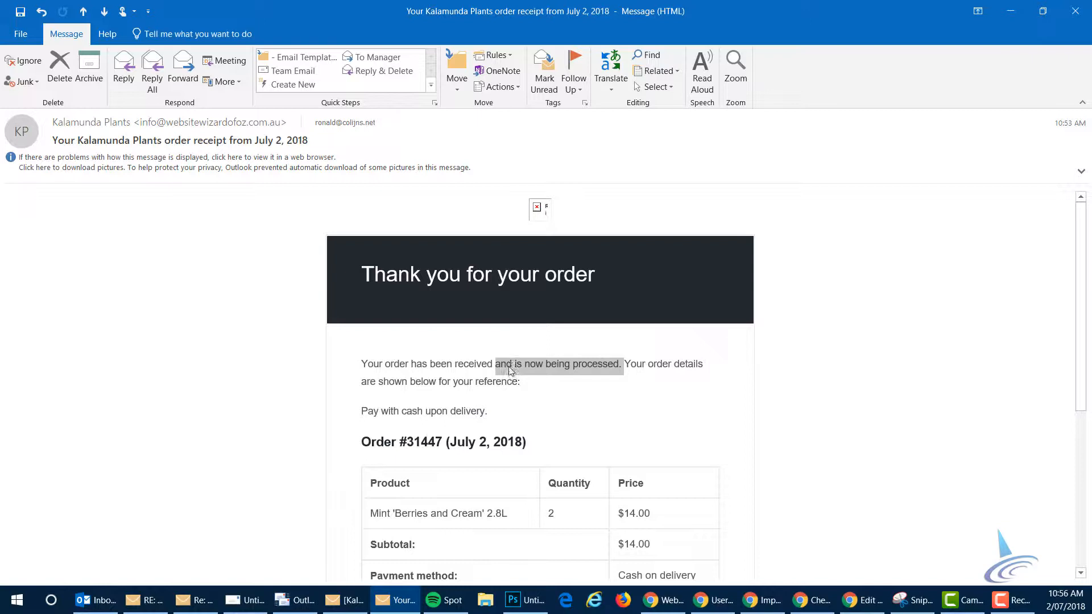
mouse_move(801, 248)
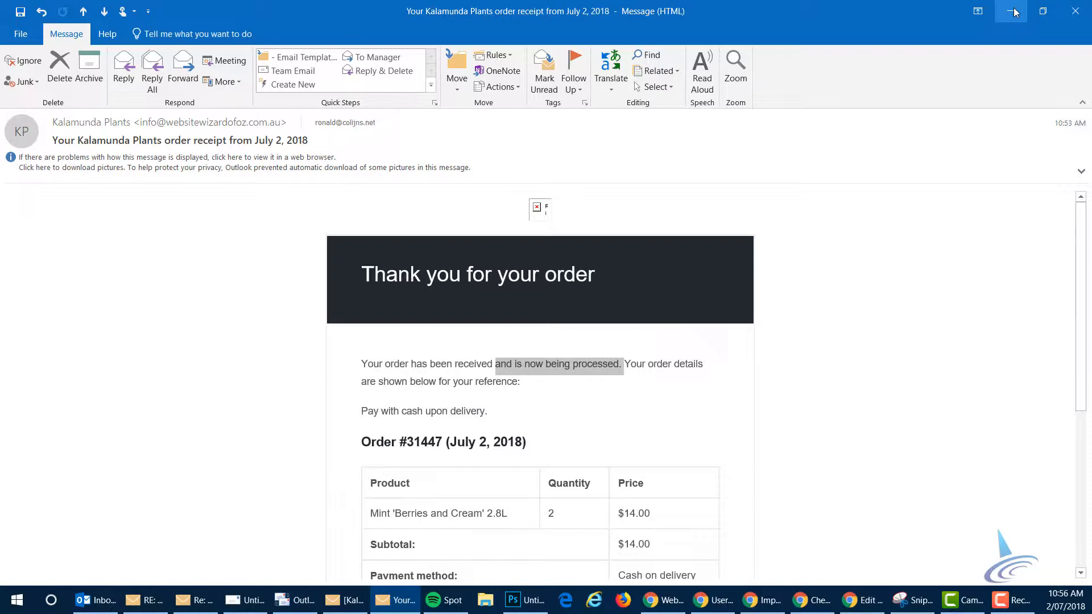
mouse_move(935, 84)
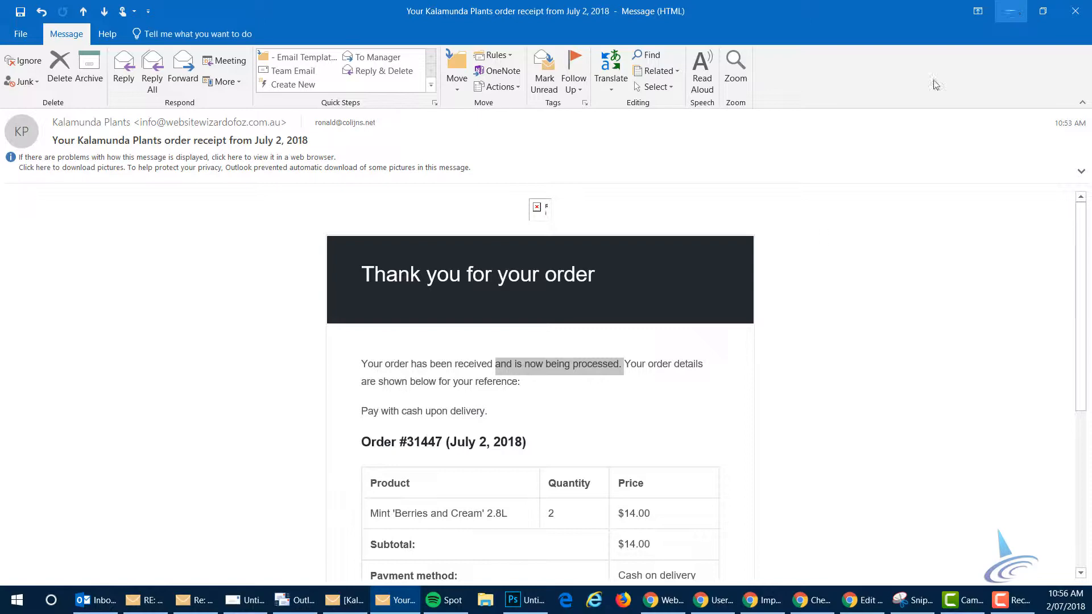
scroll(down, 3)
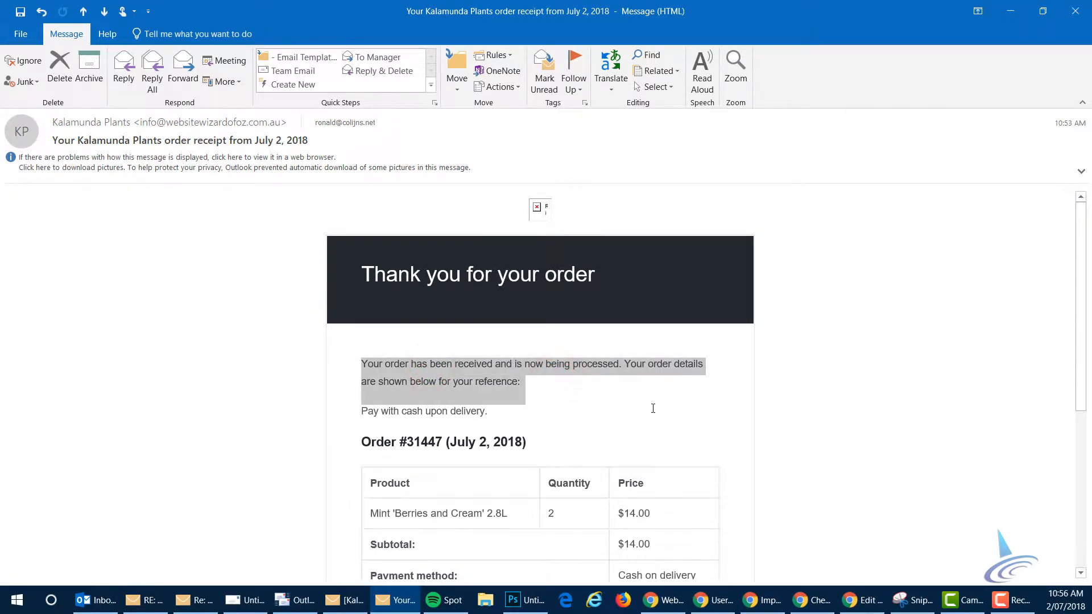
mouse_move(507, 403)
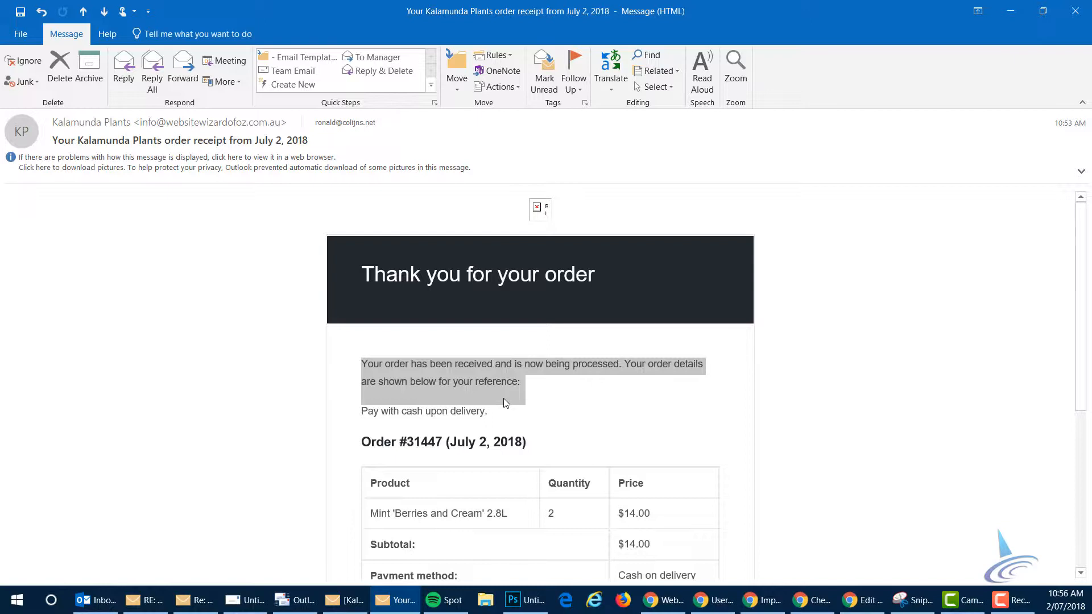
mouse_move(1050, 75)
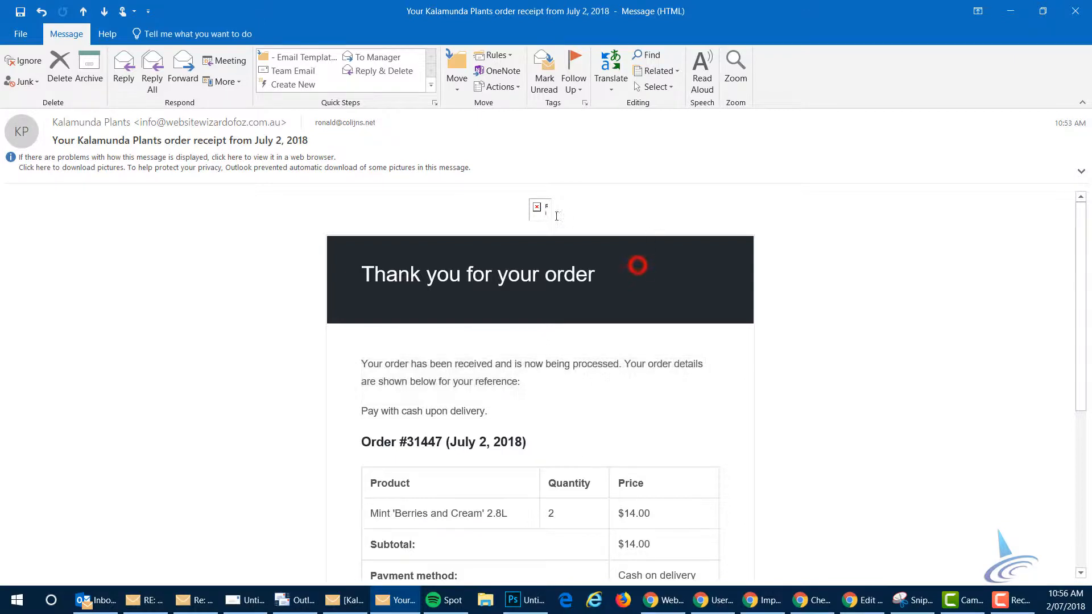
click(74, 167)
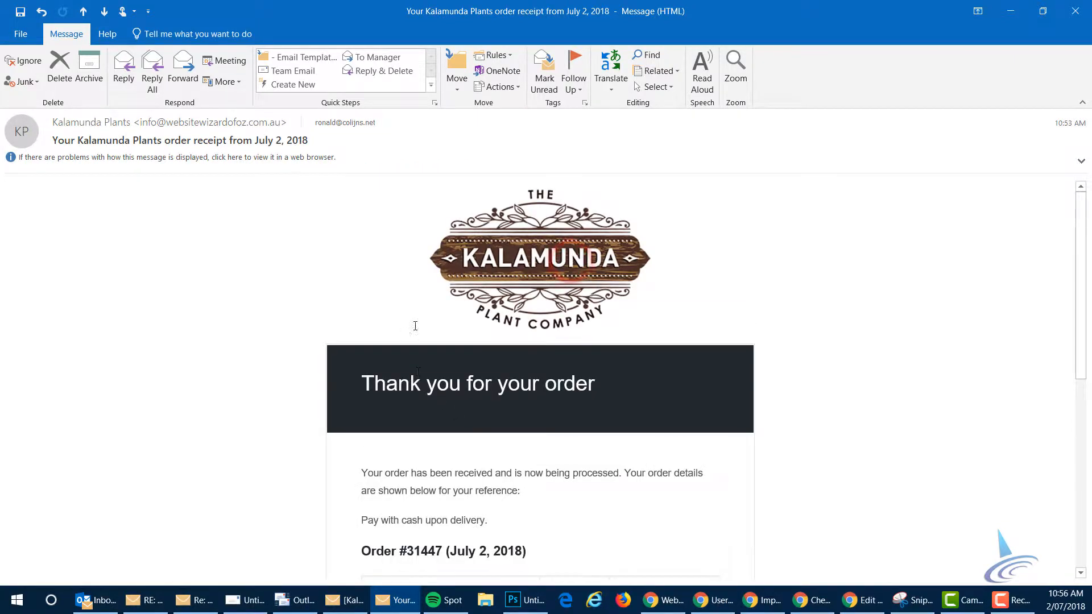
mouse_move(620, 479)
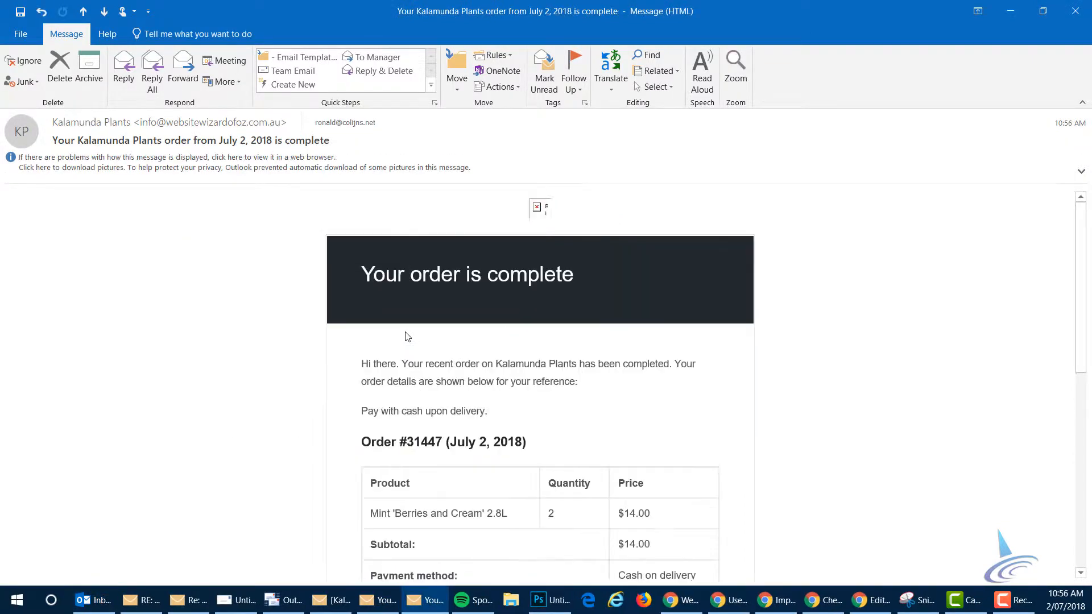
Download the pictures in the order #31447 'order is complete' email.
right_click(537, 208)
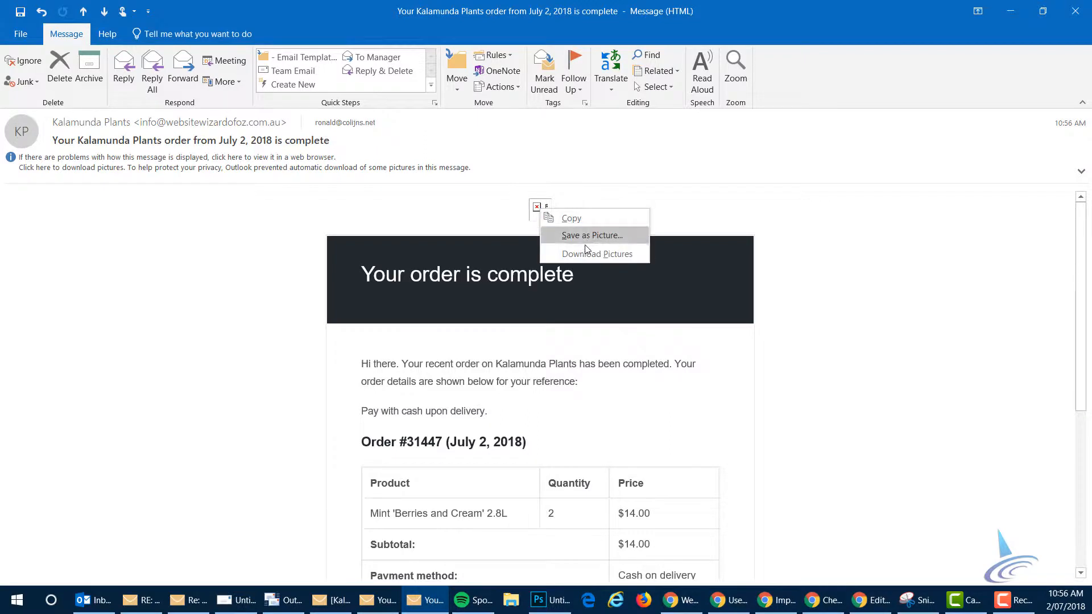
click(597, 254)
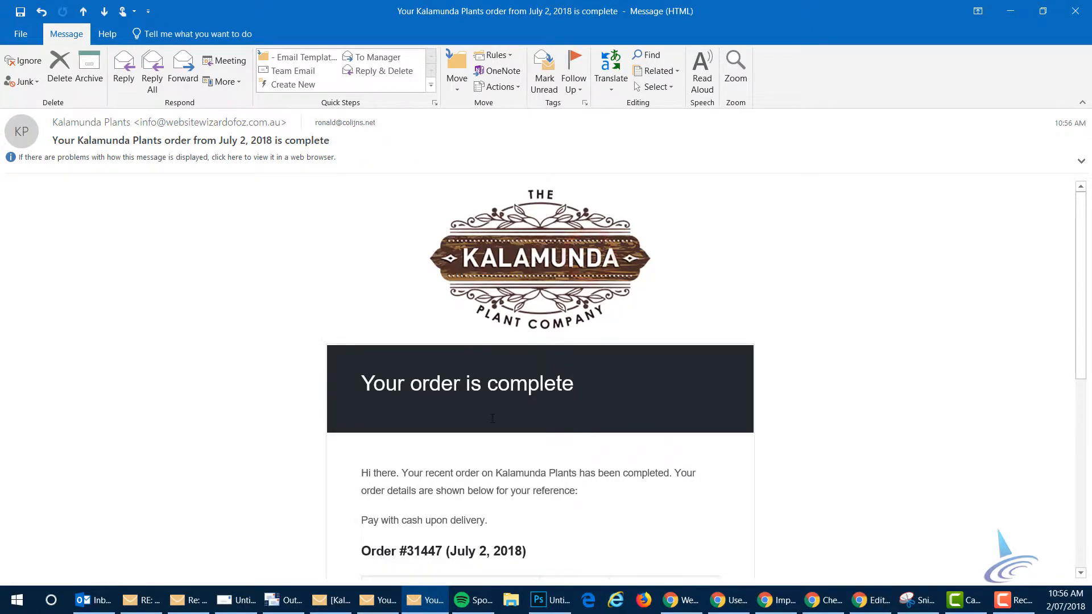
mouse_move(668, 470)
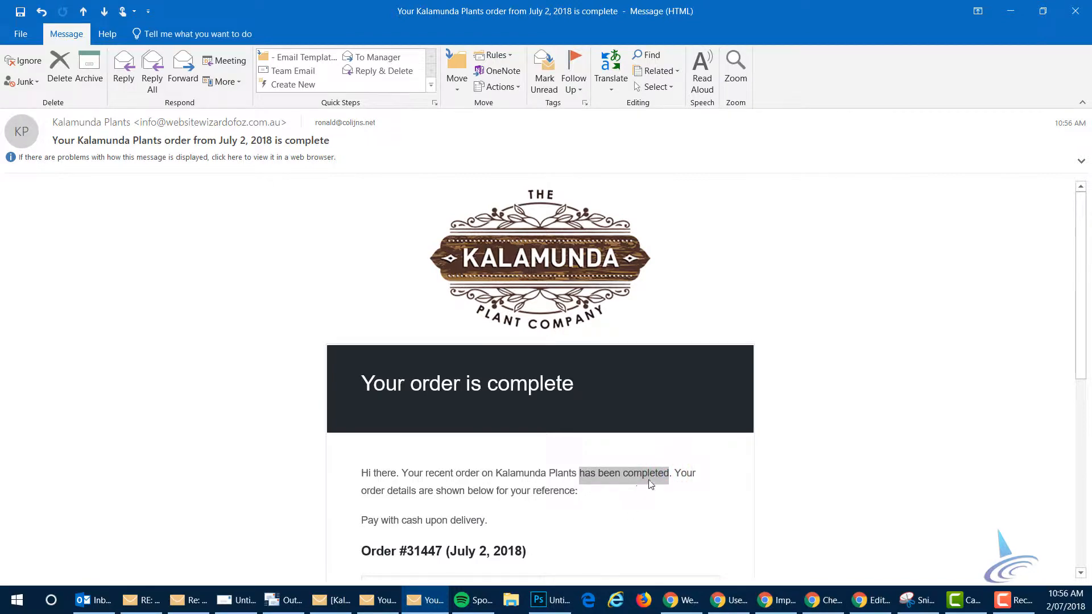
scroll(down, 3)
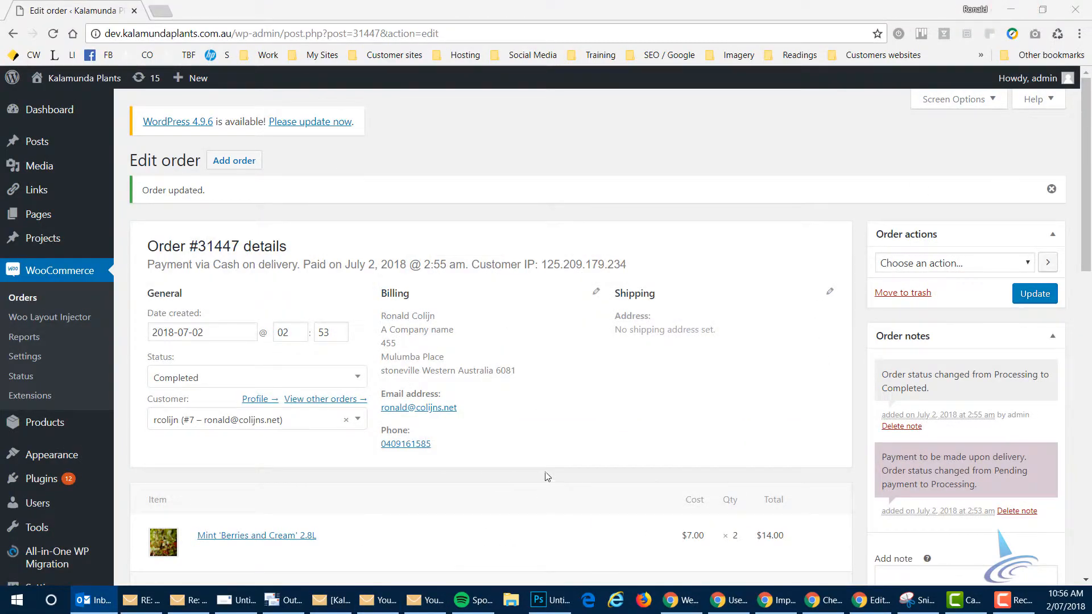
mouse_move(586, 408)
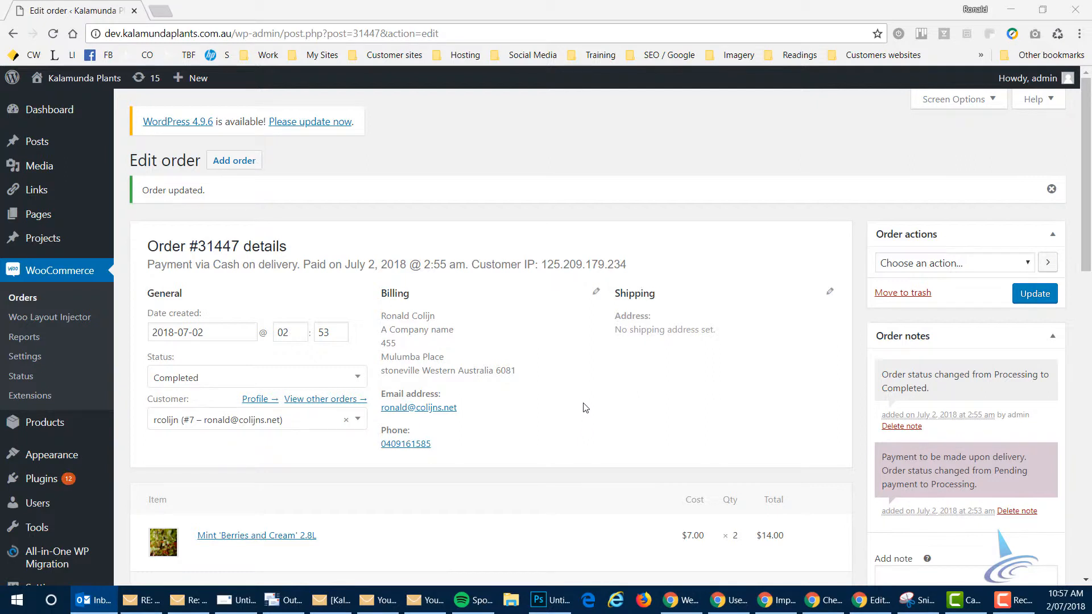
mouse_move(592, 397)
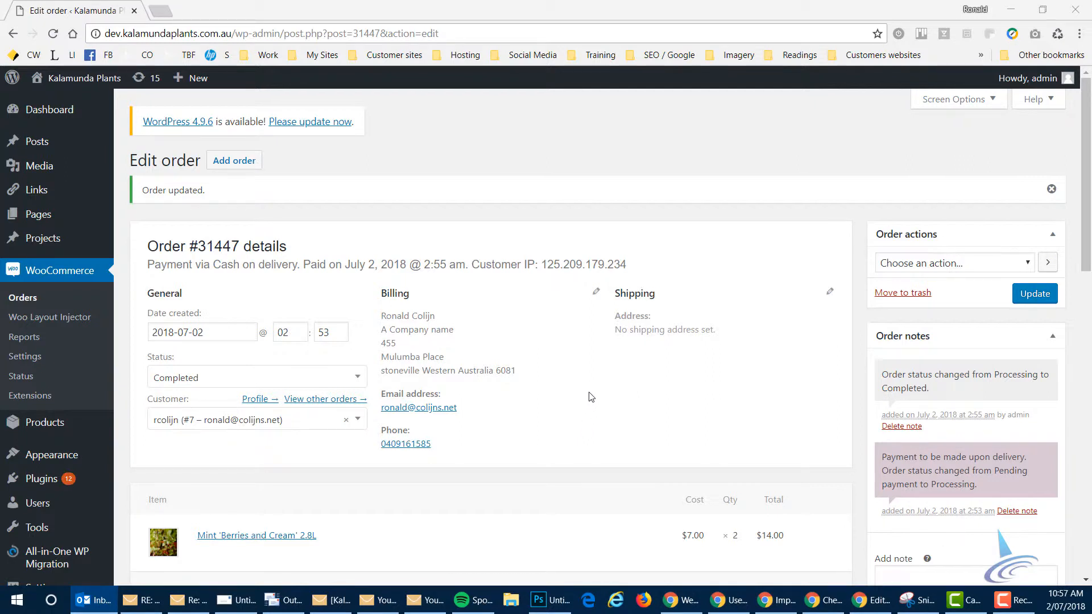
mouse_move(892, 543)
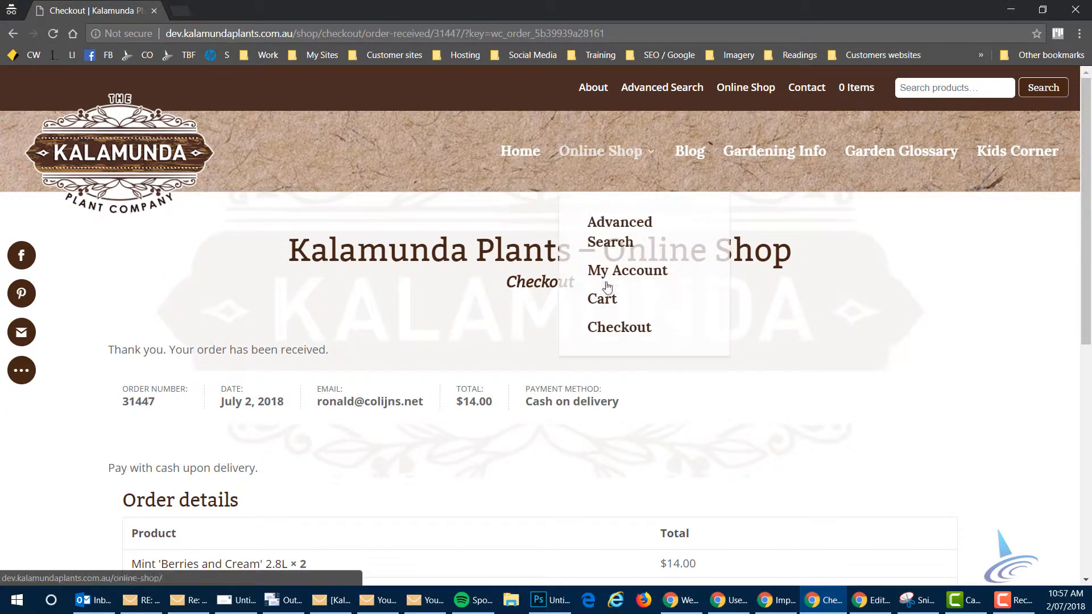
mouse_move(620, 279)
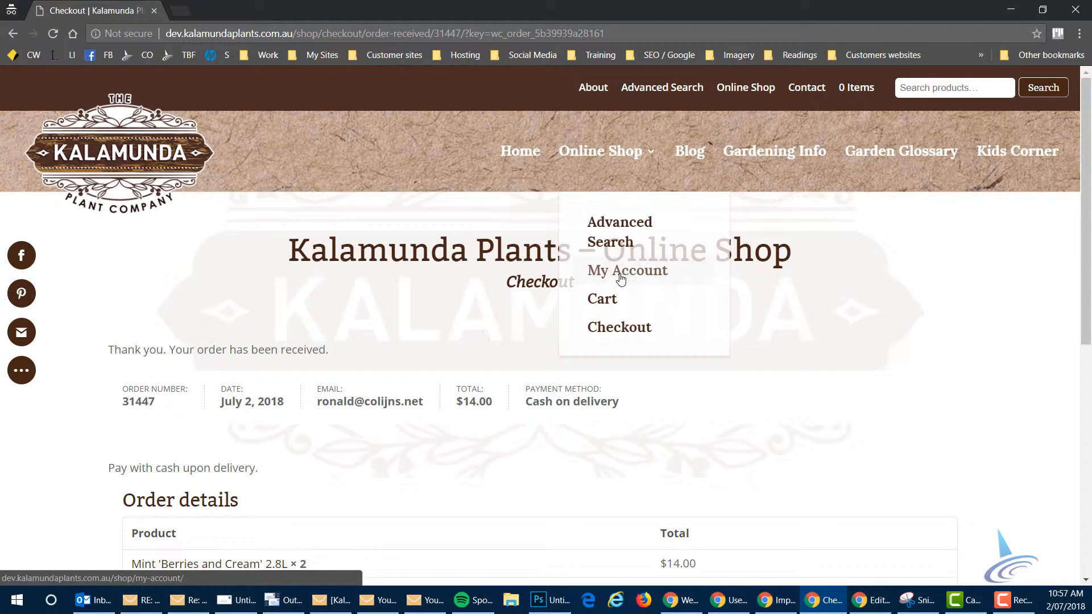
Go to My Account and log the customer out of the Kalamunda Plants shop.
click(628, 270)
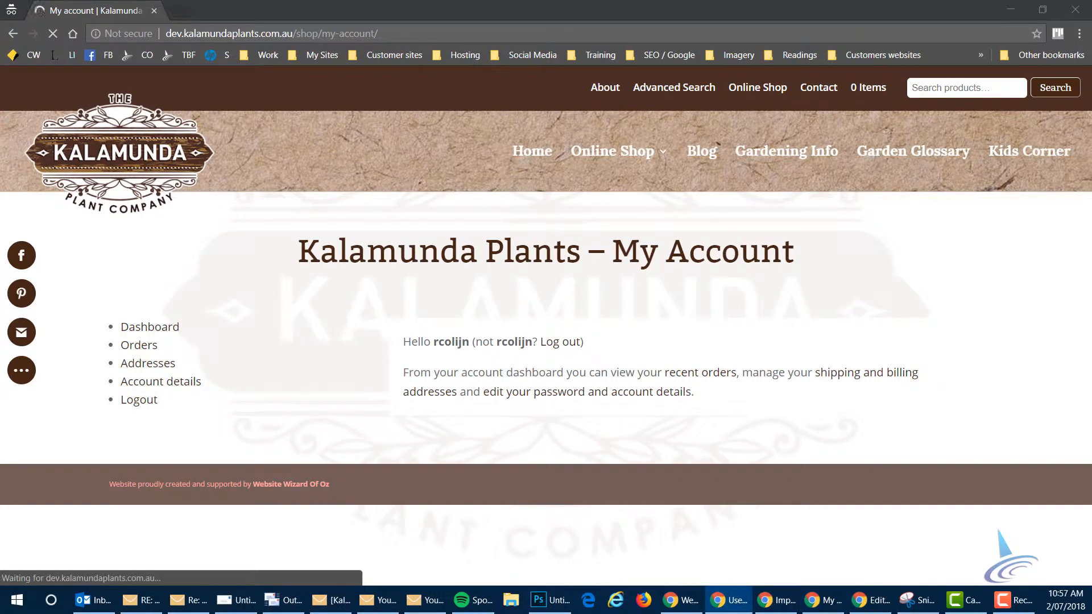
click(562, 341)
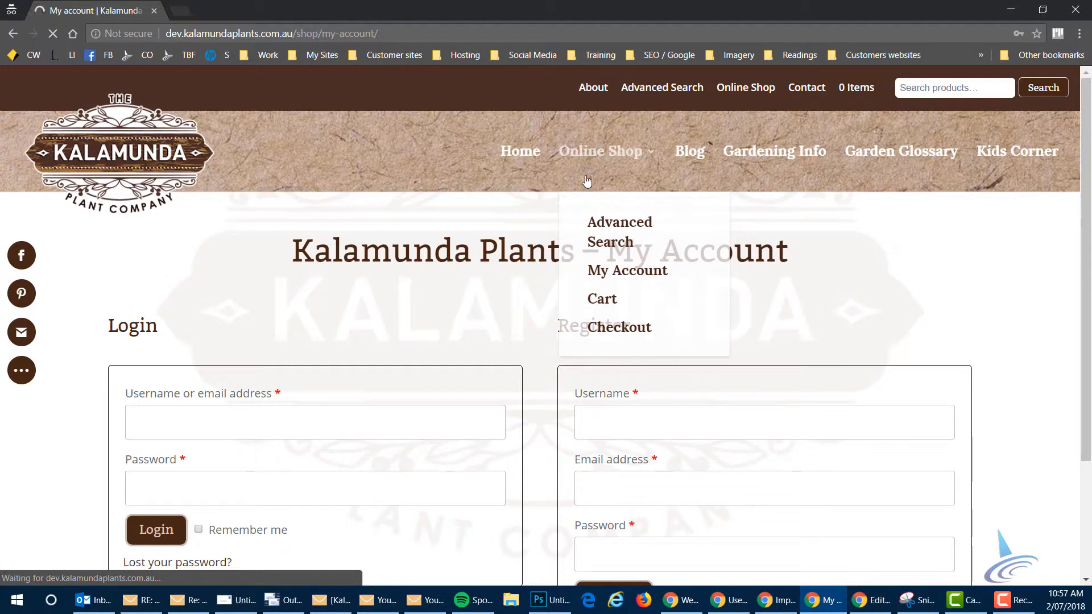
Add Mint 'Berries and Cream' 2.8L from Featured Products to the cart.
click(601, 150)
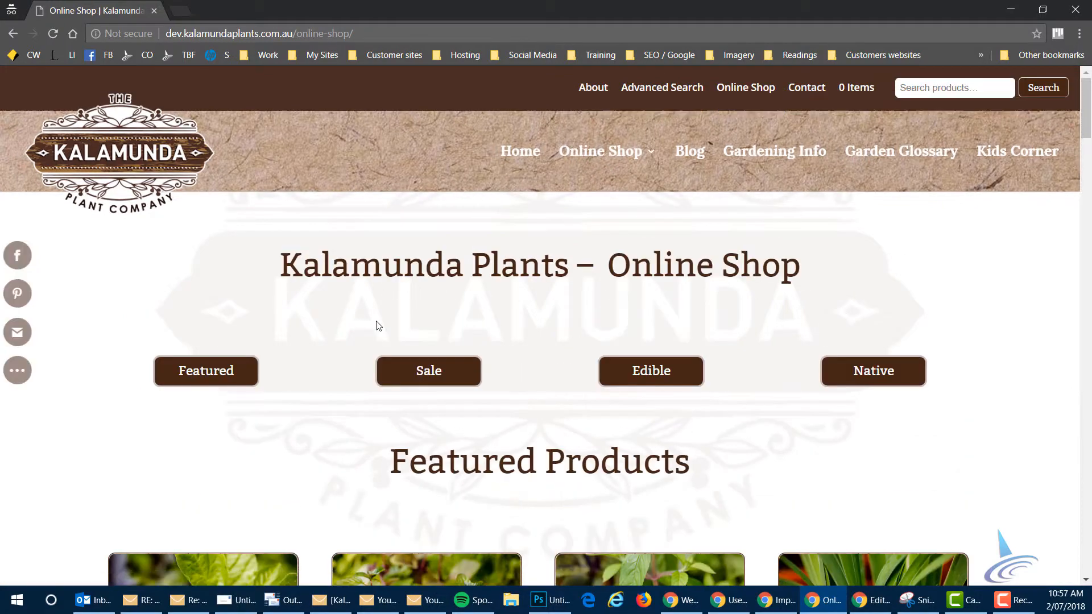
scroll(down, 3)
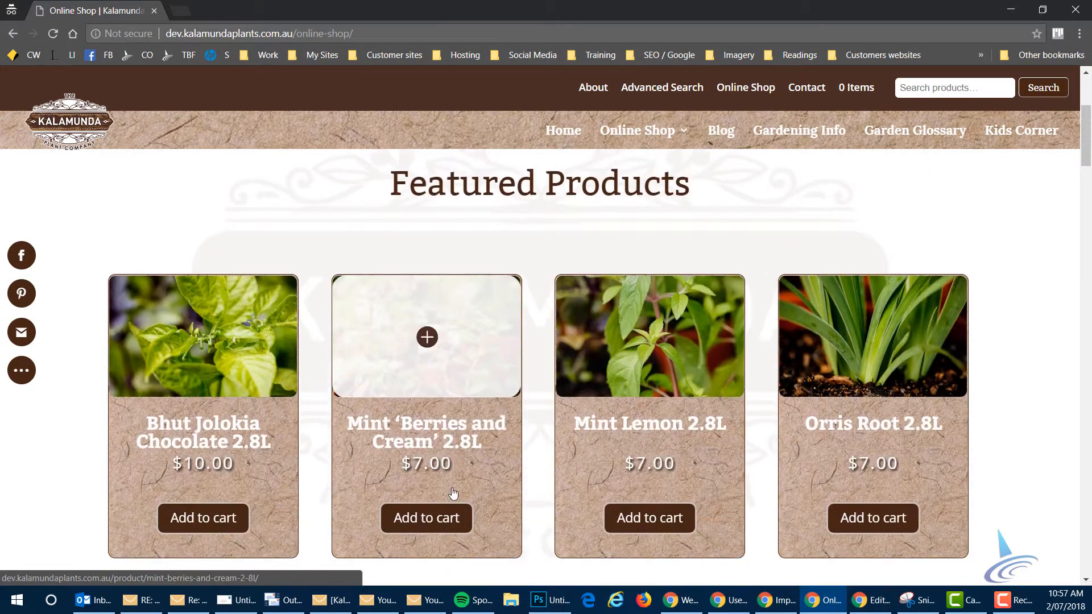
click(426, 518)
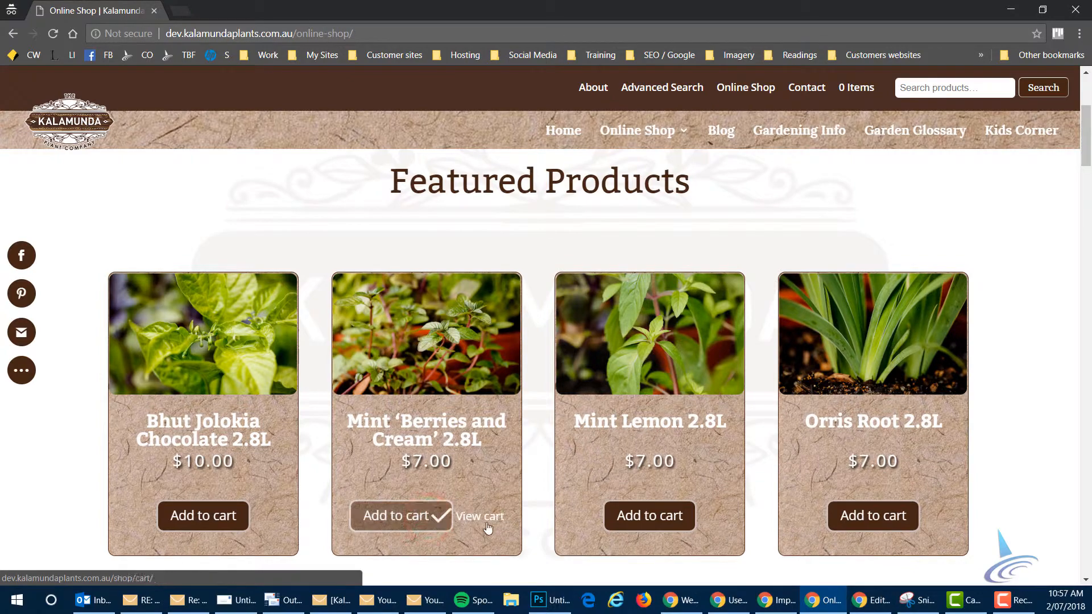
scroll(down, 3)
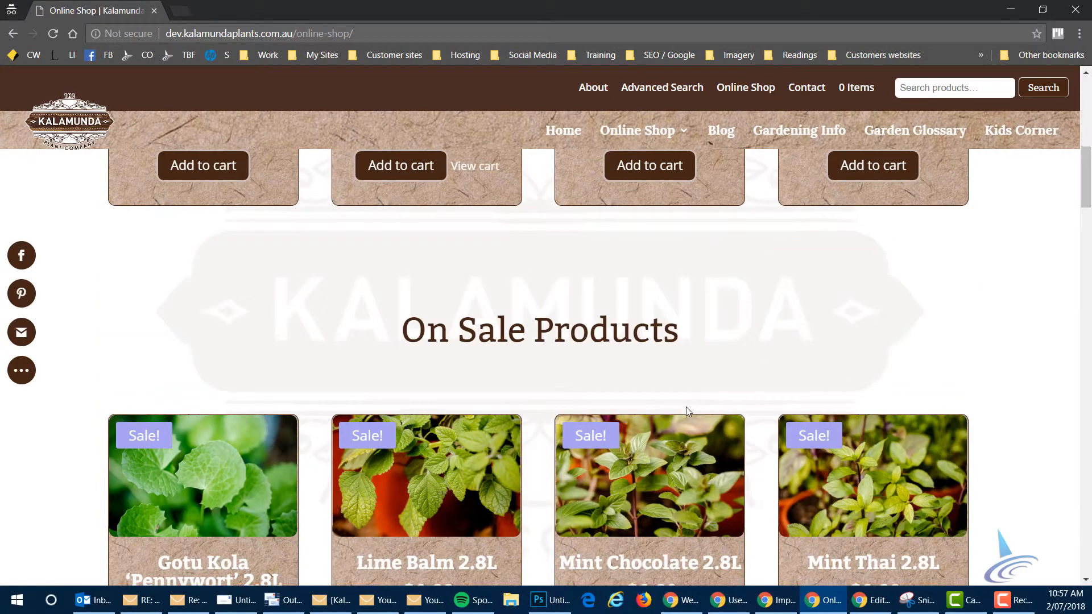
scroll(down, 3)
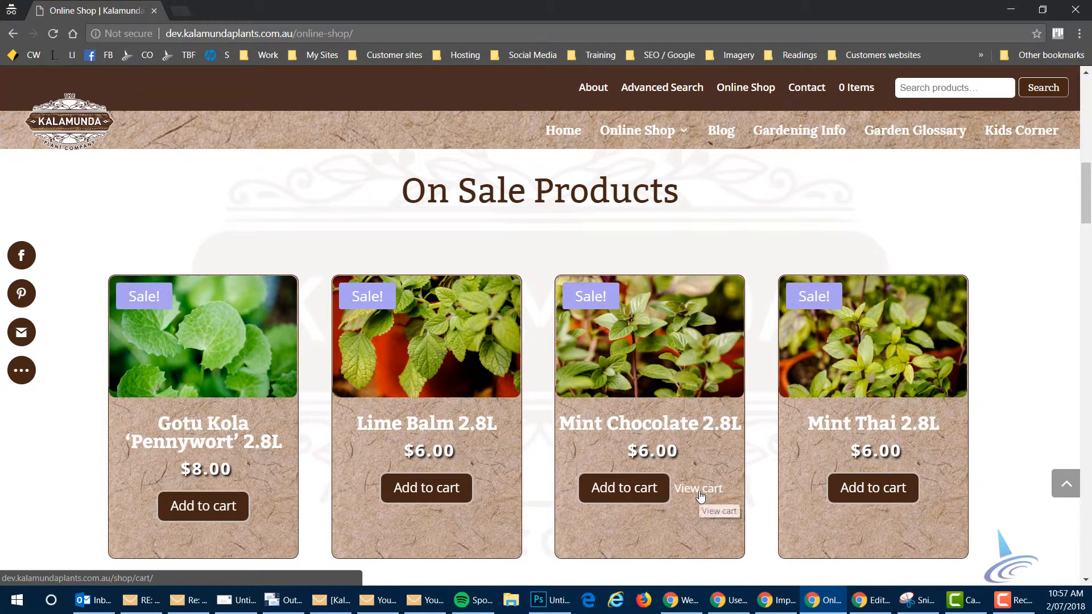
Raise Mint 'Berries and Cream' quantity to 2 in the cart, then proceed to checkout.
click(698, 489)
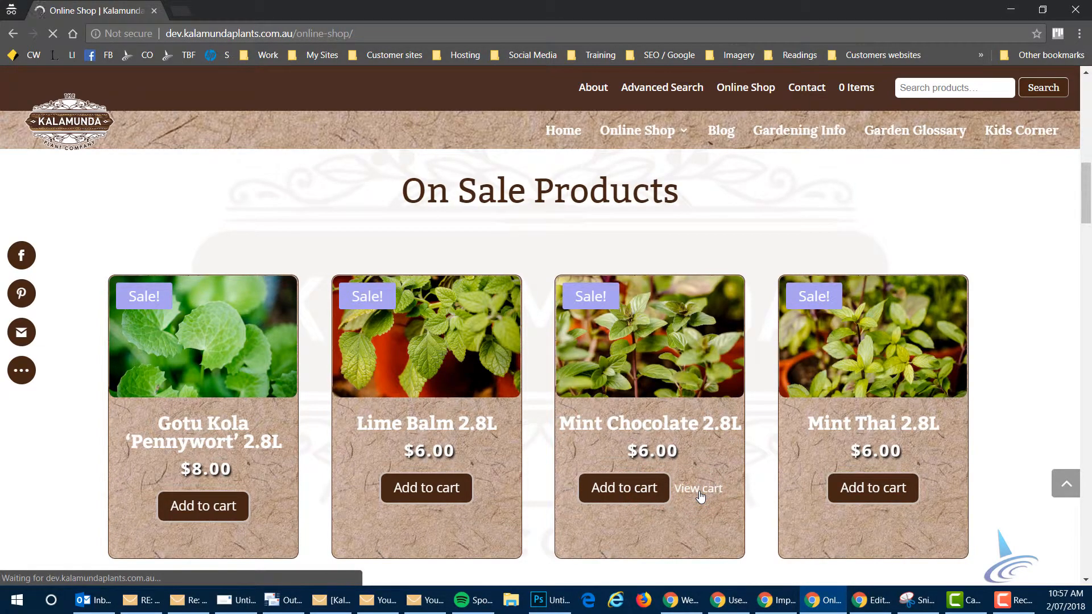
click(698, 488)
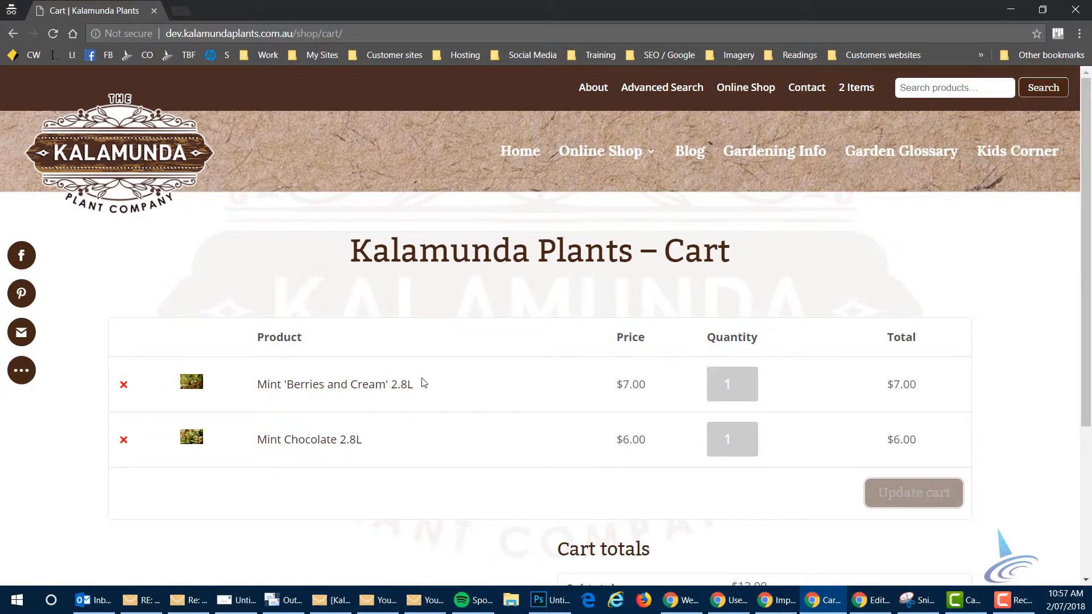
click(750, 380)
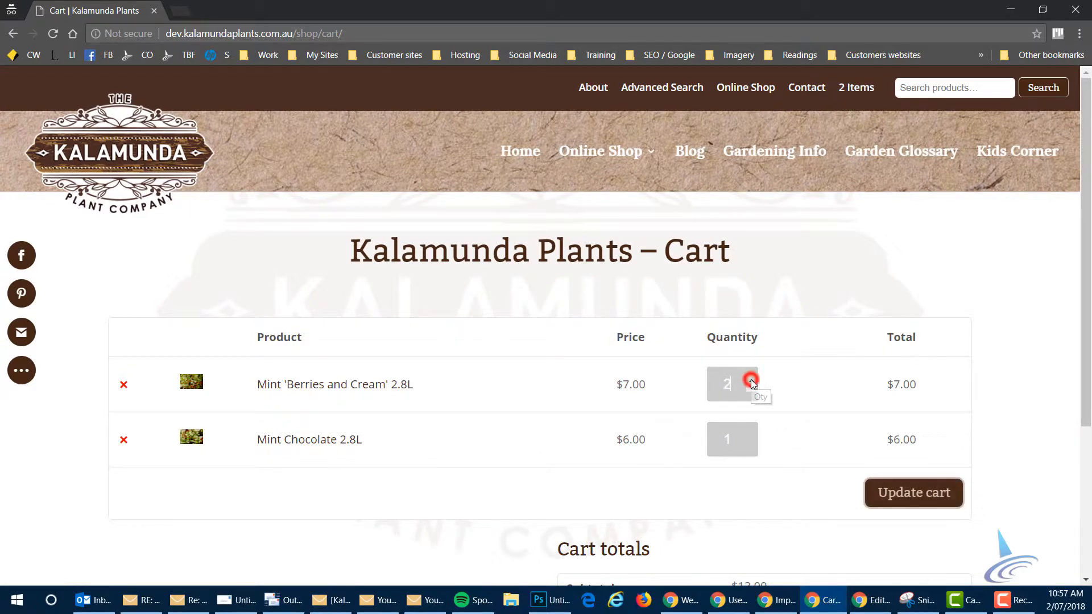
click(913, 492)
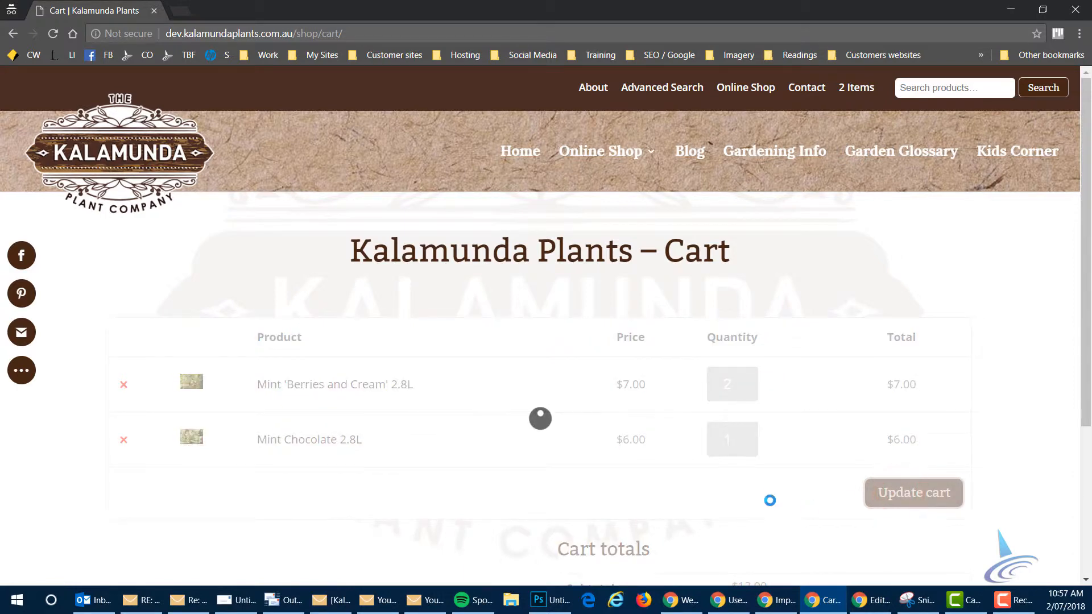
click(914, 493)
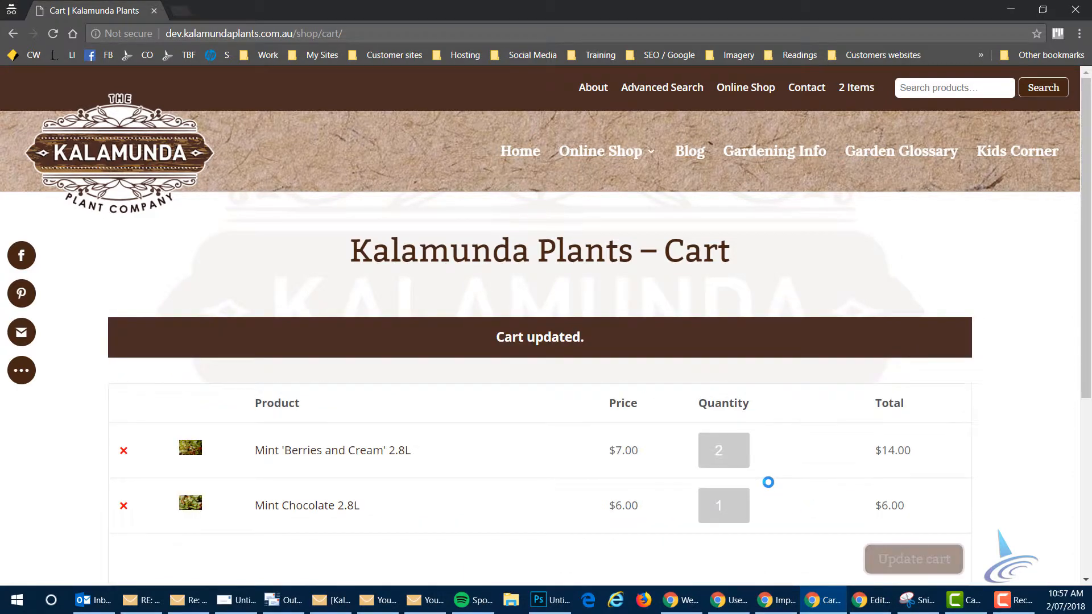
click(763, 528)
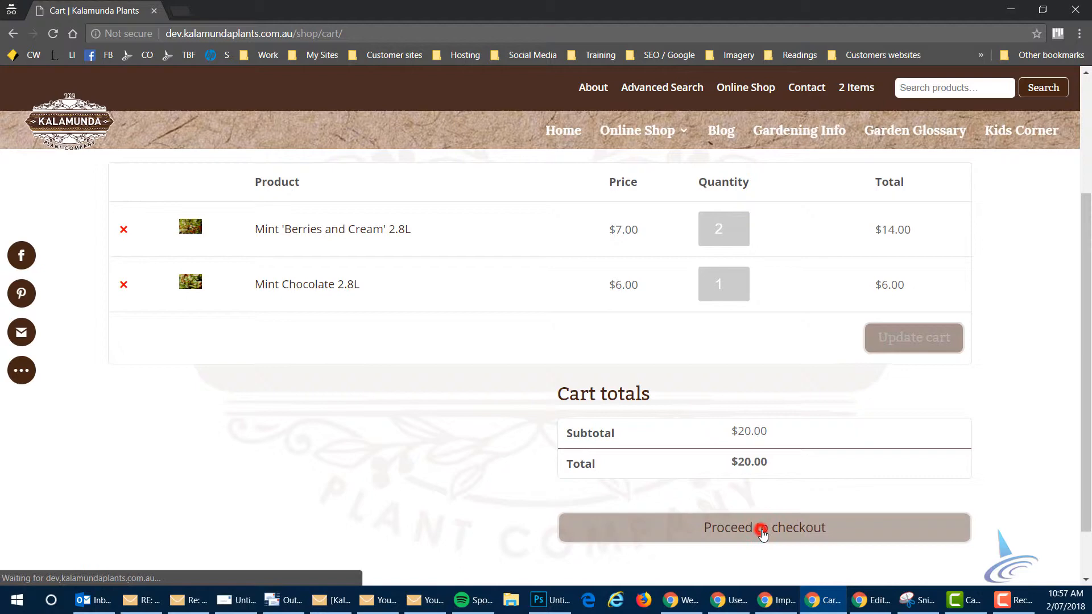
click(762, 528)
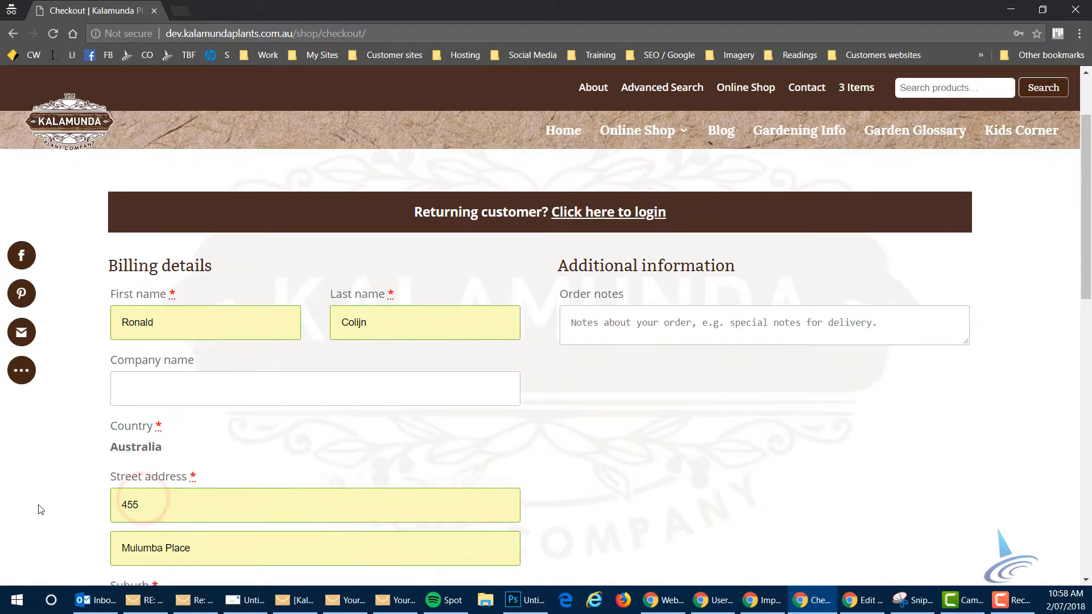
Fill in the suggested billing email, opt to create an account, and attempt placing the order.
scroll(down, 3)
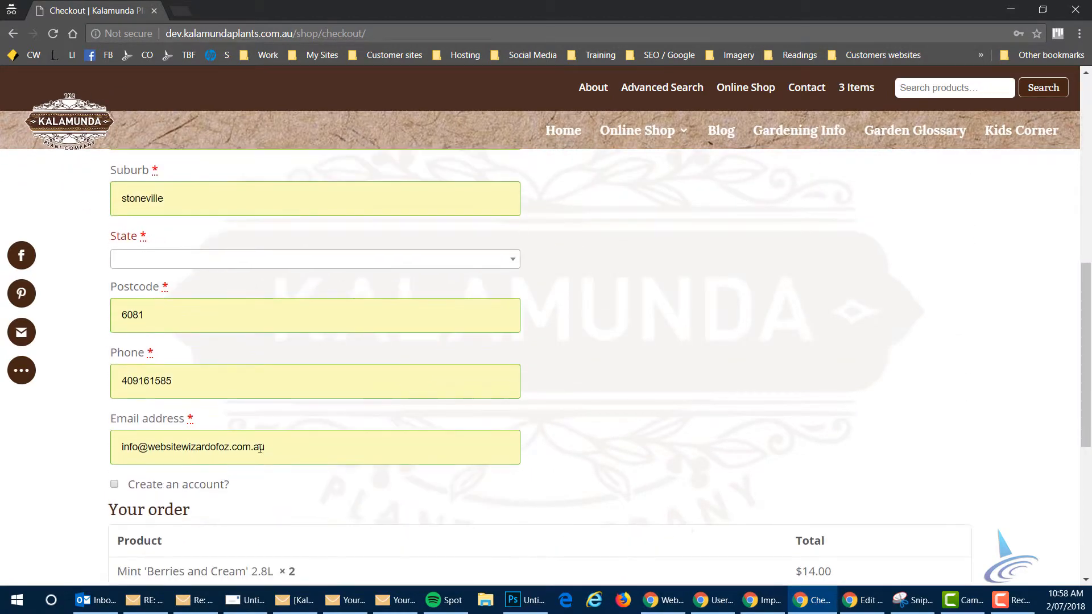
text(ro)
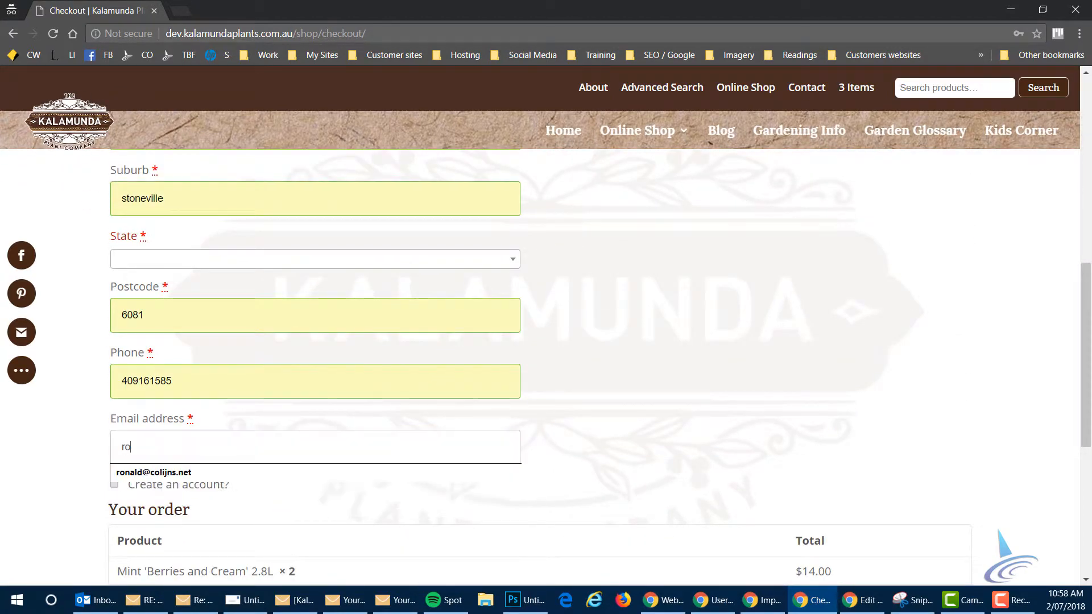
click(177, 473)
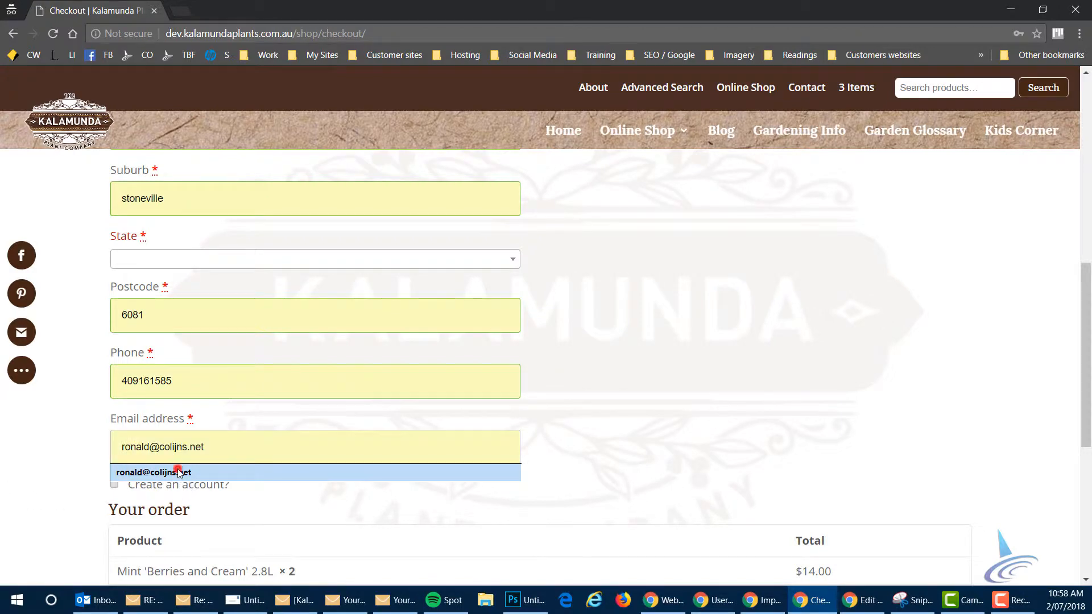
click(115, 484)
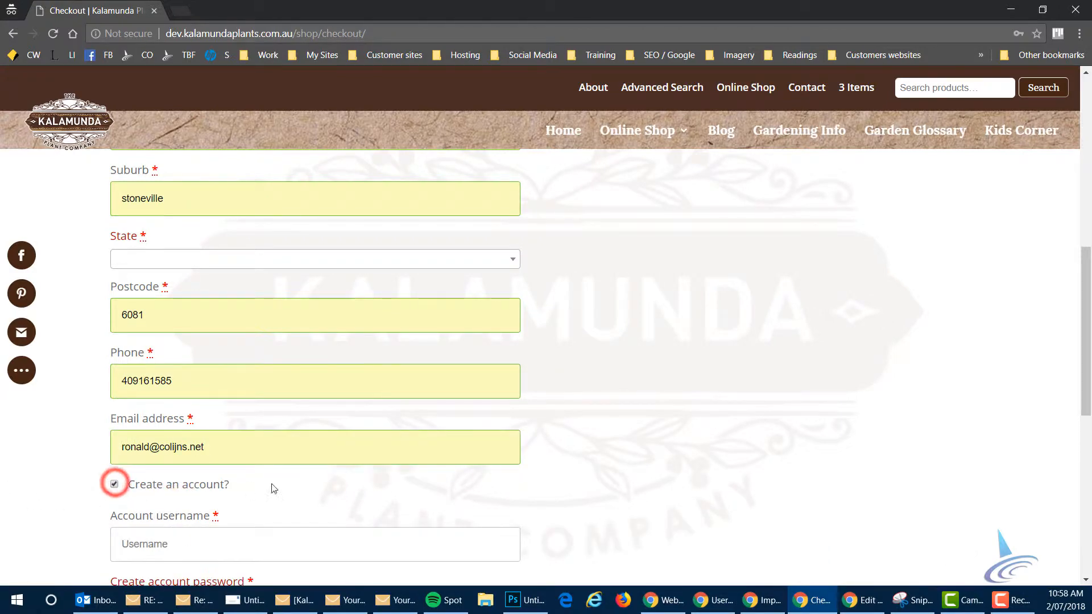
scroll(down, 3)
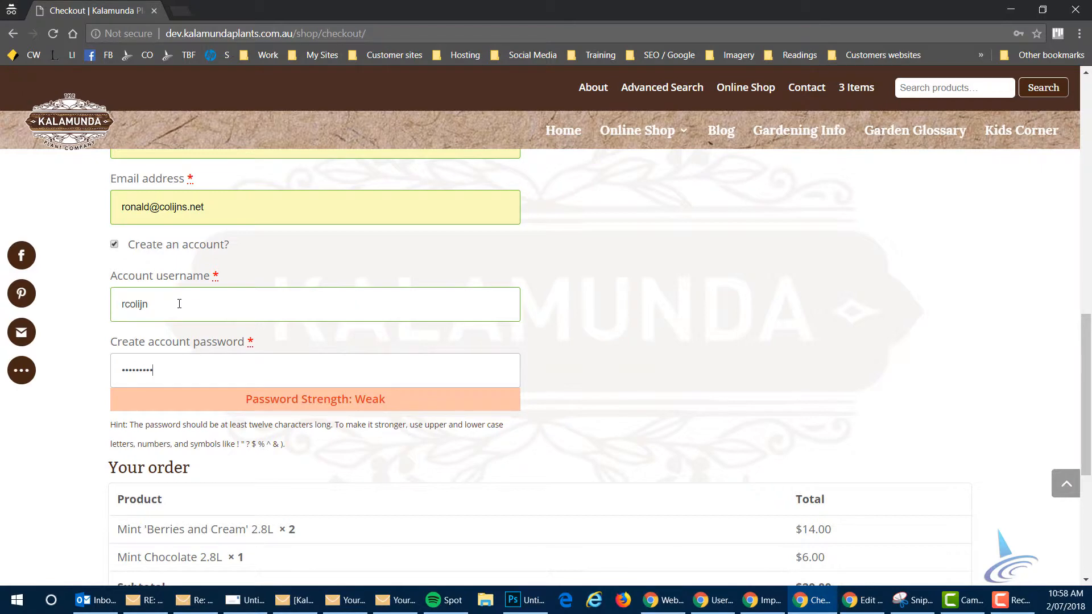
scroll(down, 3)
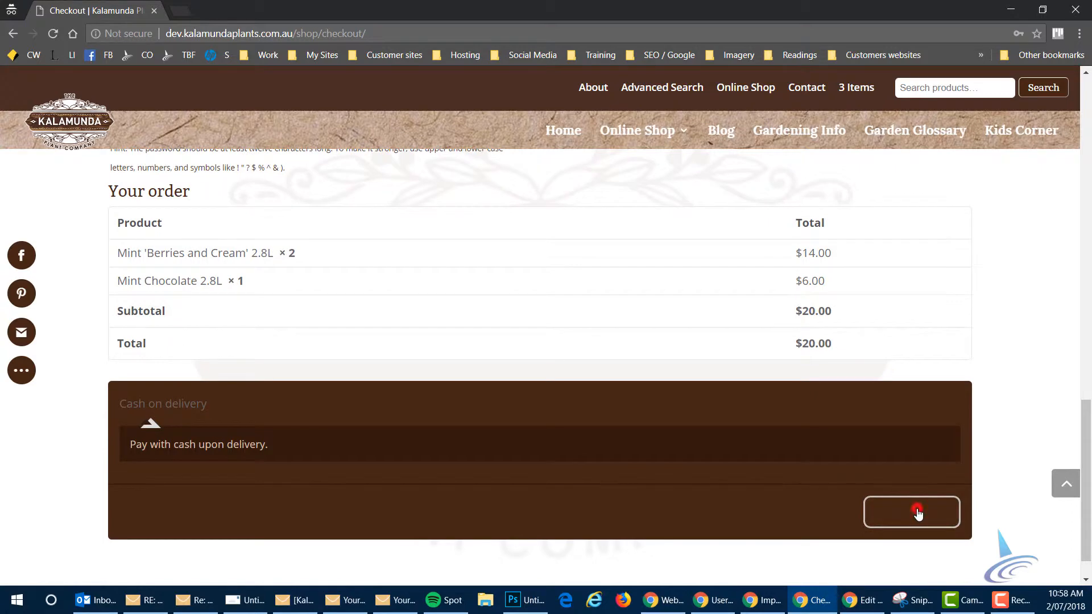
click(917, 512)
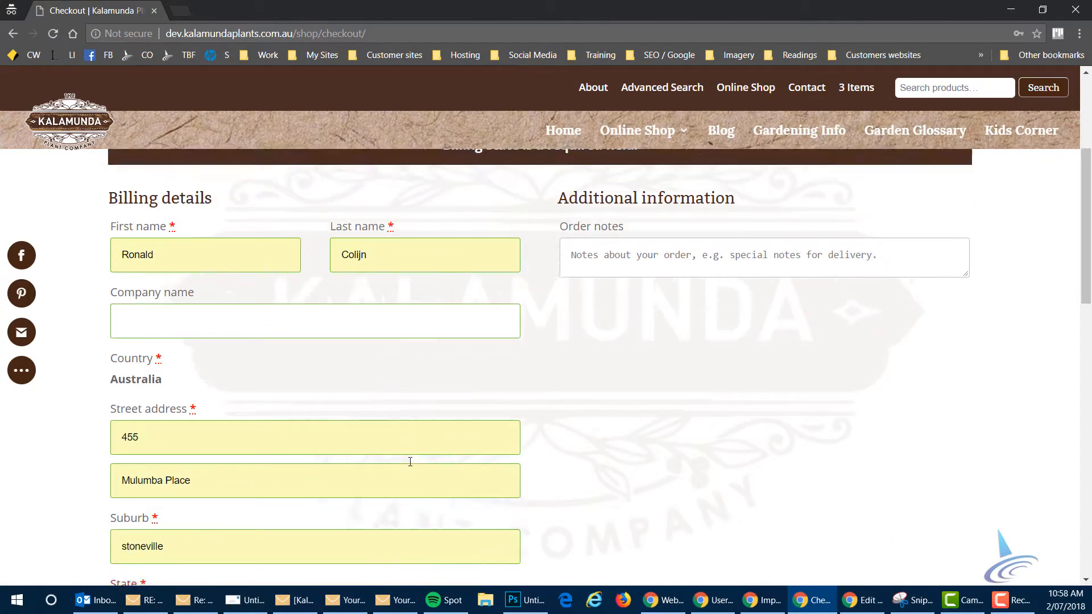
Set the billing state to Western Australia and submit the cash-on-delivery order.
click(508, 380)
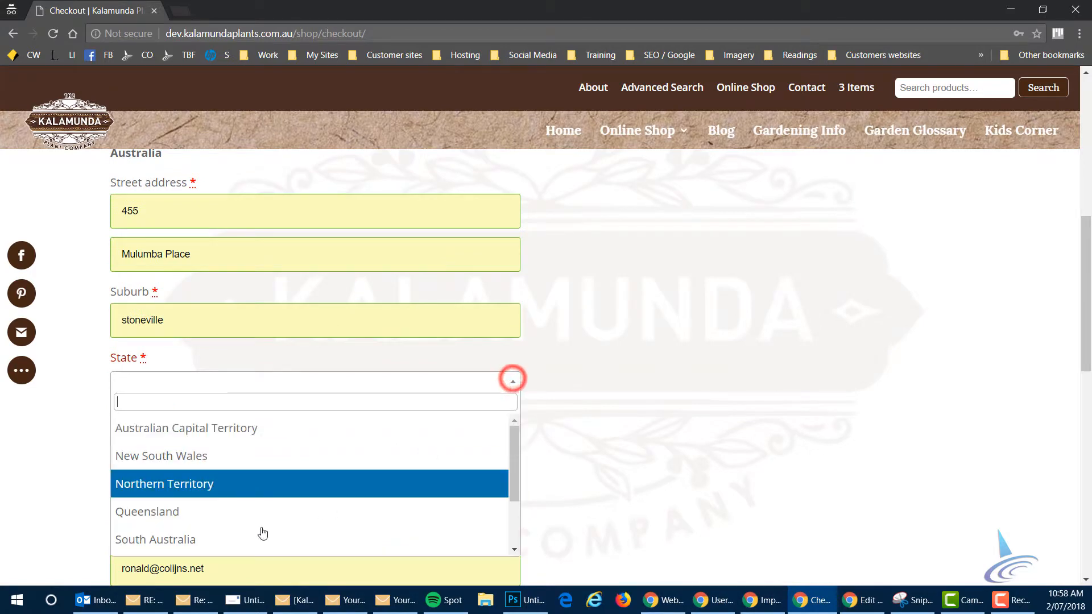
click(315, 382)
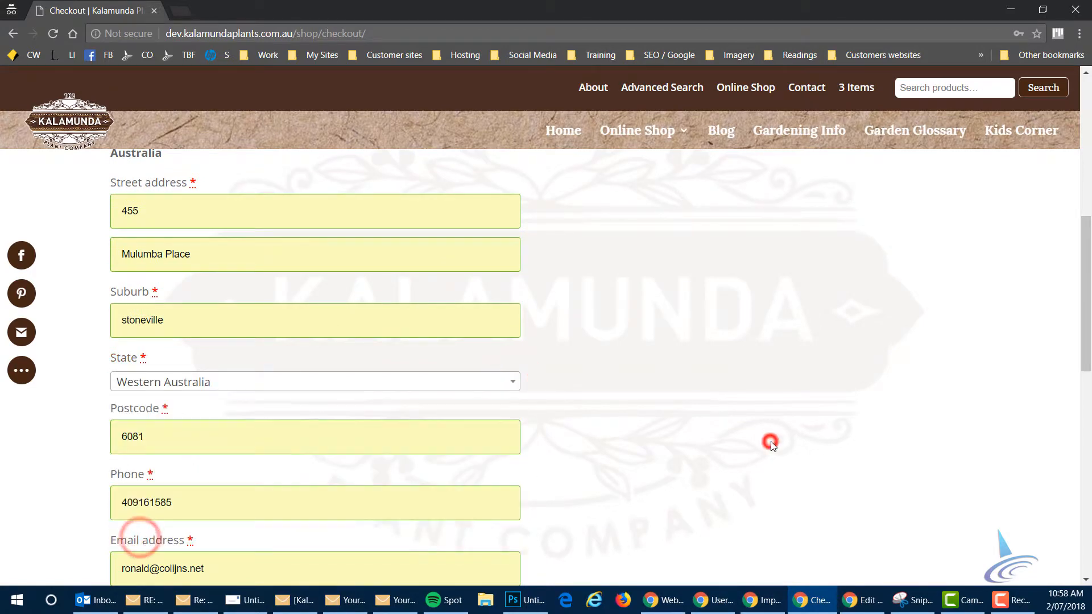
scroll(down, 3)
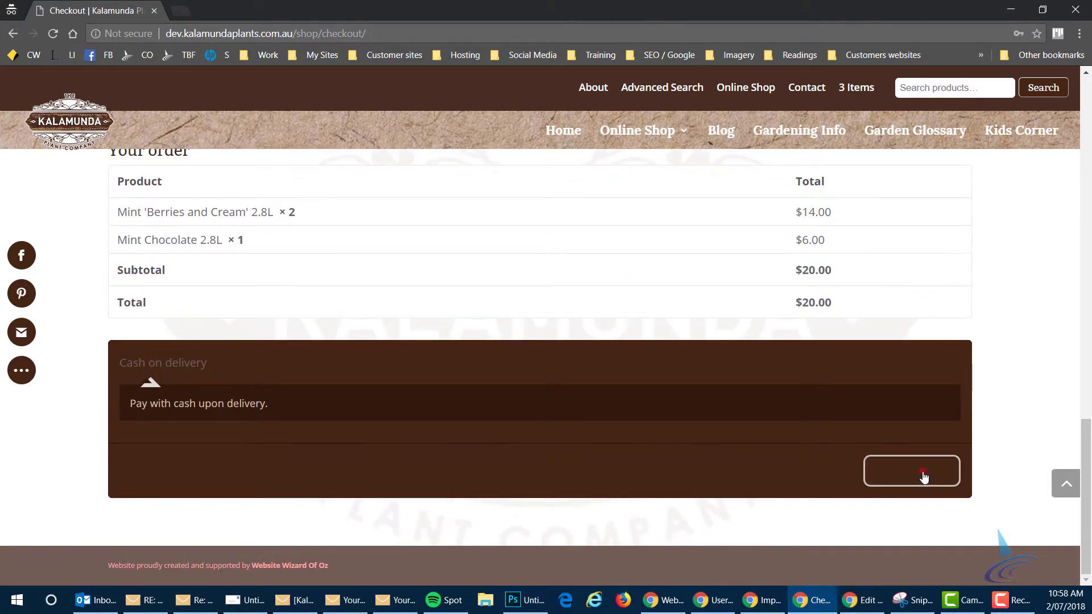
click(912, 470)
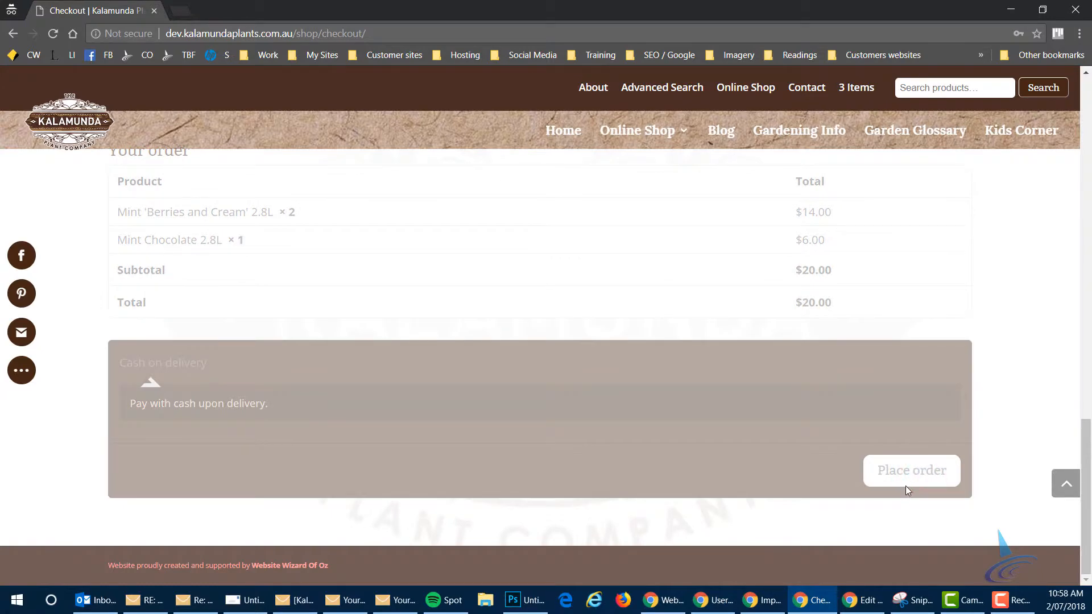
click(912, 471)
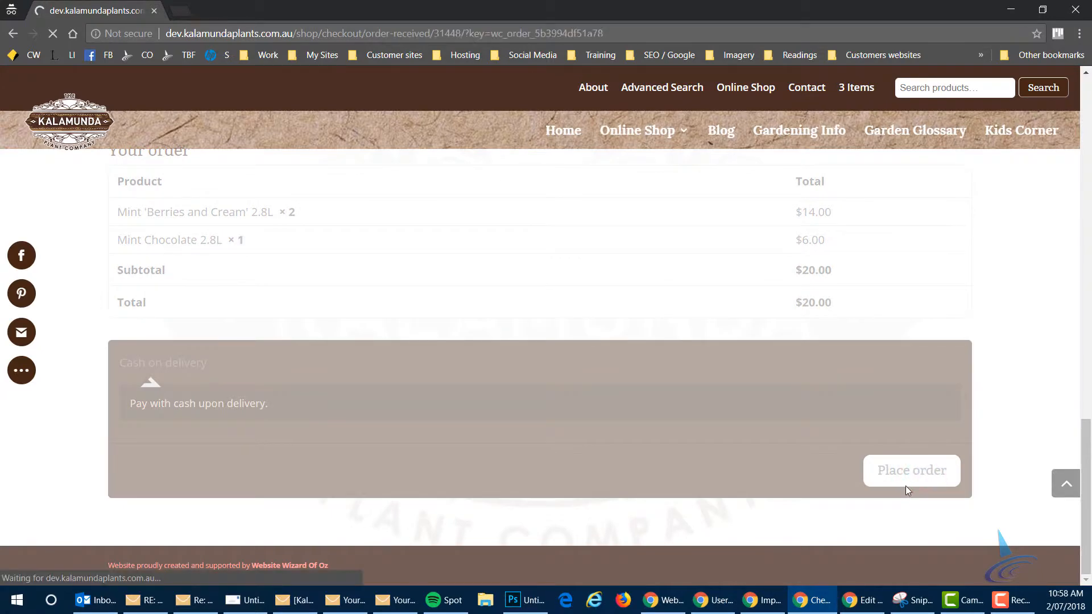
Submit the order and view confirmation of order 31448: $20.00, cash on delivery.
click(912, 471)
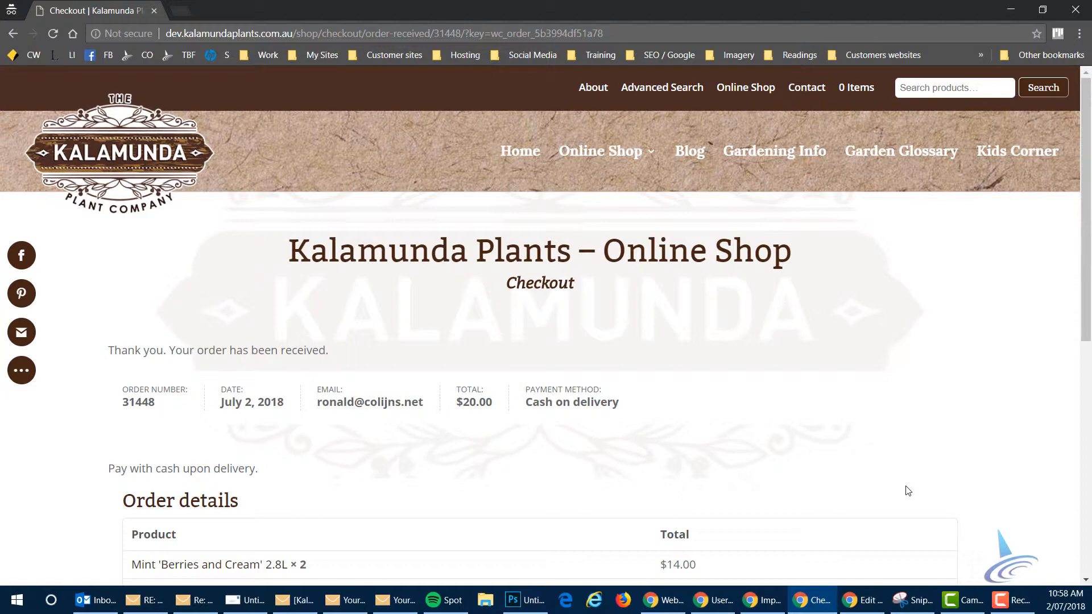
mouse_move(858, 472)
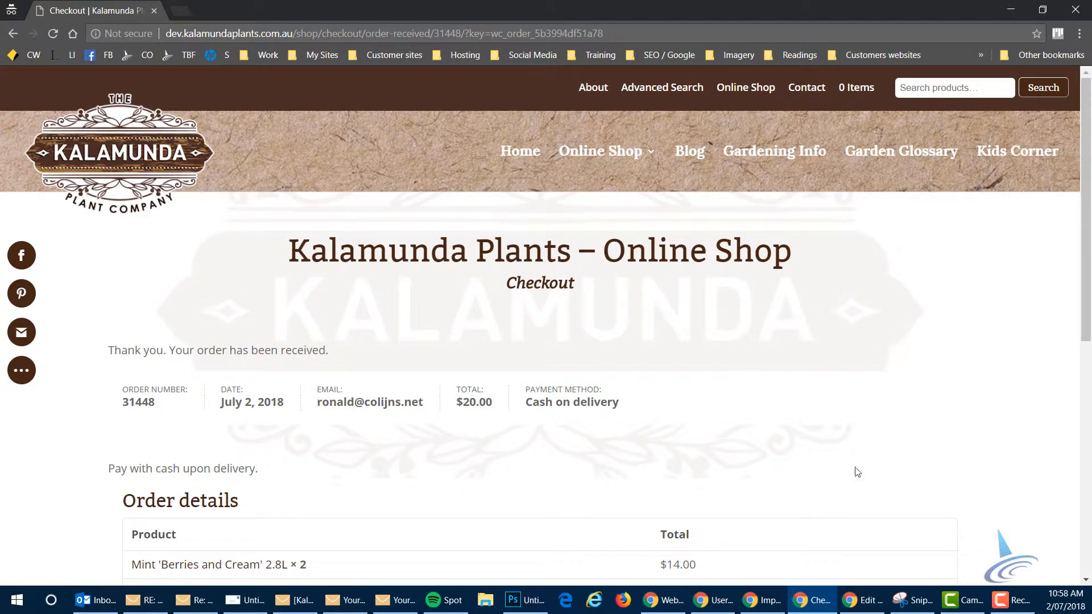
mouse_move(547, 390)
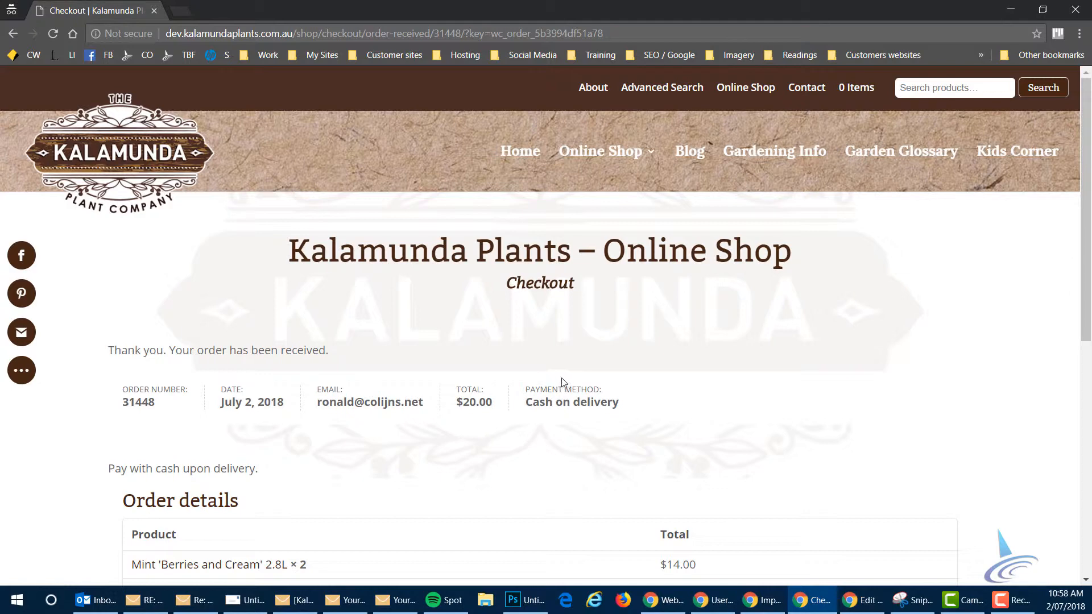
mouse_move(553, 149)
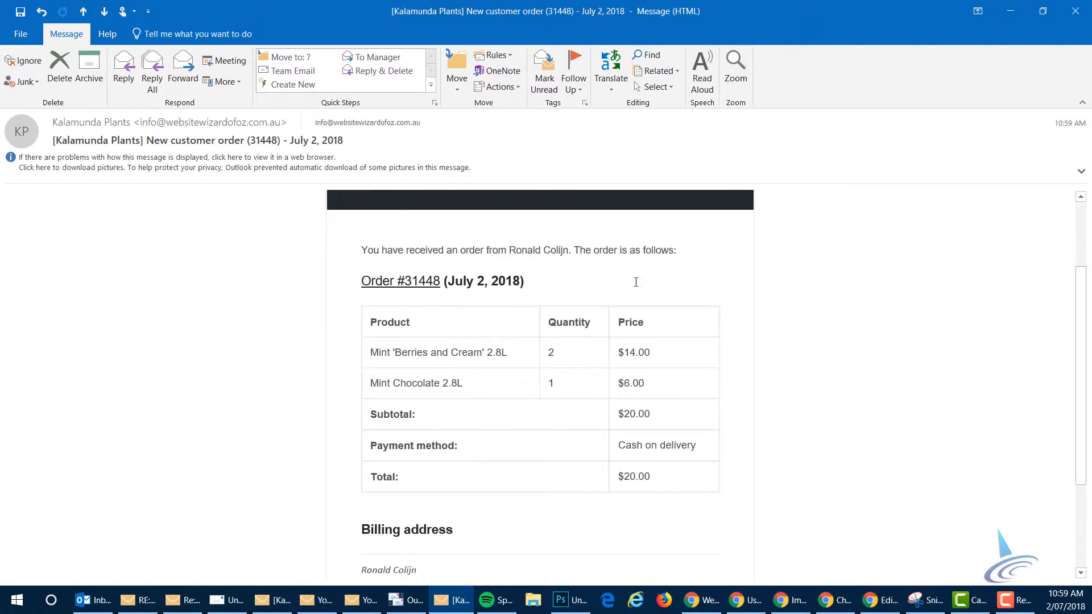
mouse_move(423, 285)
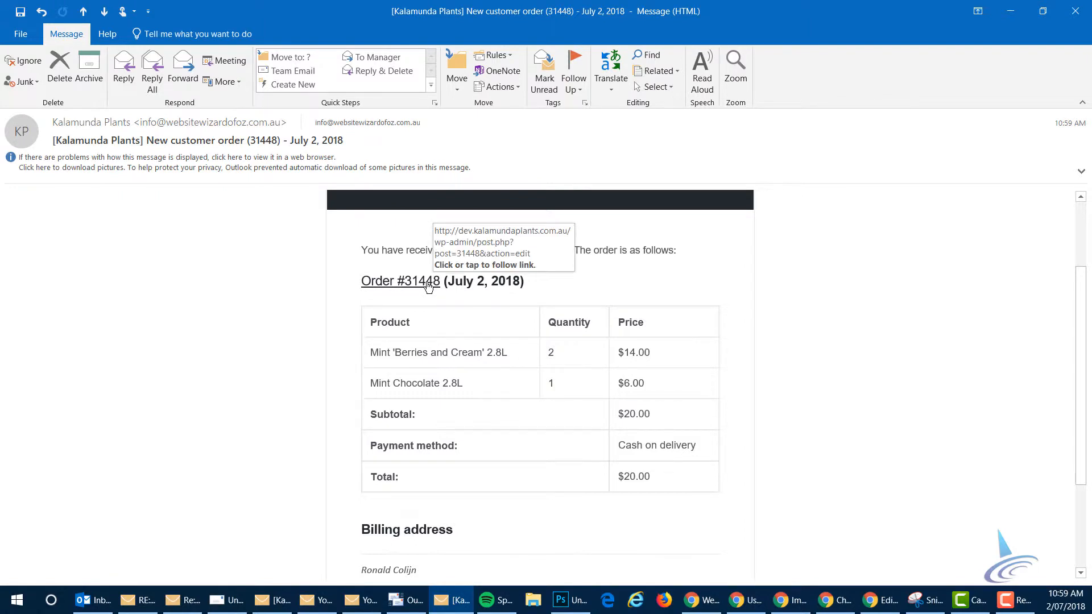
Follow the Order #31448 link in the New customer order email to WooCommerce admin.
click(400, 281)
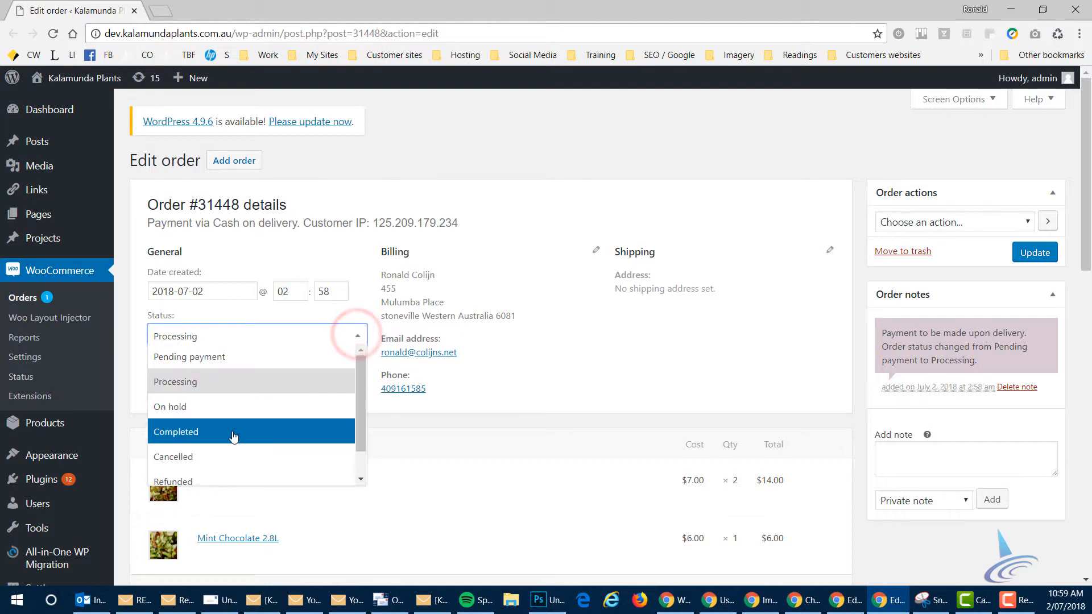
Change order #31448's status from Processing to Completed and save it.
click(176, 432)
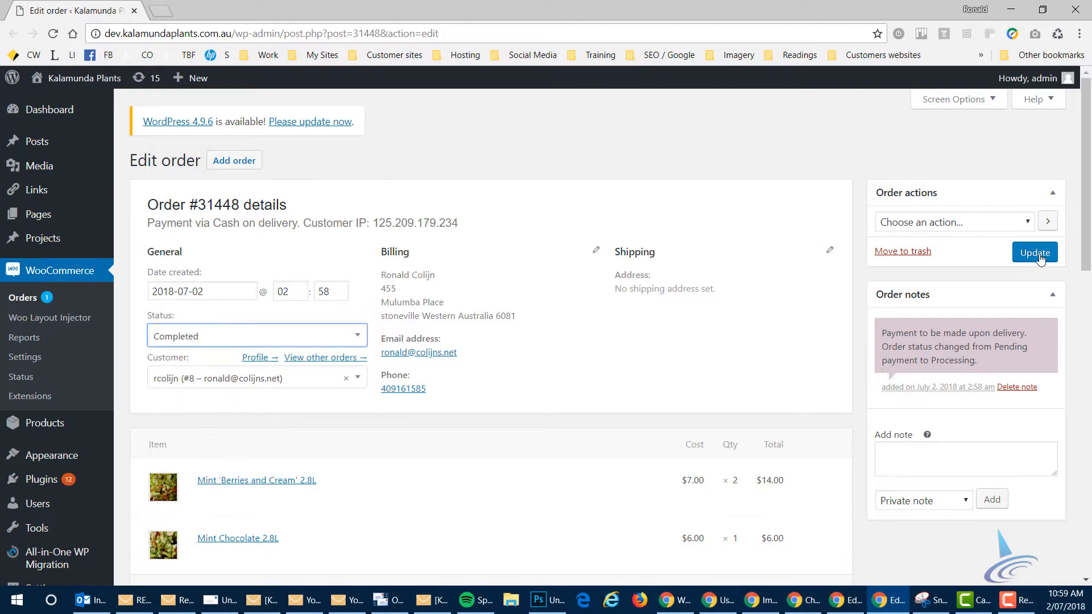
click(1035, 252)
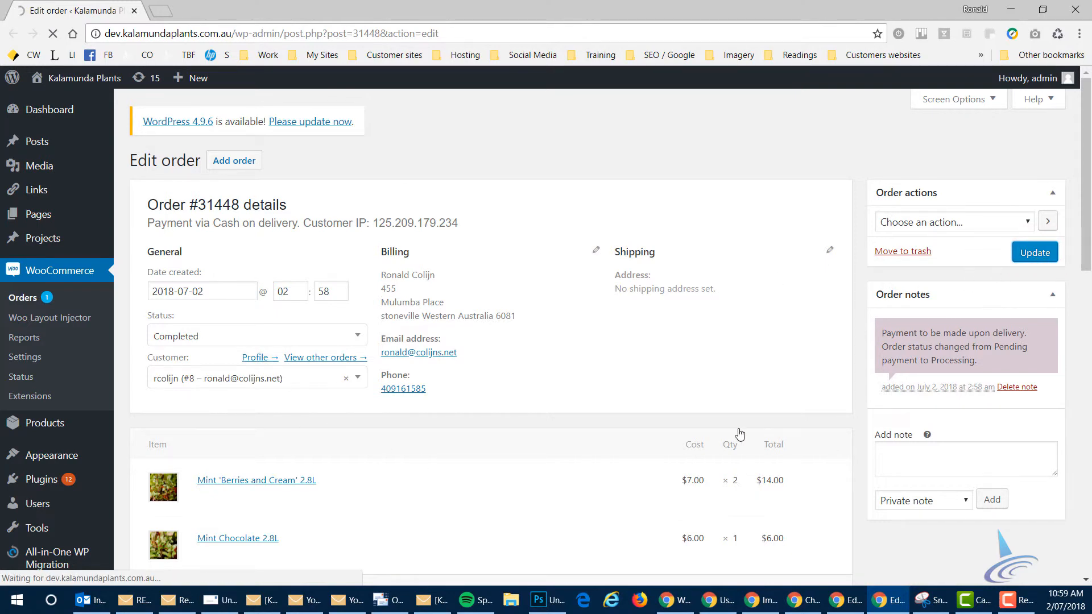
click(1035, 252)
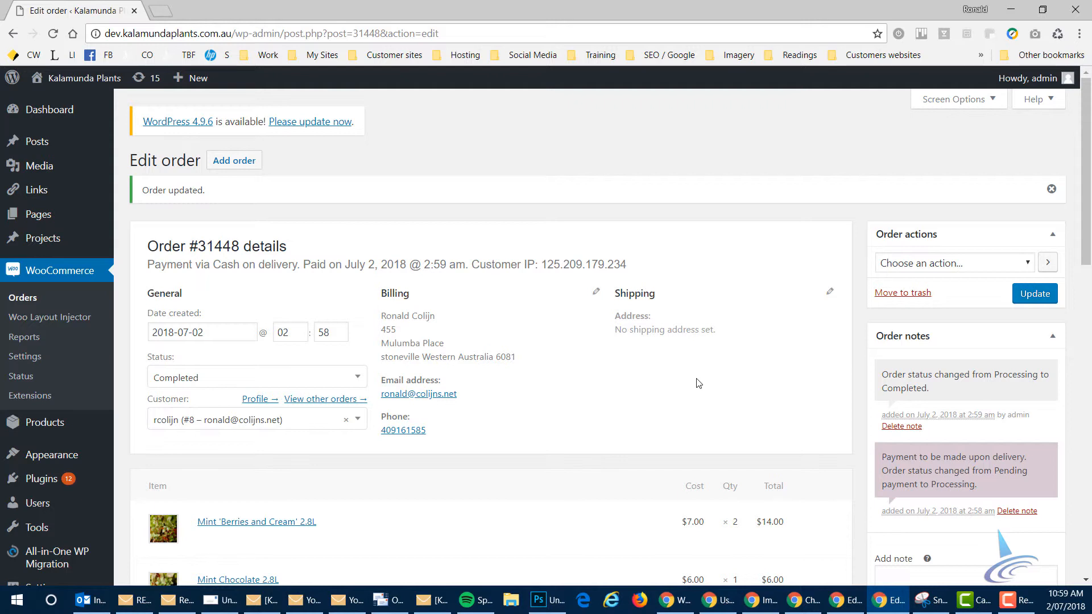
mouse_move(703, 286)
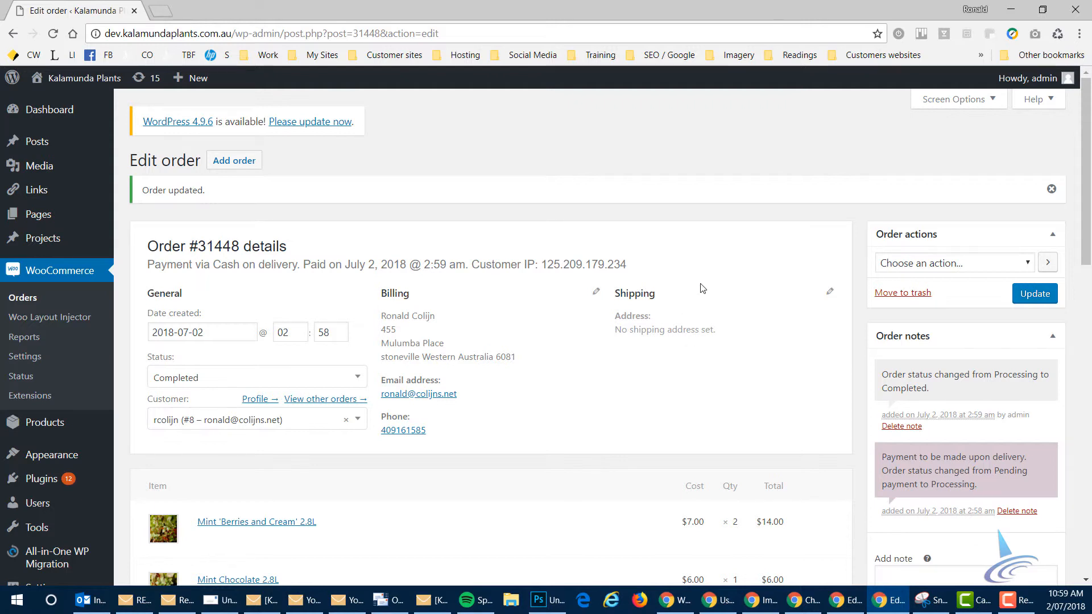
mouse_move(22, 303)
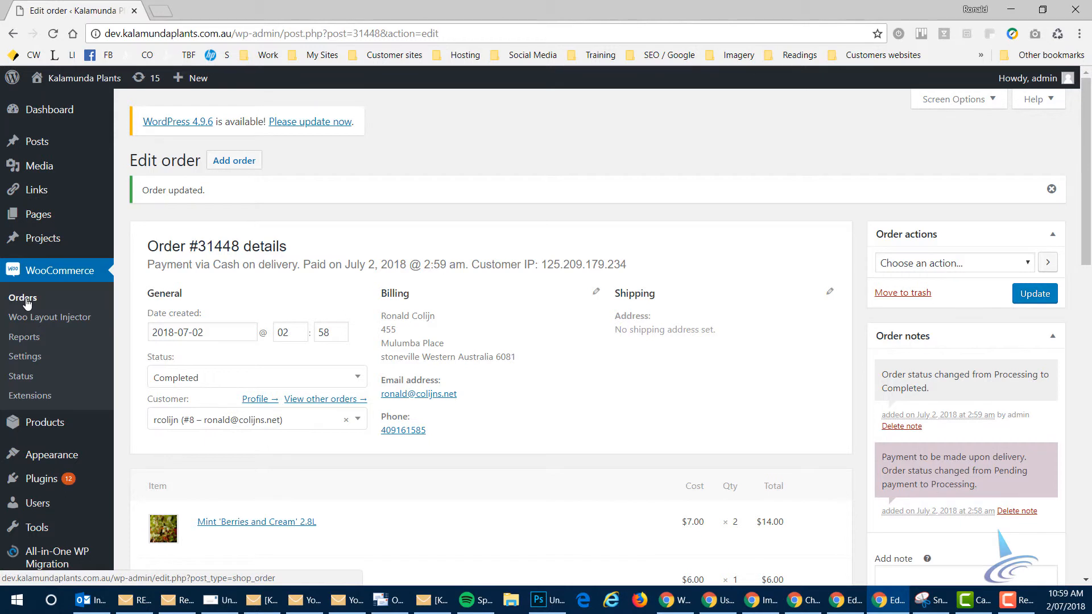
Open the Orders list, preview order #31448's billing and products, then select its row.
click(23, 298)
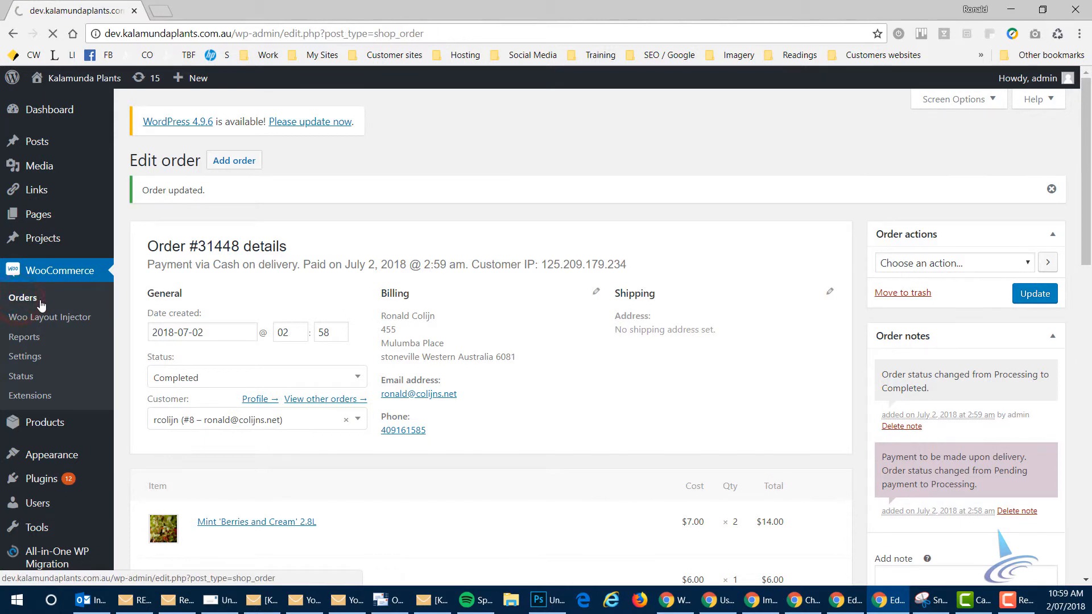
click(23, 298)
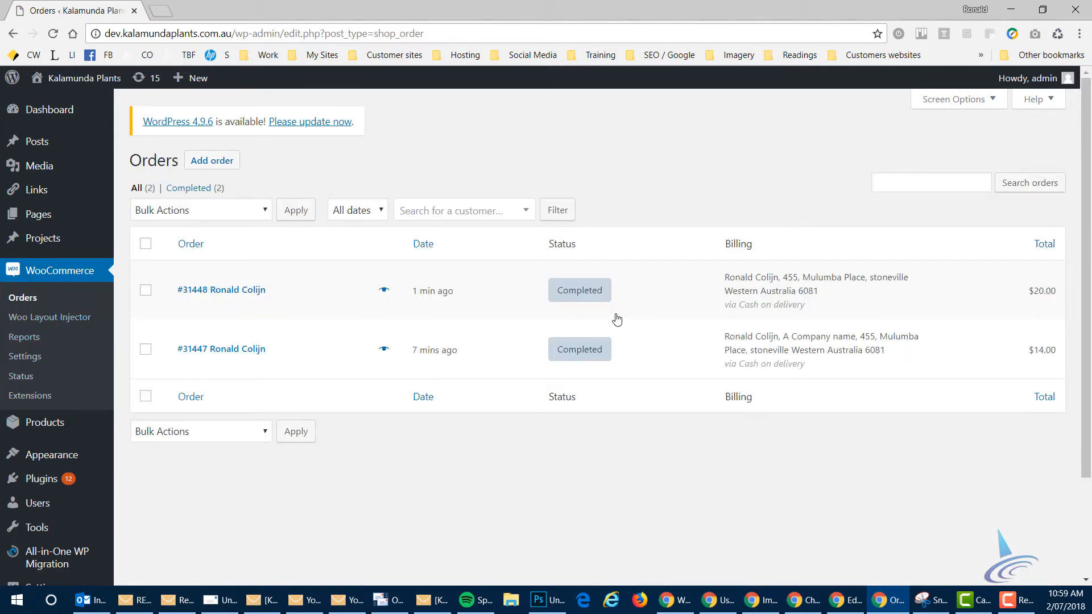
mouse_move(580, 290)
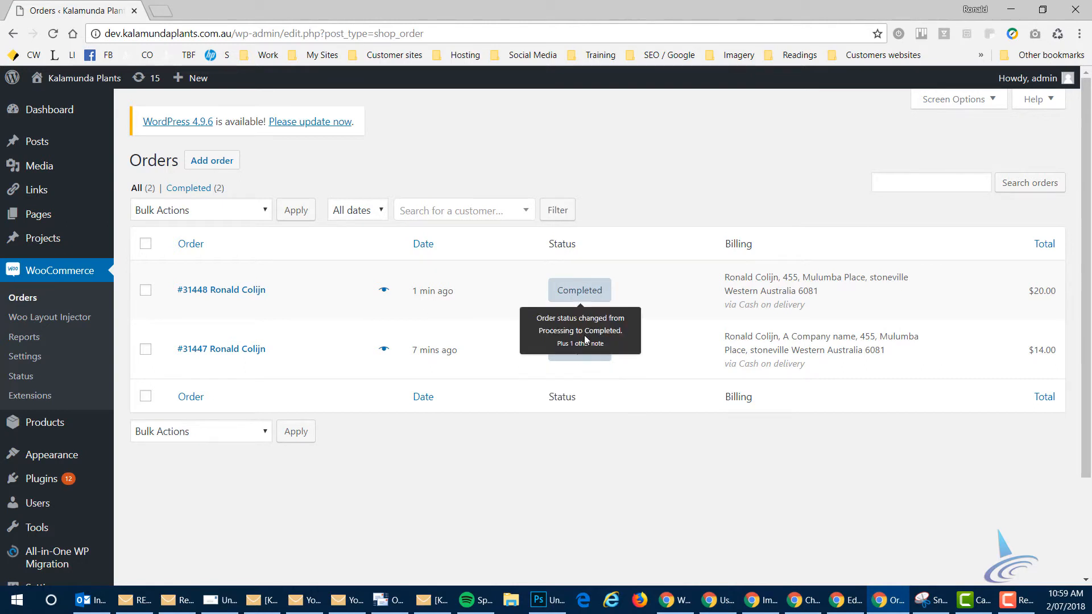
mouse_move(575, 567)
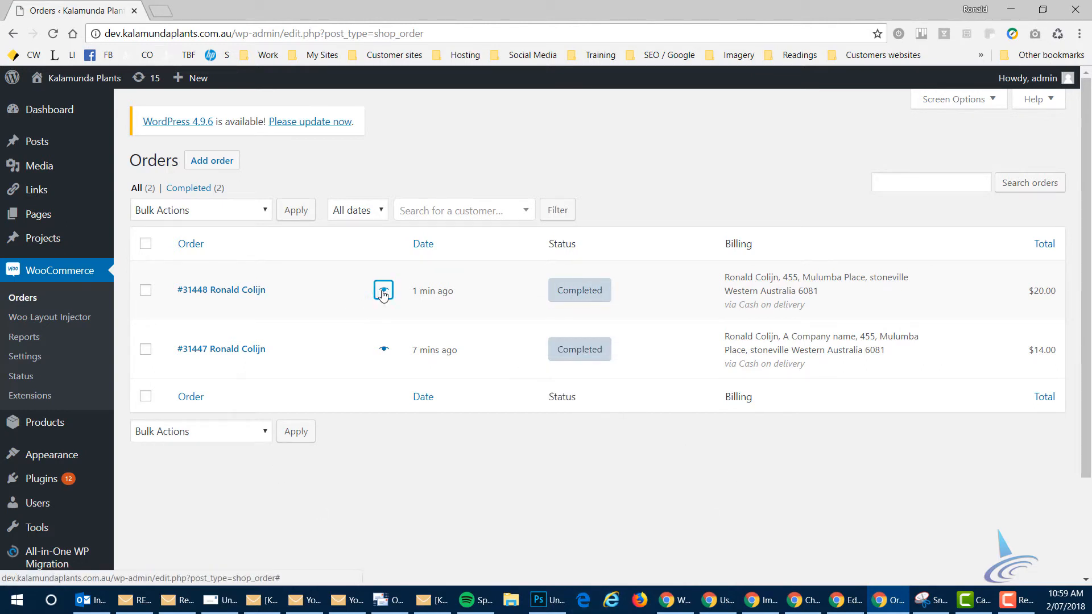
click(383, 291)
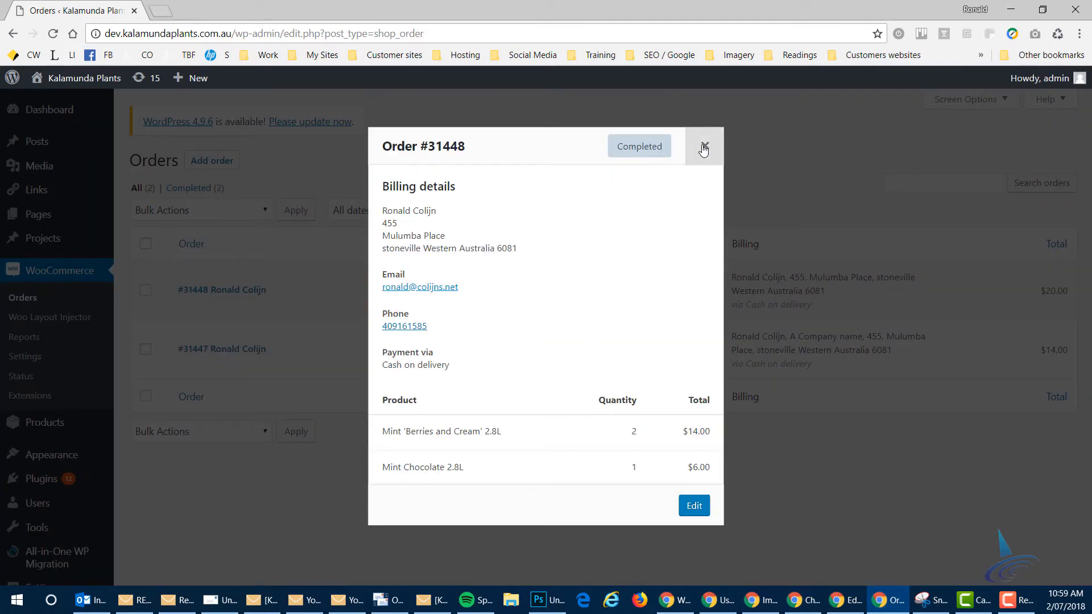
click(704, 146)
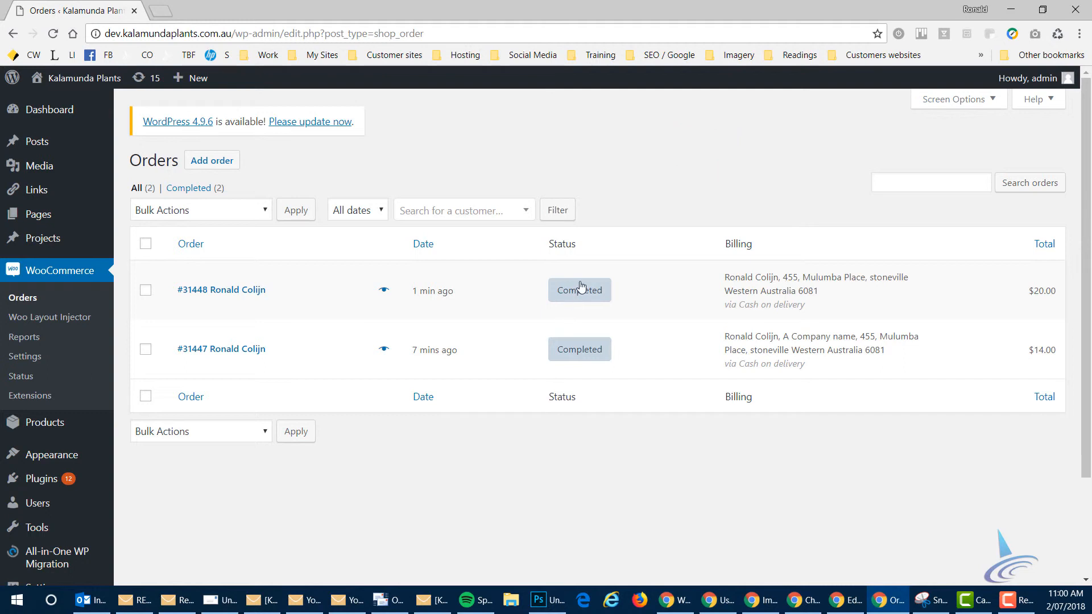
click(580, 291)
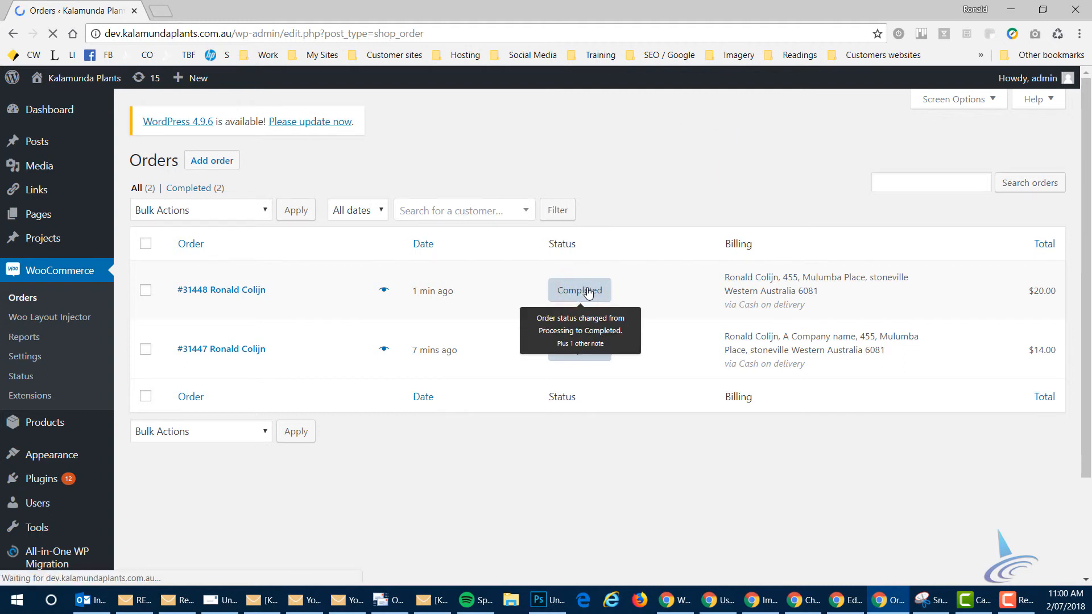
mouse_move(638, 133)
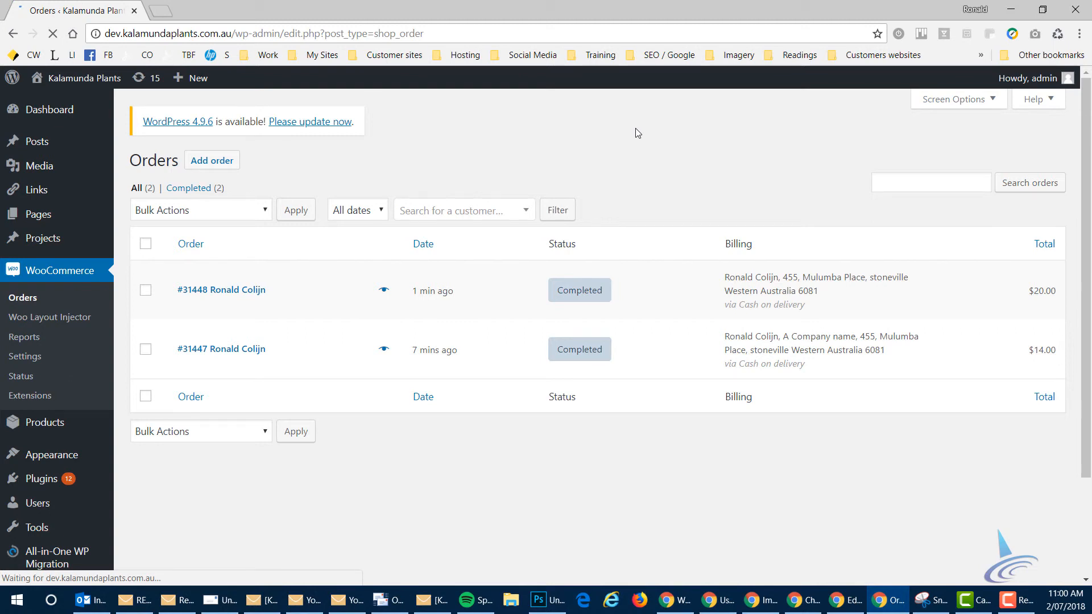
Open order #31448's Edit order page to review its Completed status and notes.
click(222, 290)
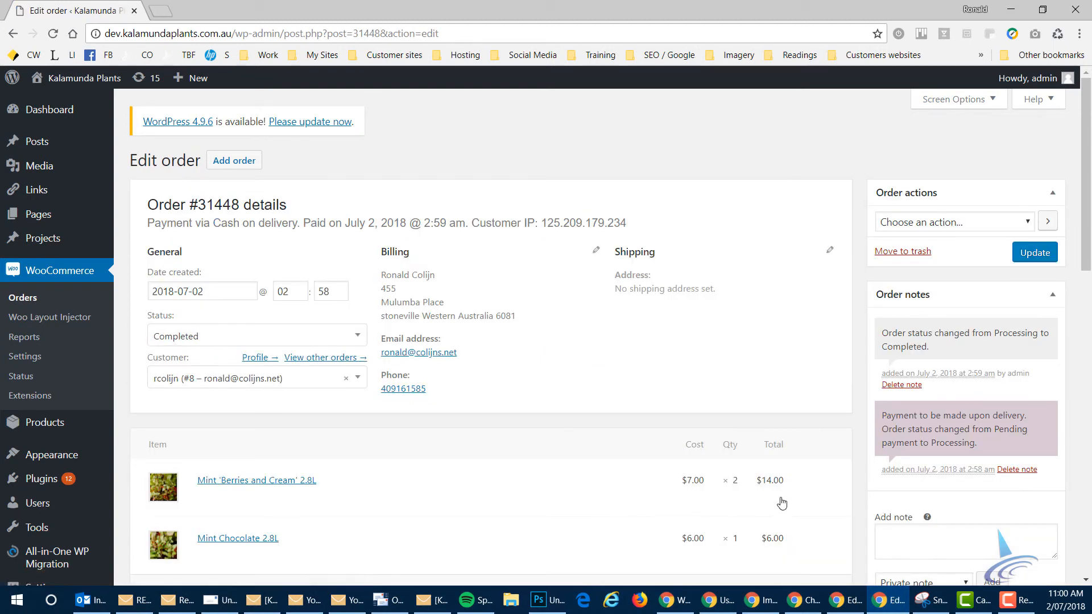
mouse_move(453, 342)
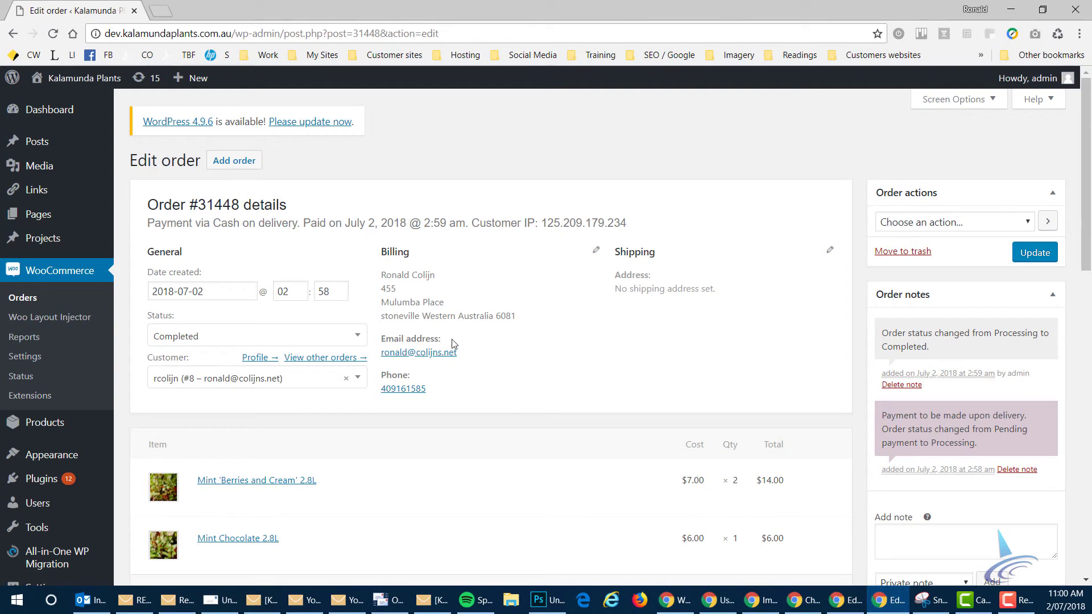
mouse_move(689, 454)
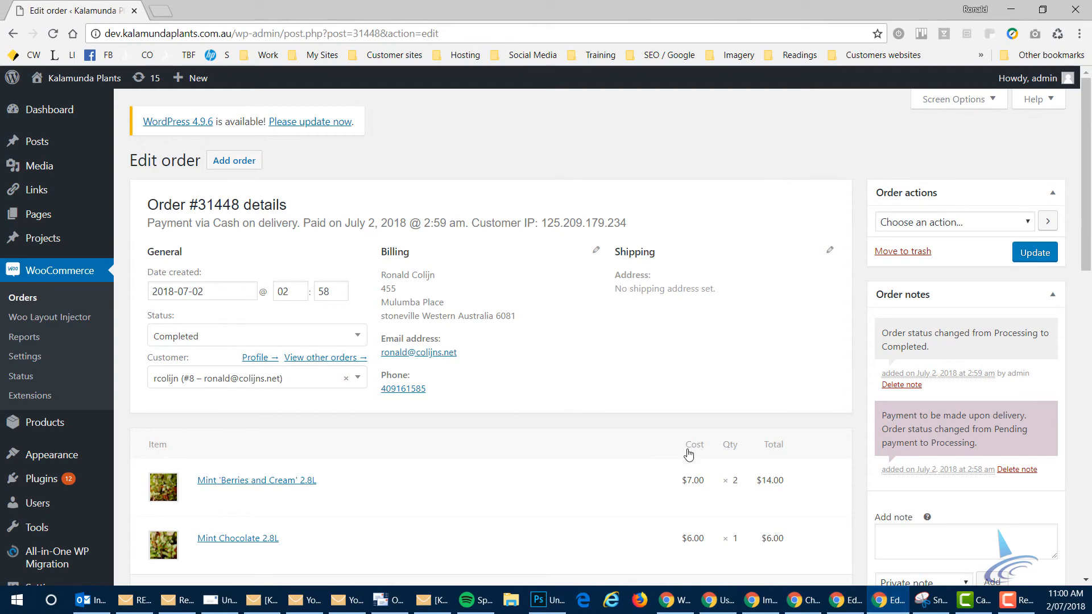
mouse_move(779, 541)
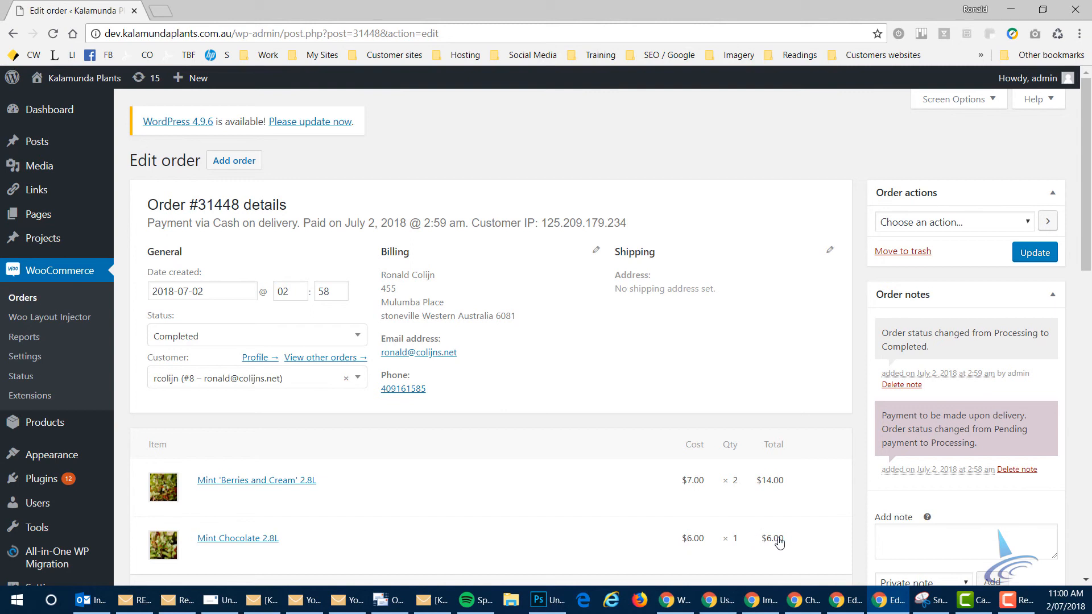